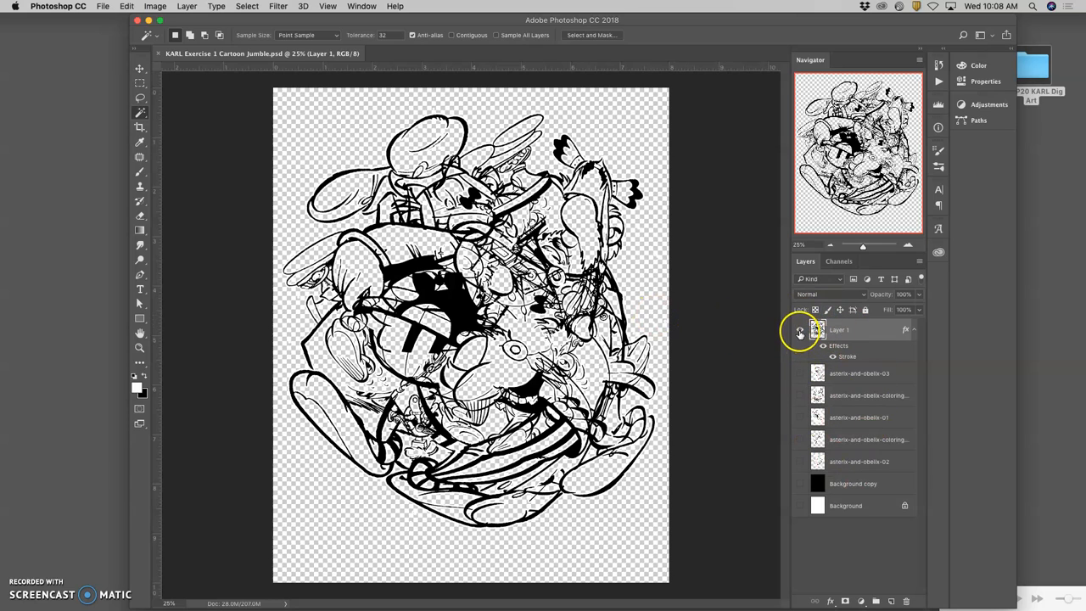
- Hide and delete Layer 1 and Background copy, then show the Background layer again
left_click(800, 330)
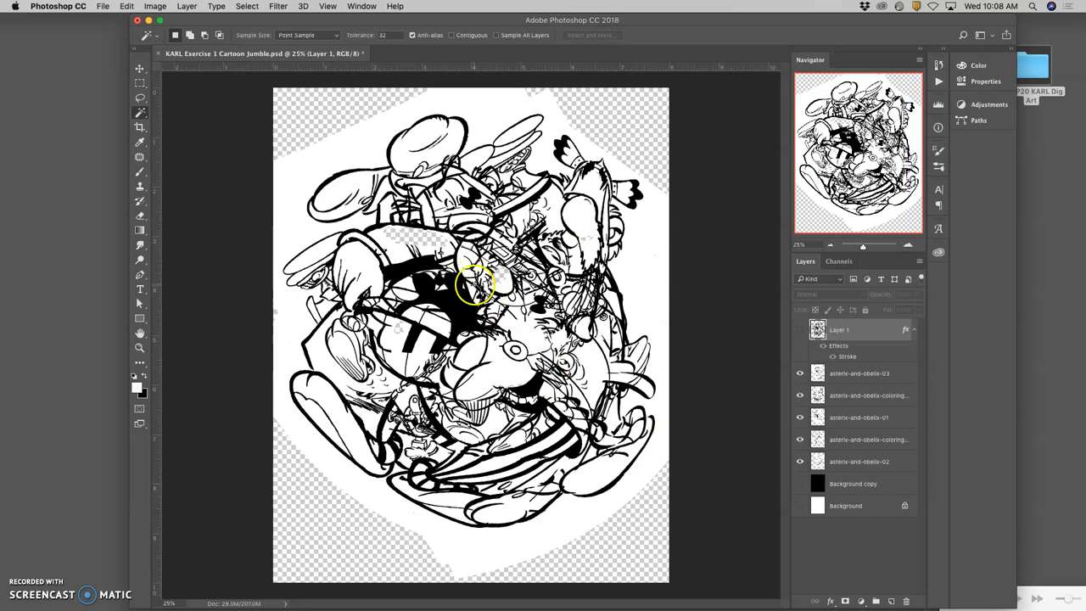
mouse_move(517, 258)
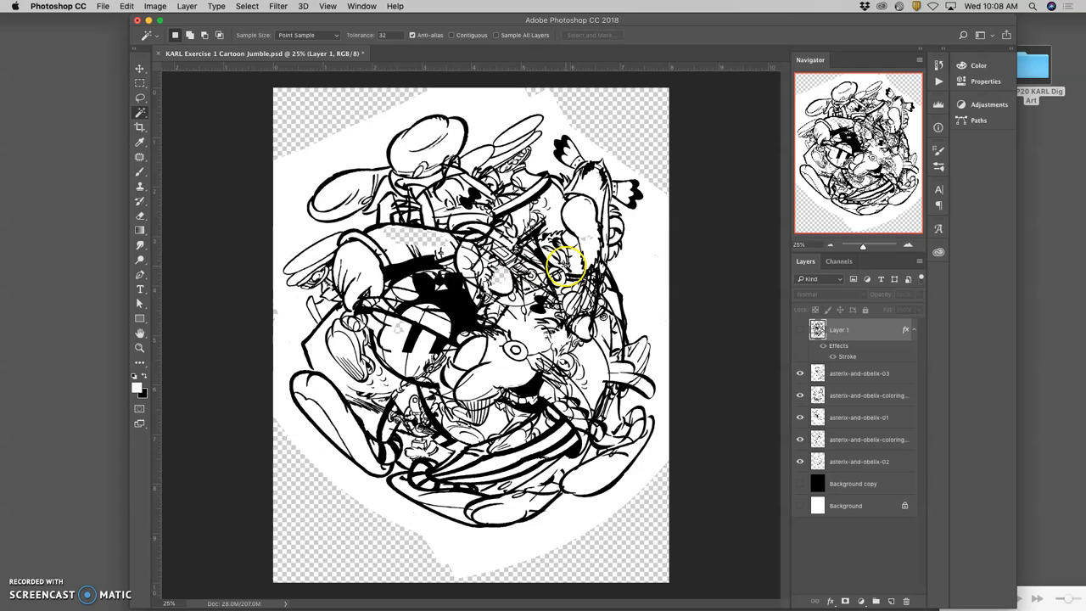
mouse_move(515, 251)
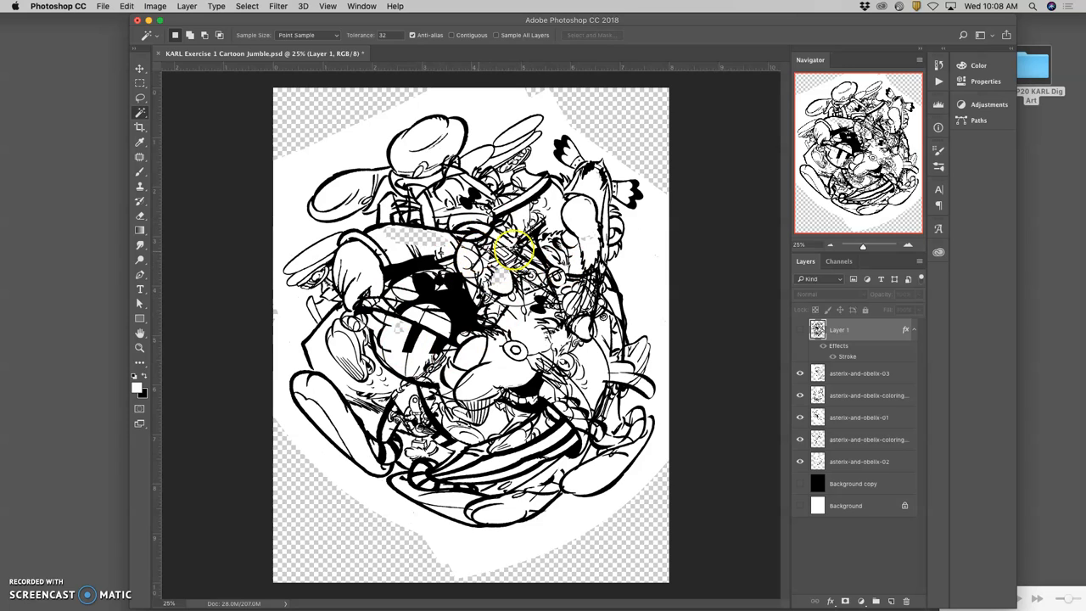
left_click(858, 329)
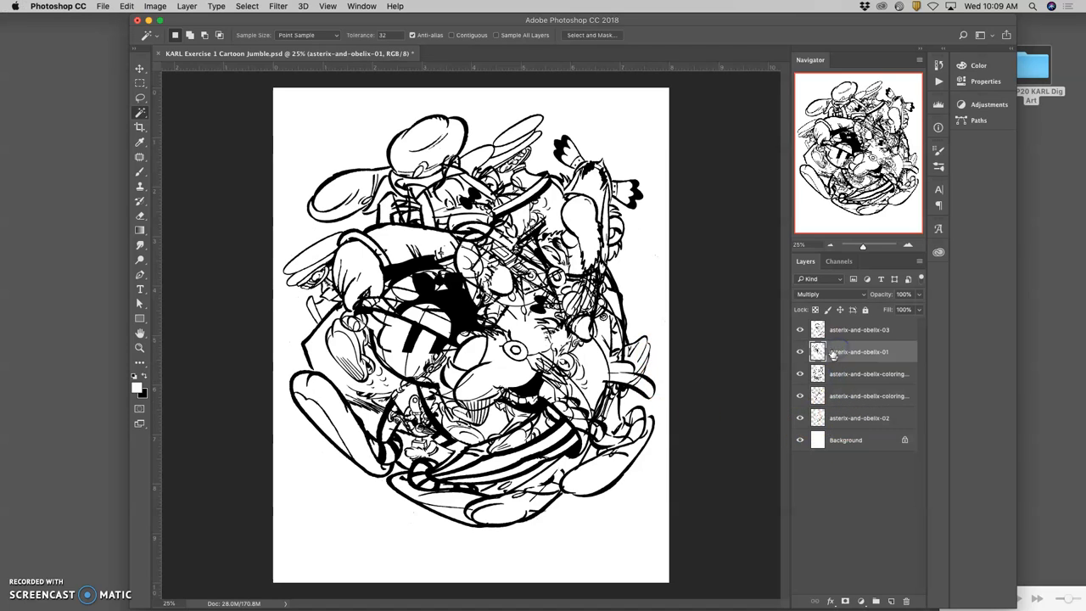
- Move asterix-and-obelix-01 down one place, hide the white Background, and rearrange another layer
left_click_drag(856, 351, 856, 373)
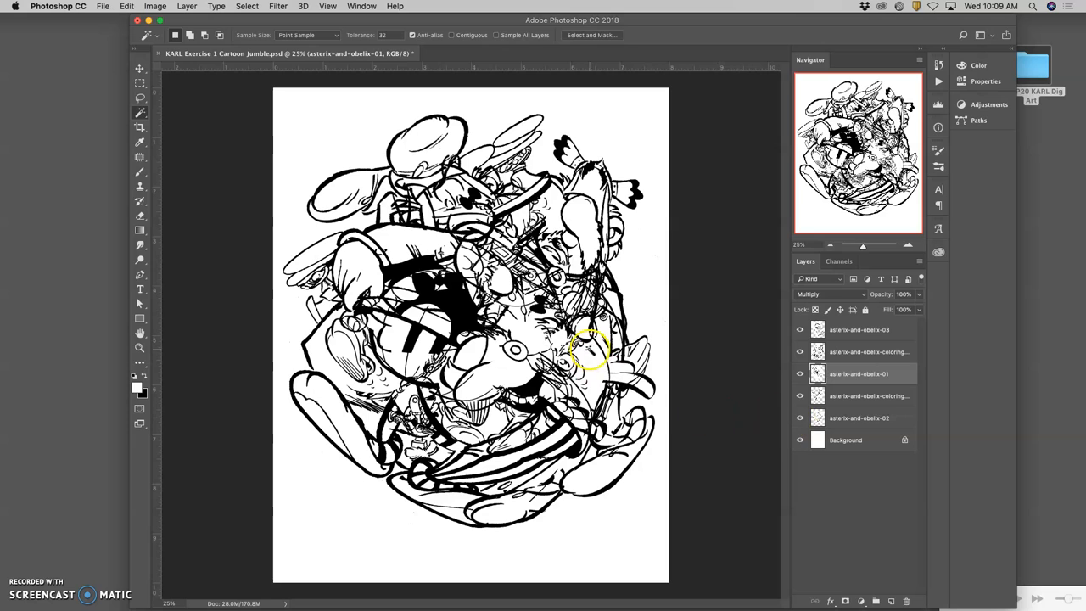
mouse_move(801, 439)
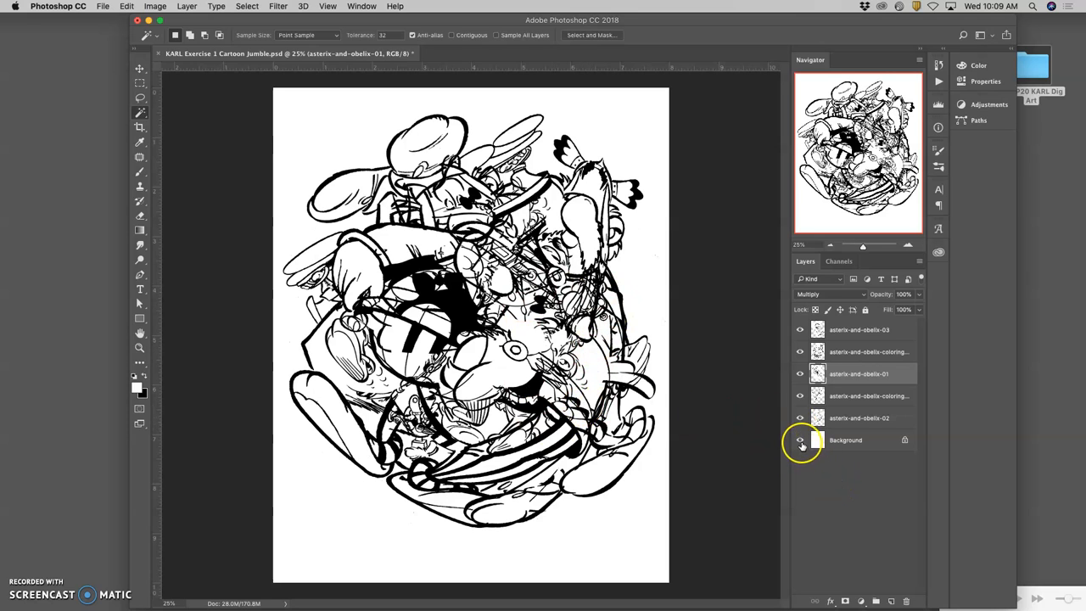
left_click(801, 440)
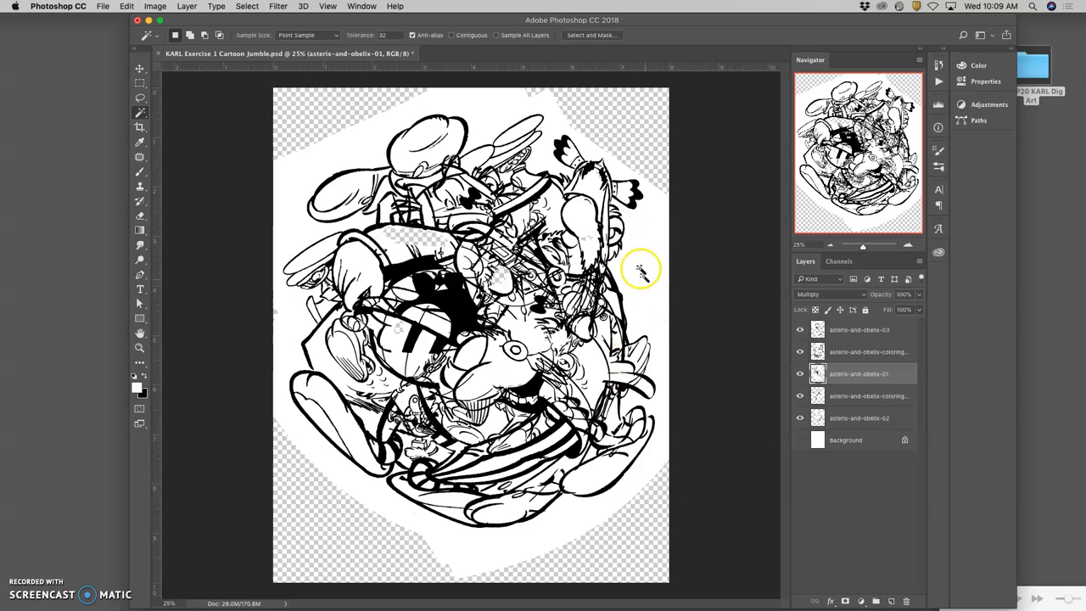
mouse_move(377, 169)
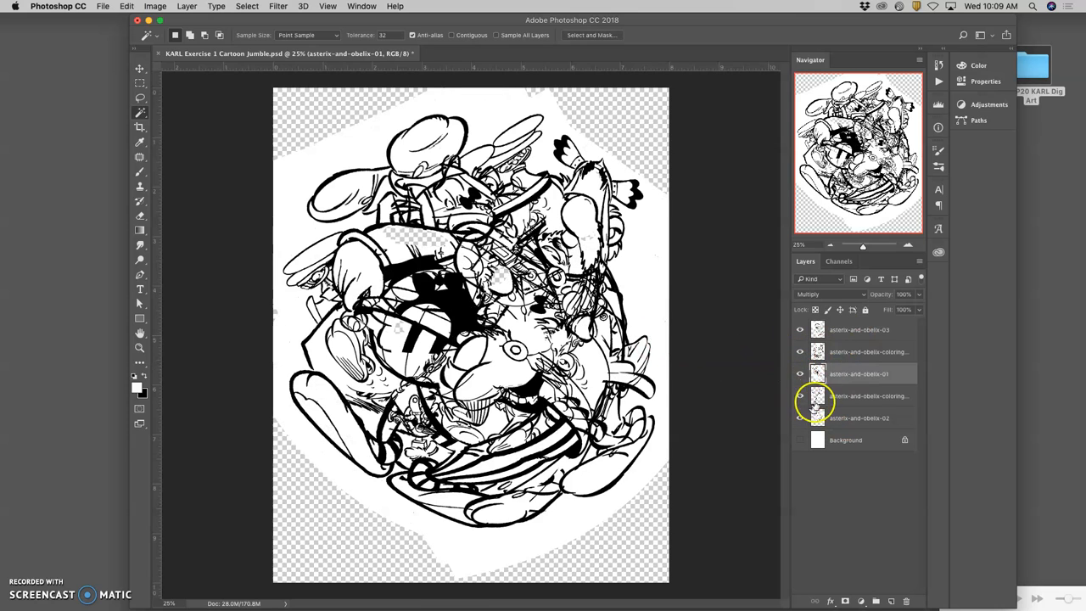
left_click(799, 395)
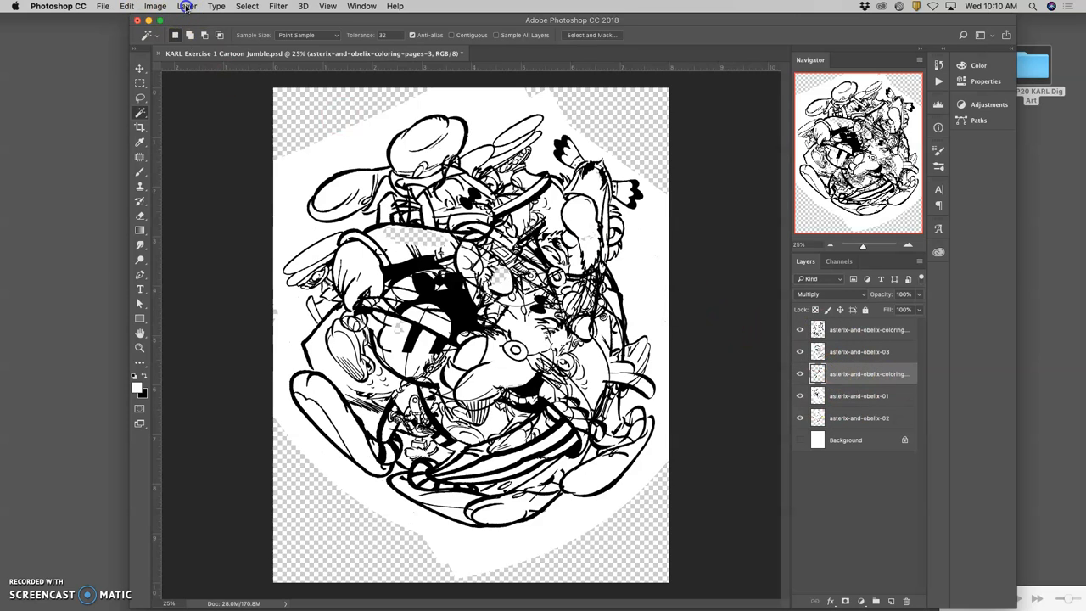
- Apply Layer > Flatten Image and confirm discarding the hidden layers
left_click(183, 7)
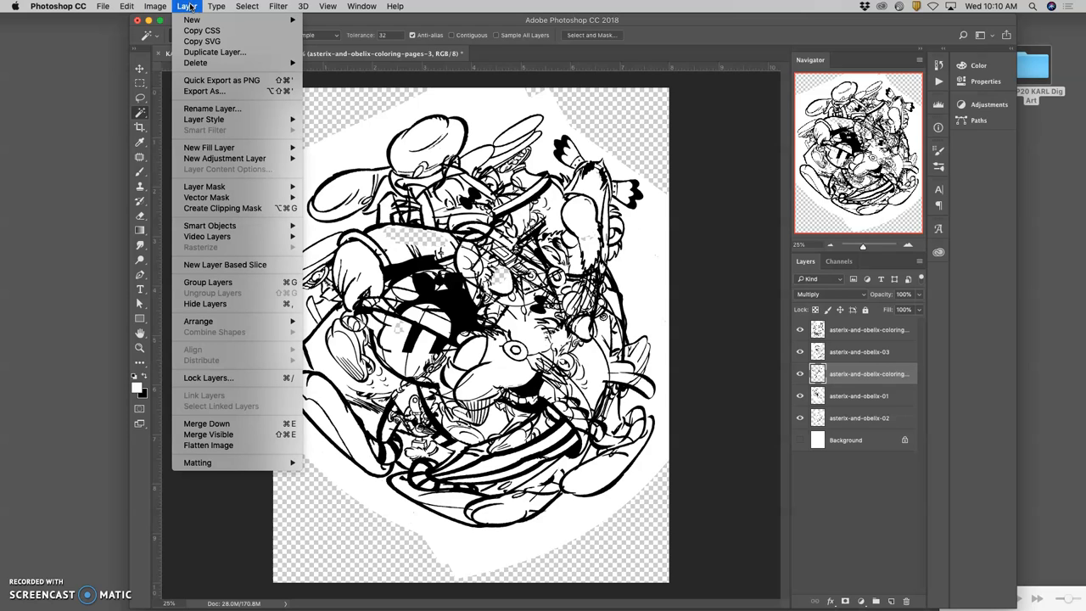
mouse_move(237, 423)
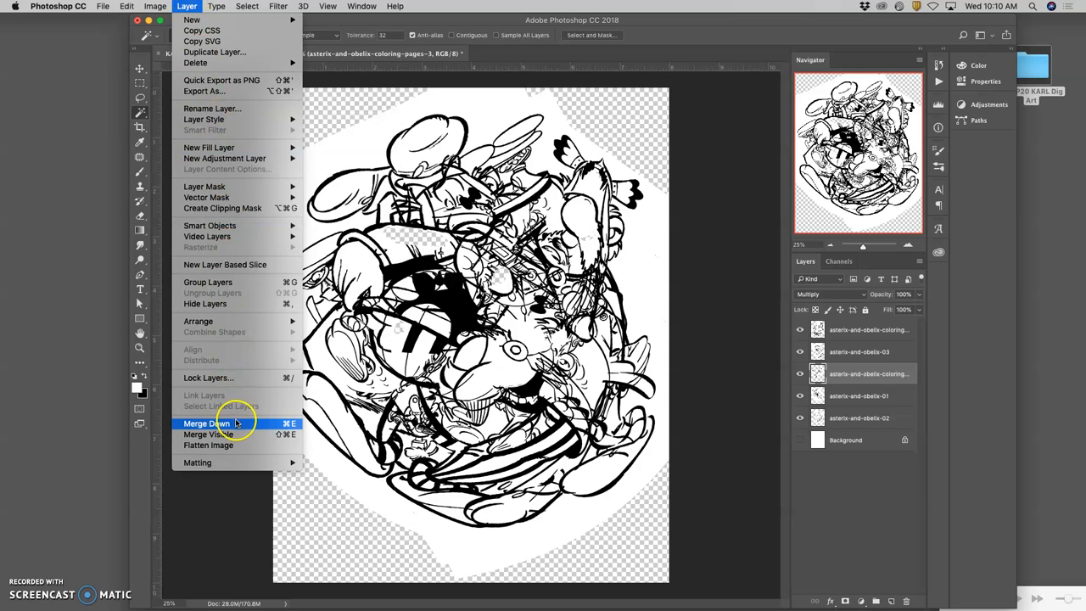
mouse_move(222, 444)
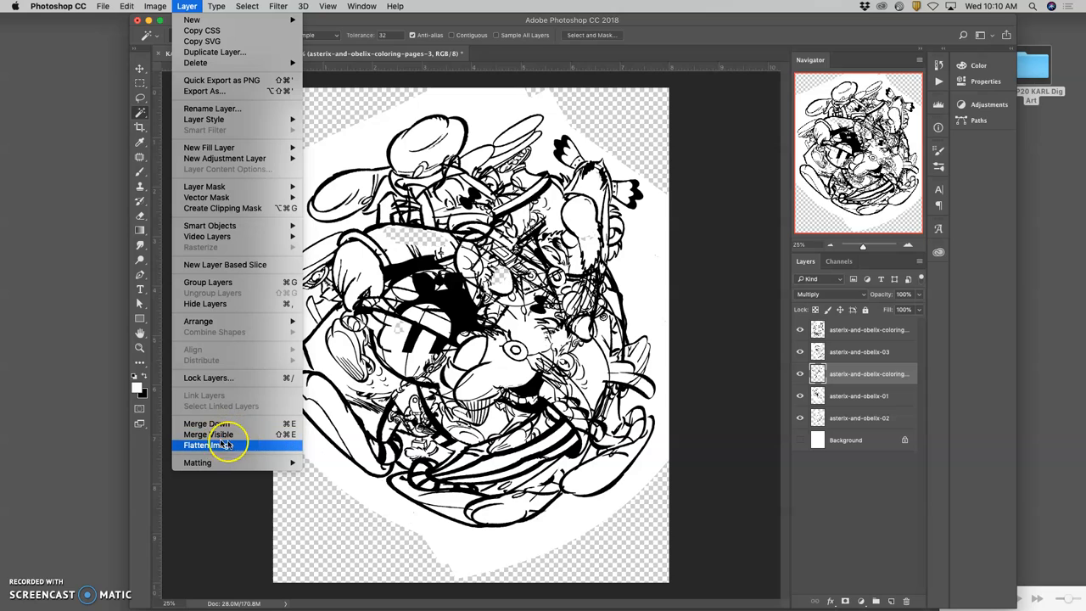
mouse_move(210, 434)
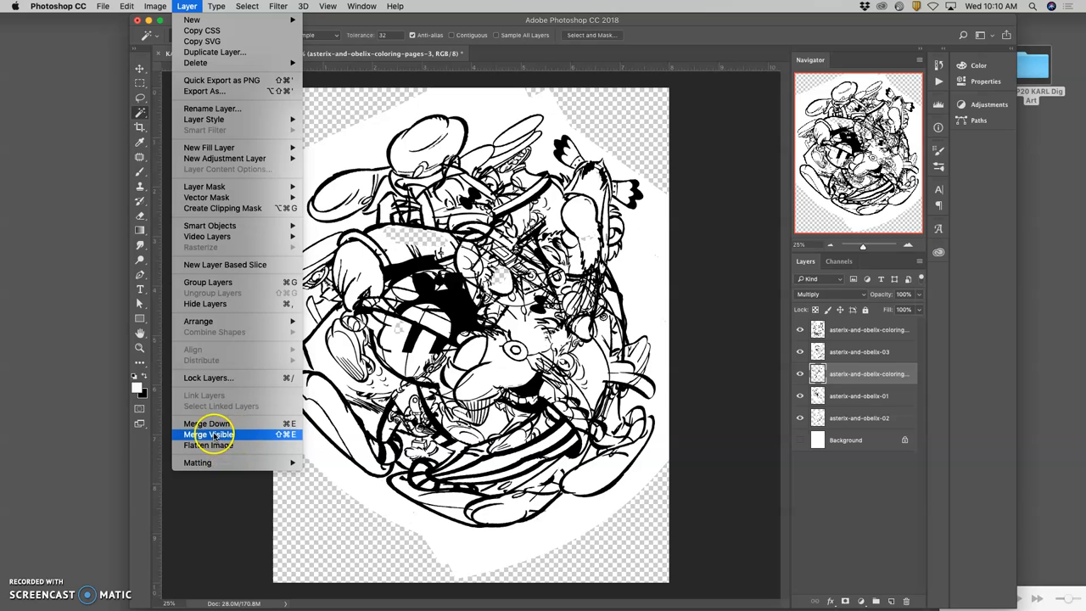
mouse_move(206, 424)
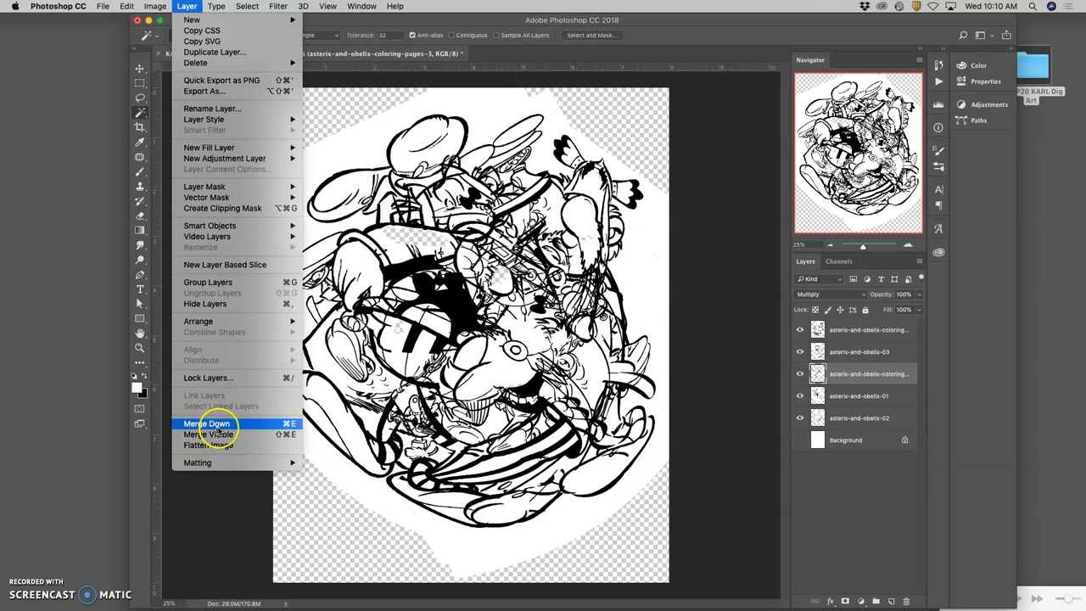
mouse_move(208, 445)
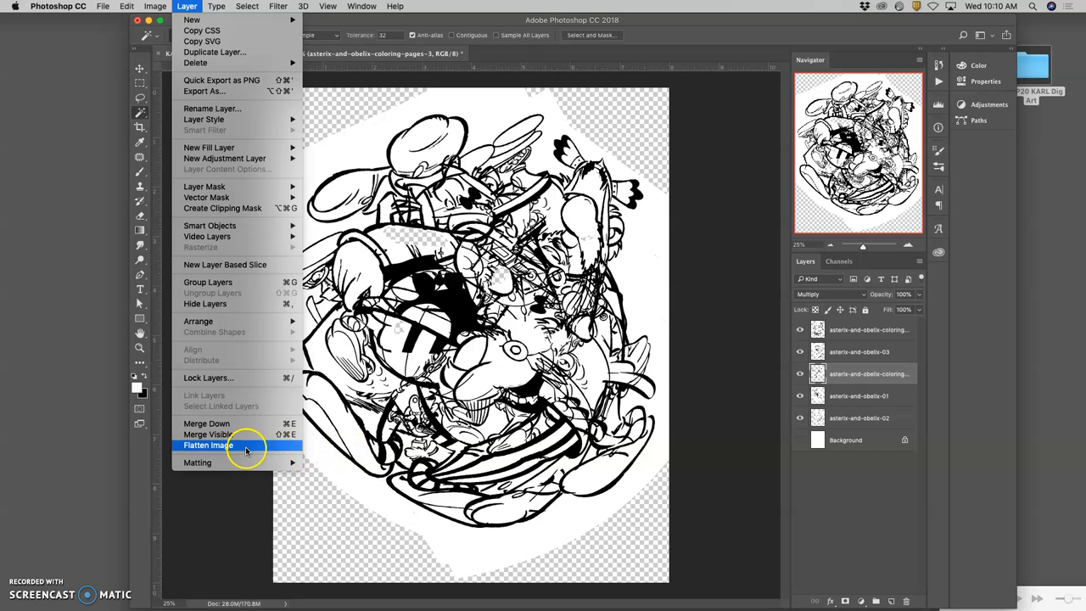
left_click(208, 445)
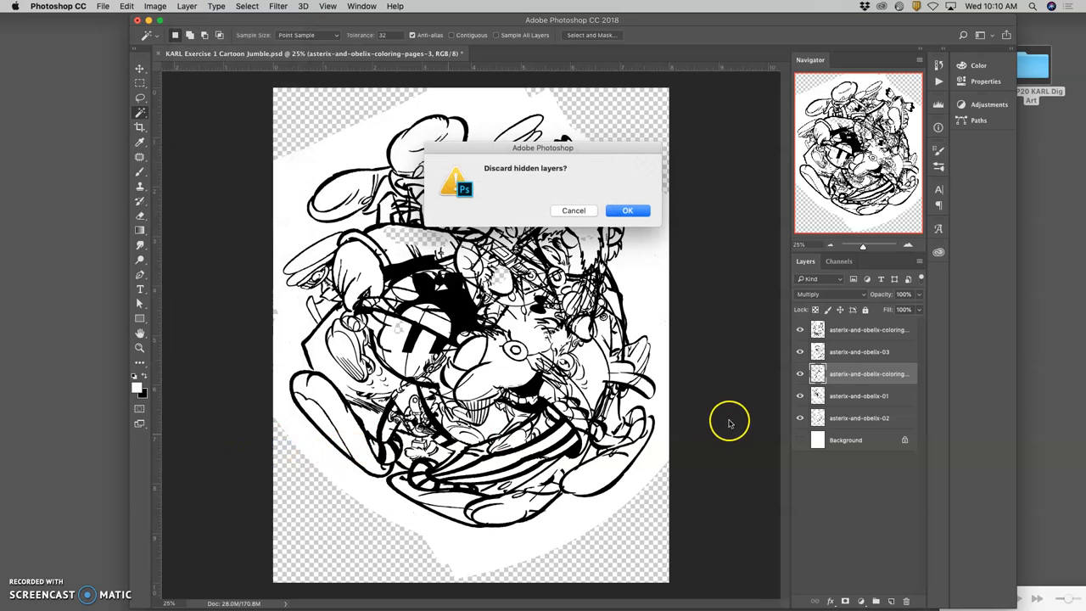
left_click(627, 209)
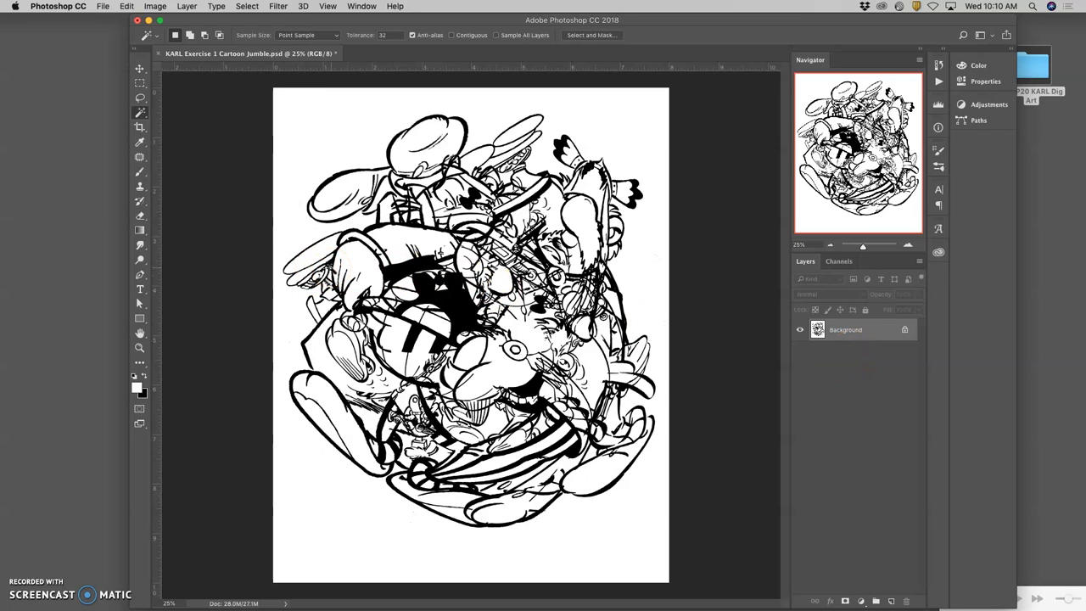
mouse_move(732, 269)
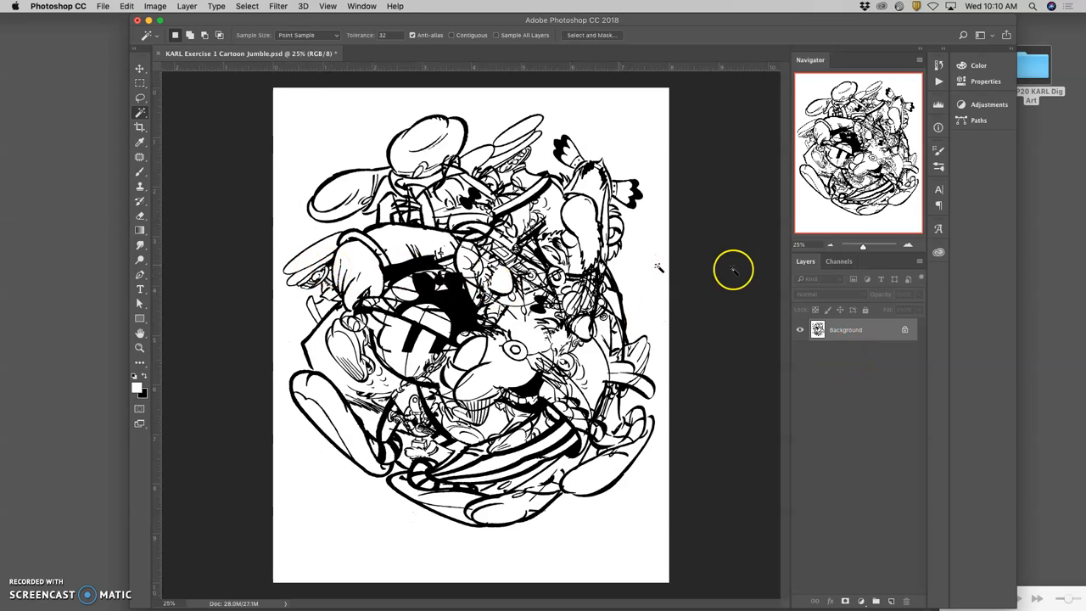
mouse_move(691, 326)
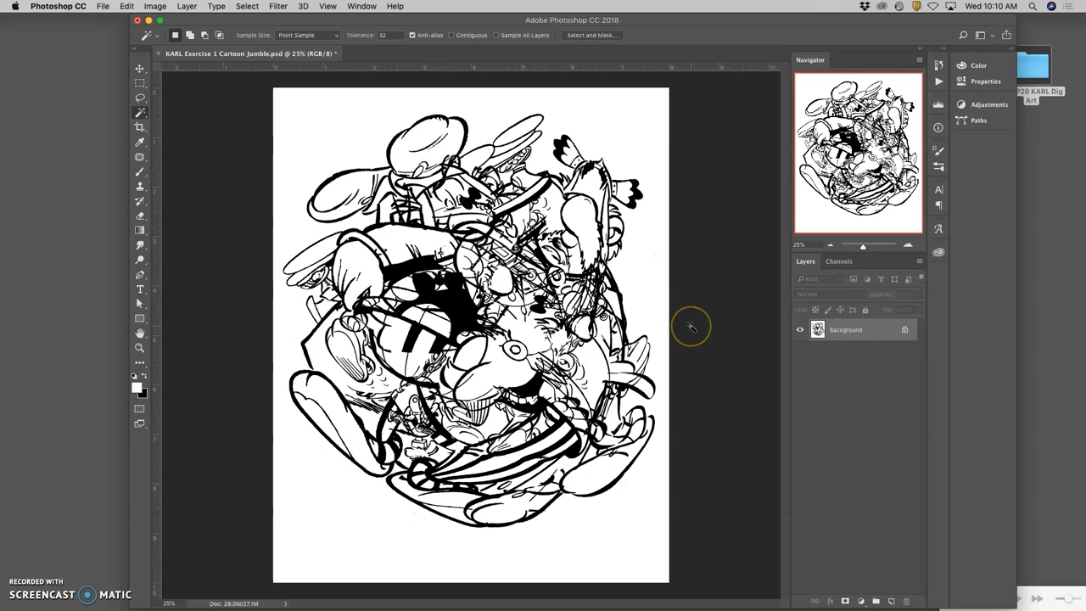
mouse_move(689, 326)
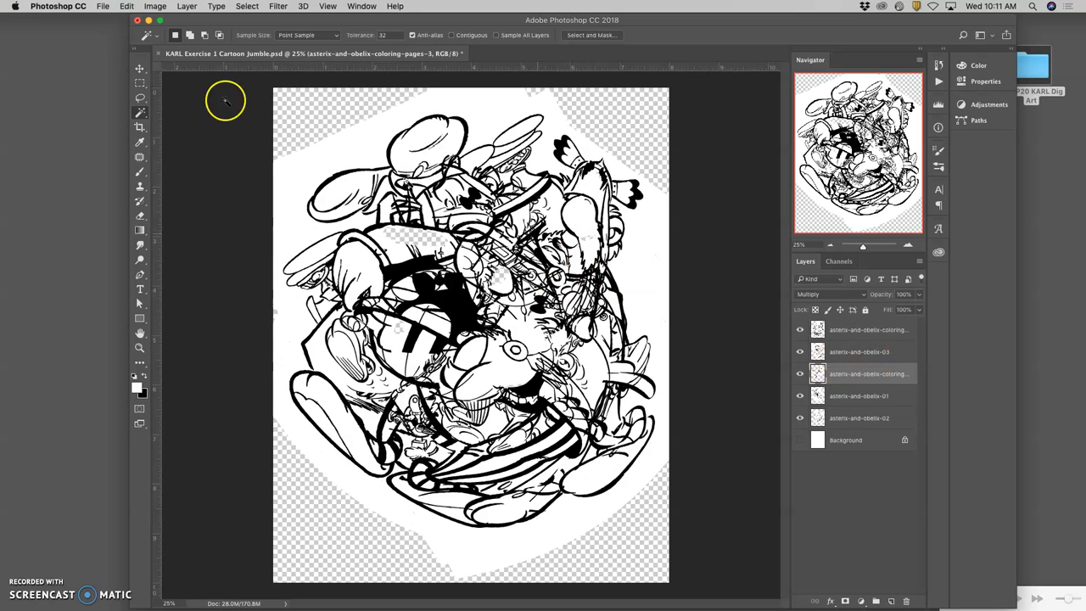
left_click(157, 5)
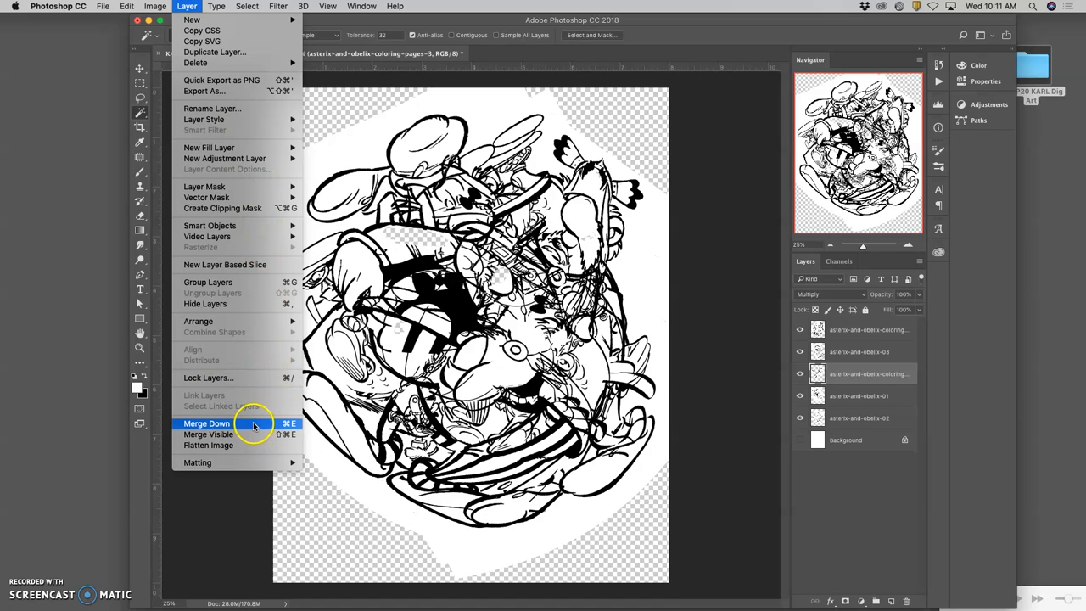
left_click(206, 423)
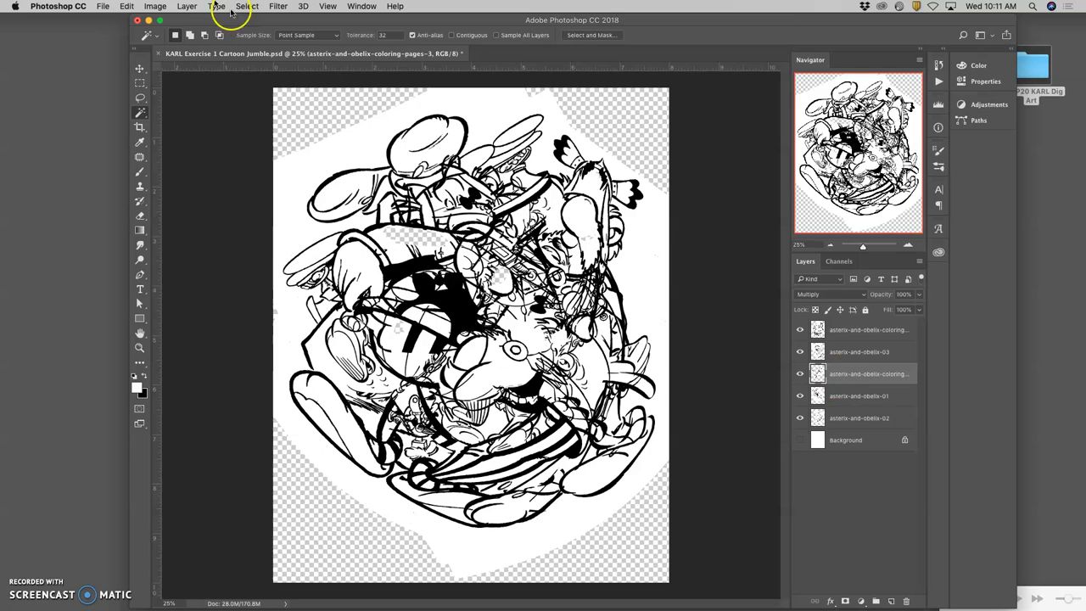
left_click(181, 7)
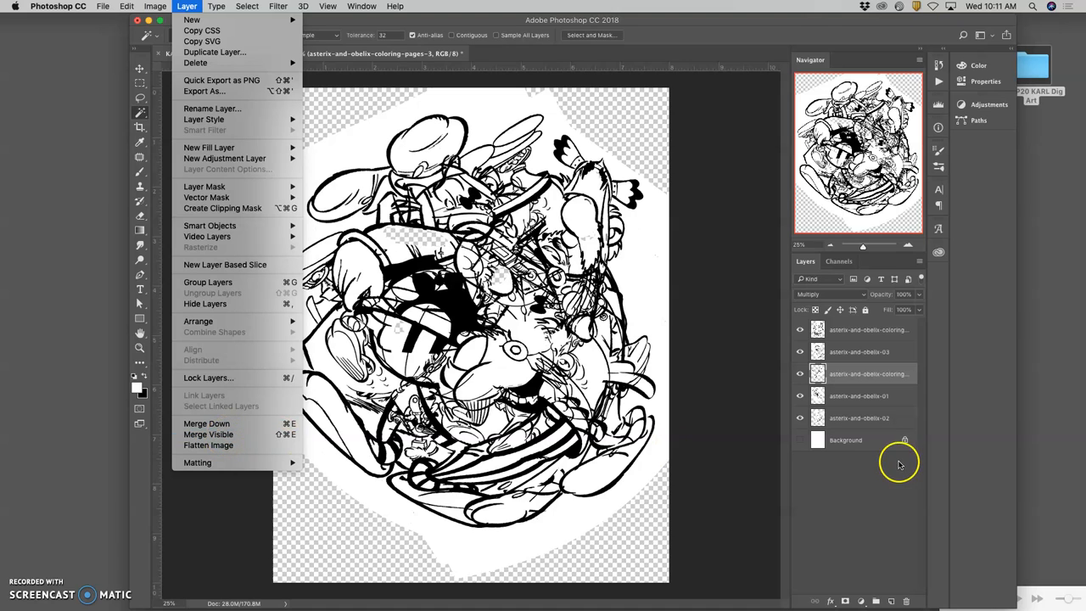
left_click(800, 439)
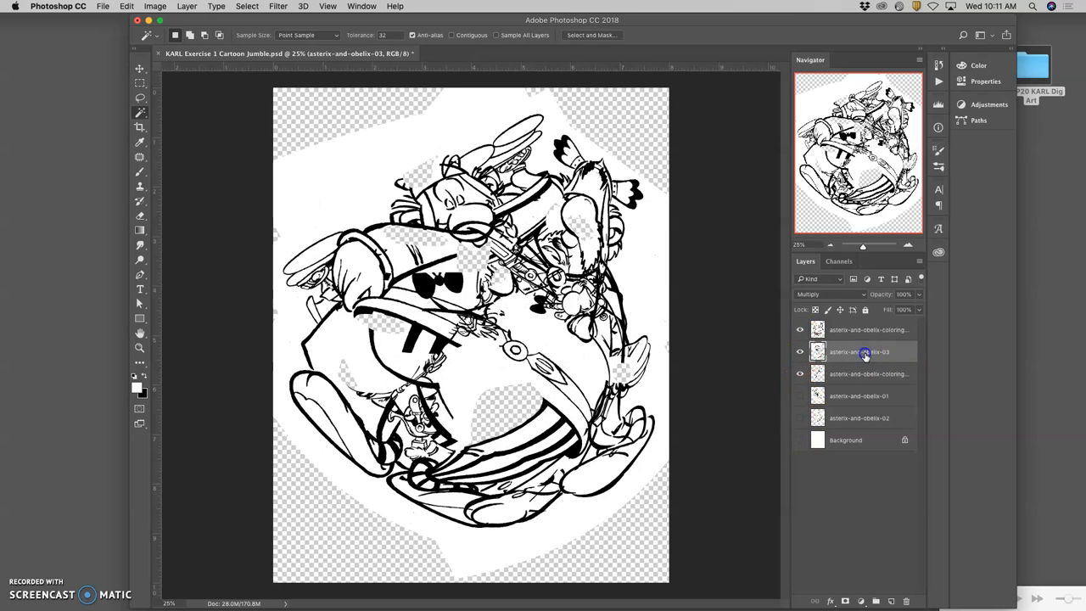
mouse_move(738, 354)
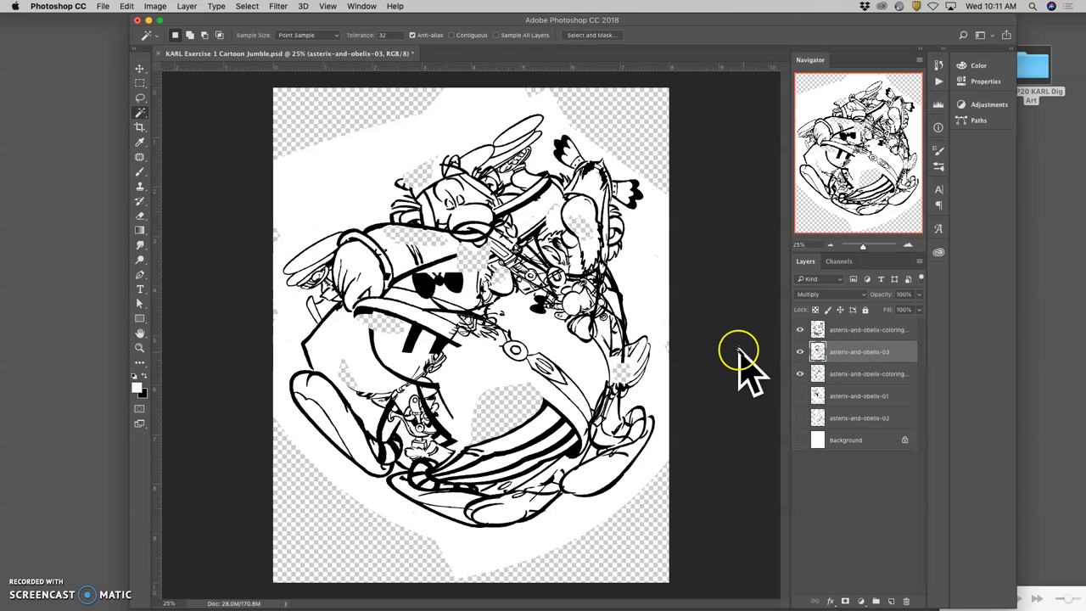
- Run Layer > Merge Visible on the asterix layers, then select the Background layer
left_click(182, 6)
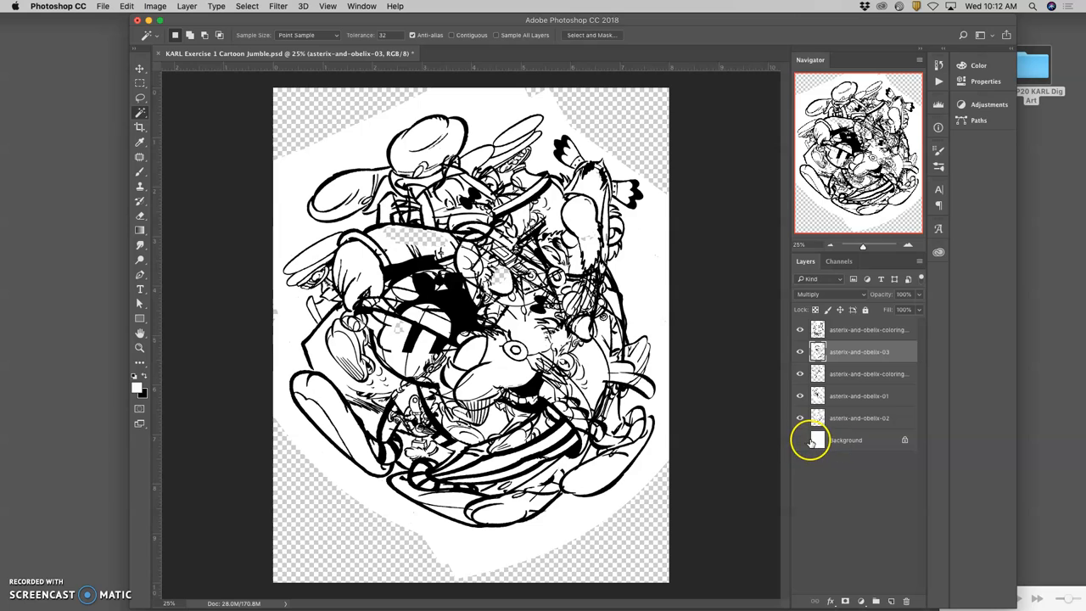
left_click(179, 6)
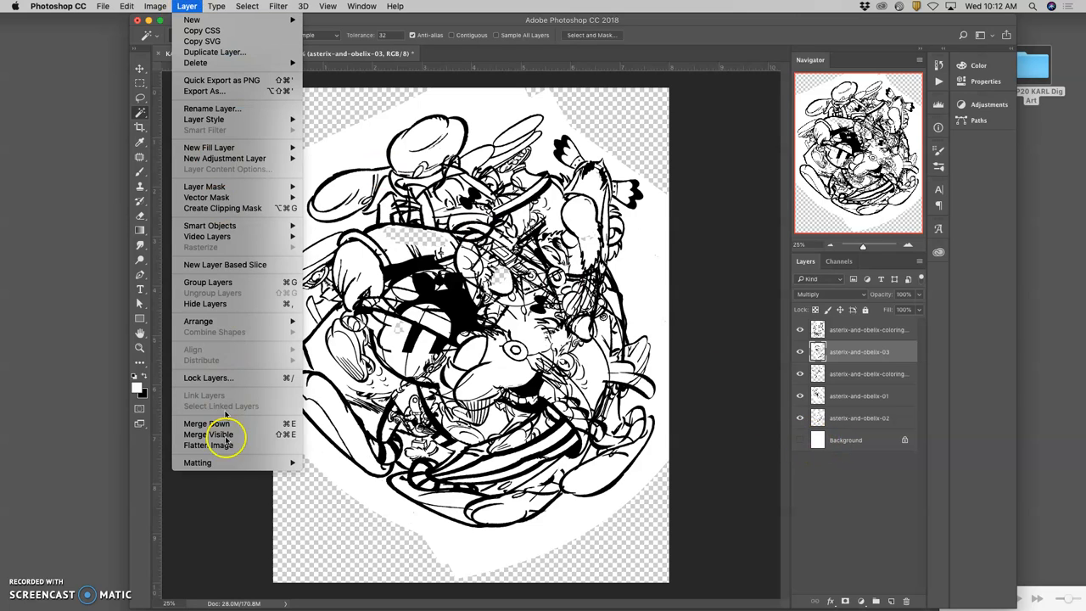
mouse_move(219, 435)
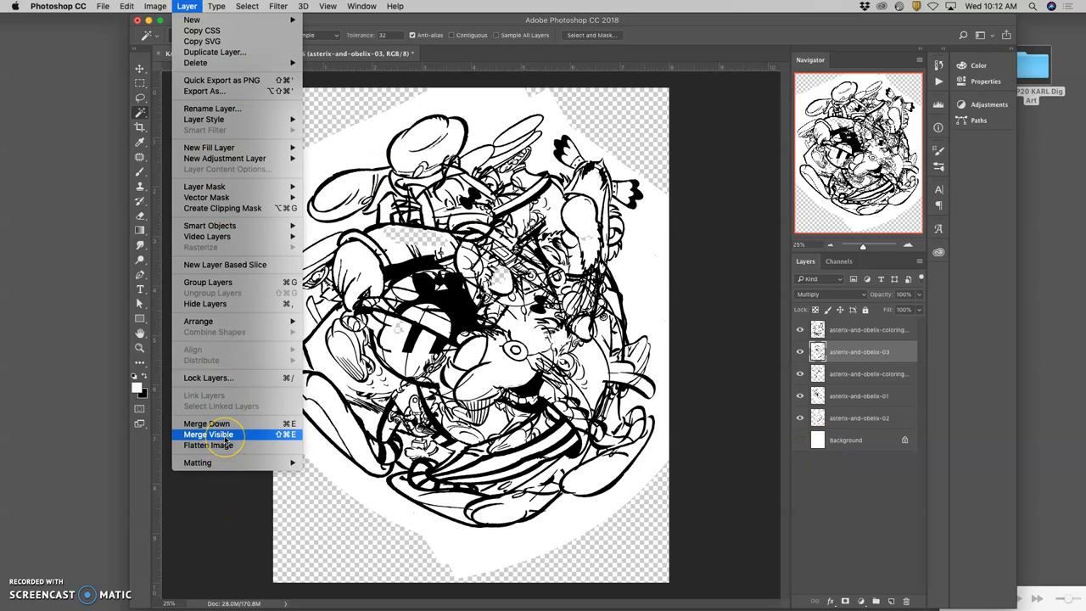
left_click(218, 434)
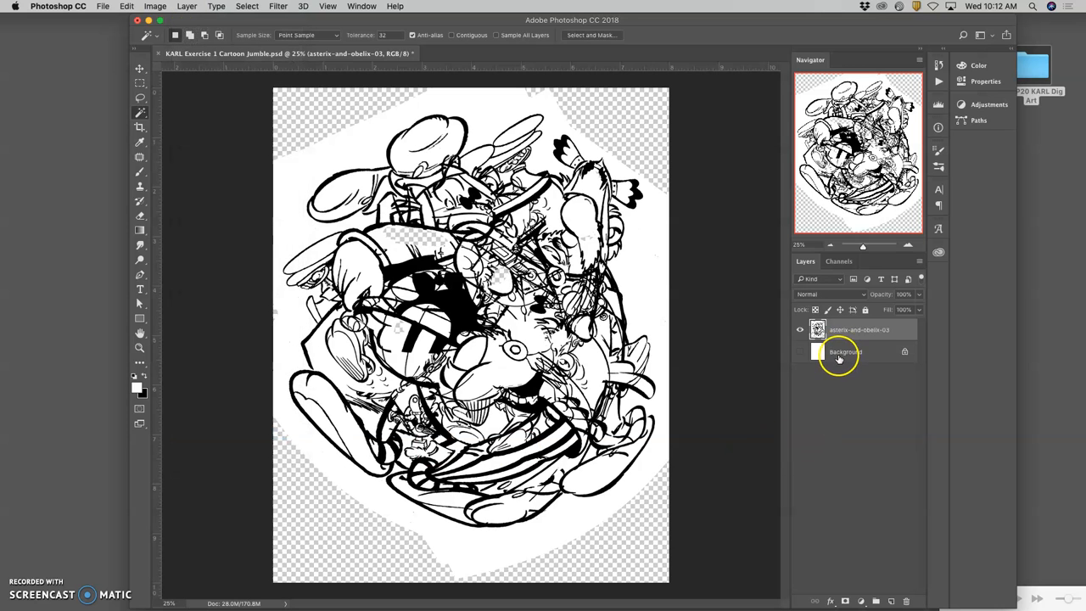
left_click(798, 351)
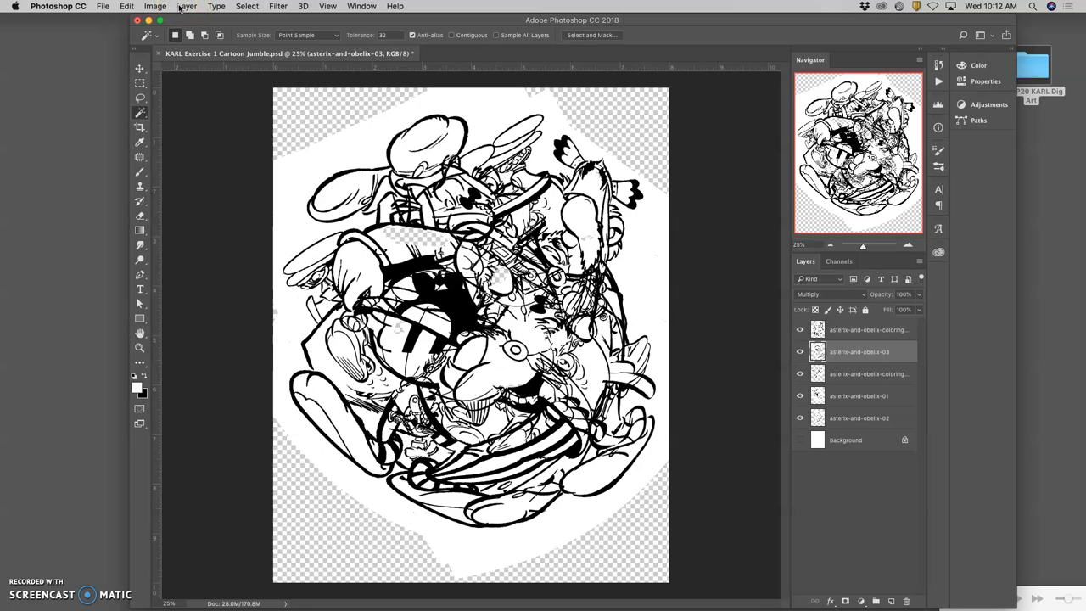
- Create merged Layer 1 with Option-Merge Visible and Option-click its eye to show it alone
left_click(186, 7)
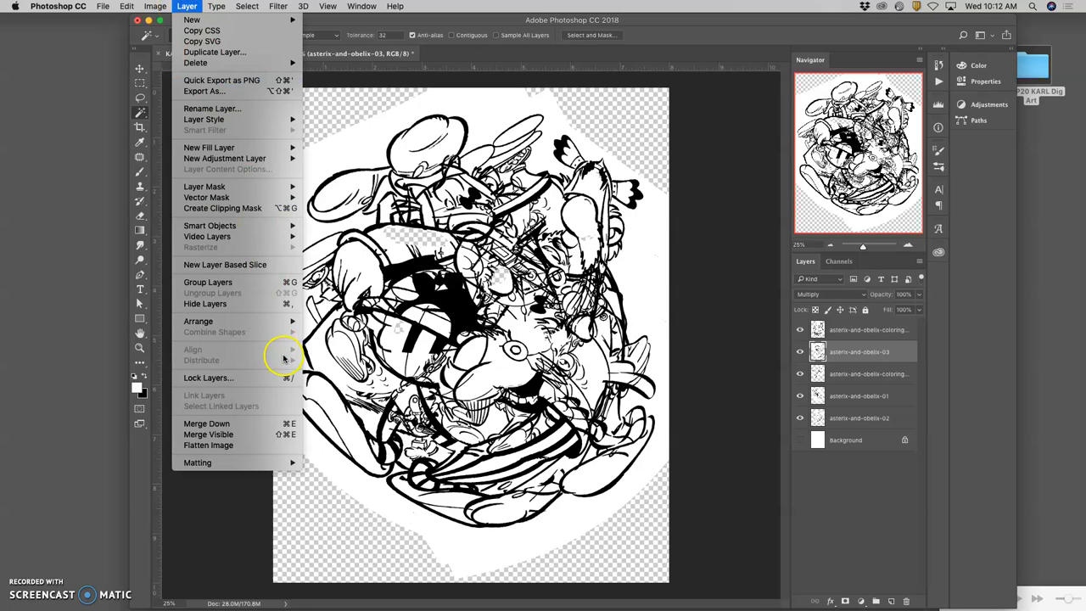
mouse_move(238, 435)
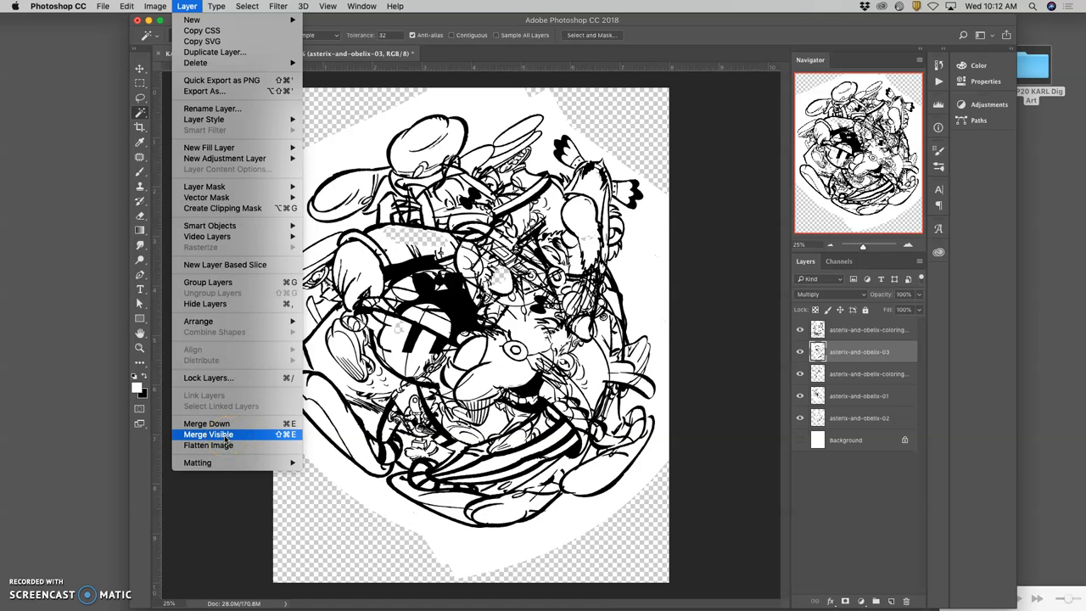
left_click(209, 434)
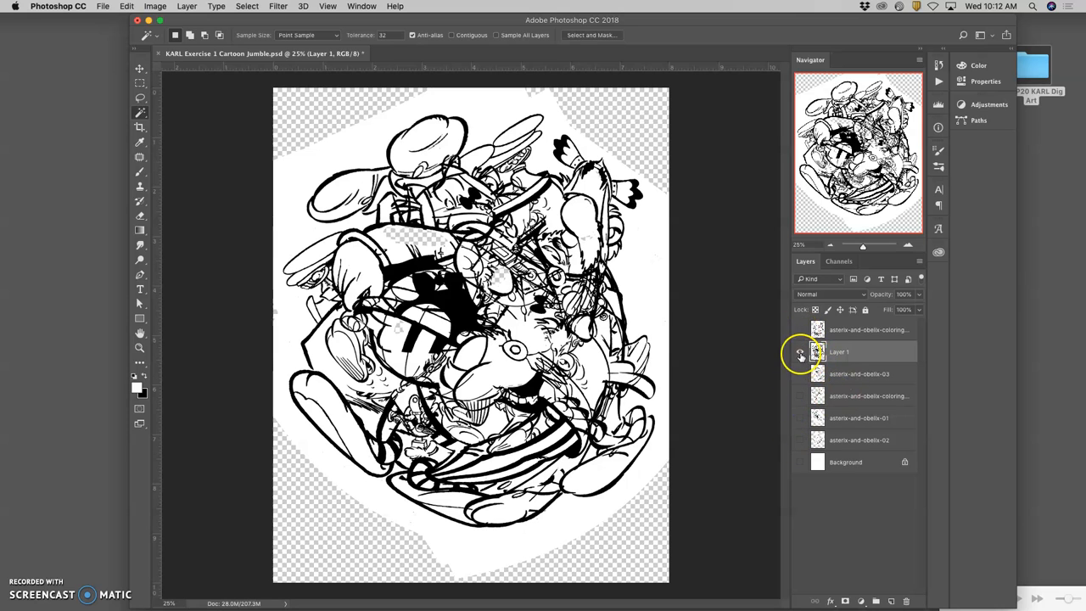
left_click(799, 329)
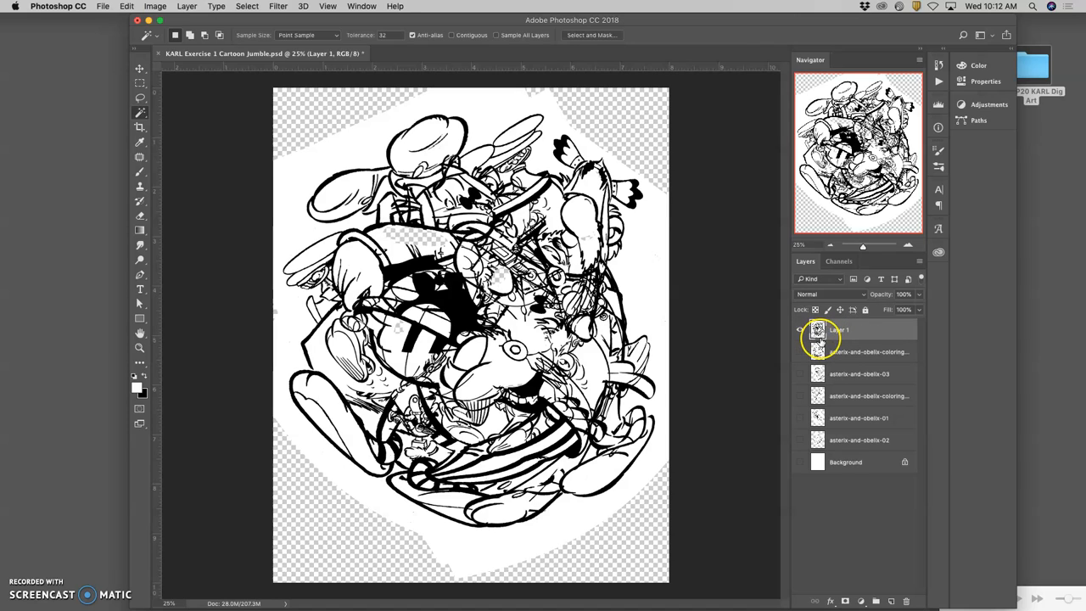
left_click(798, 330)
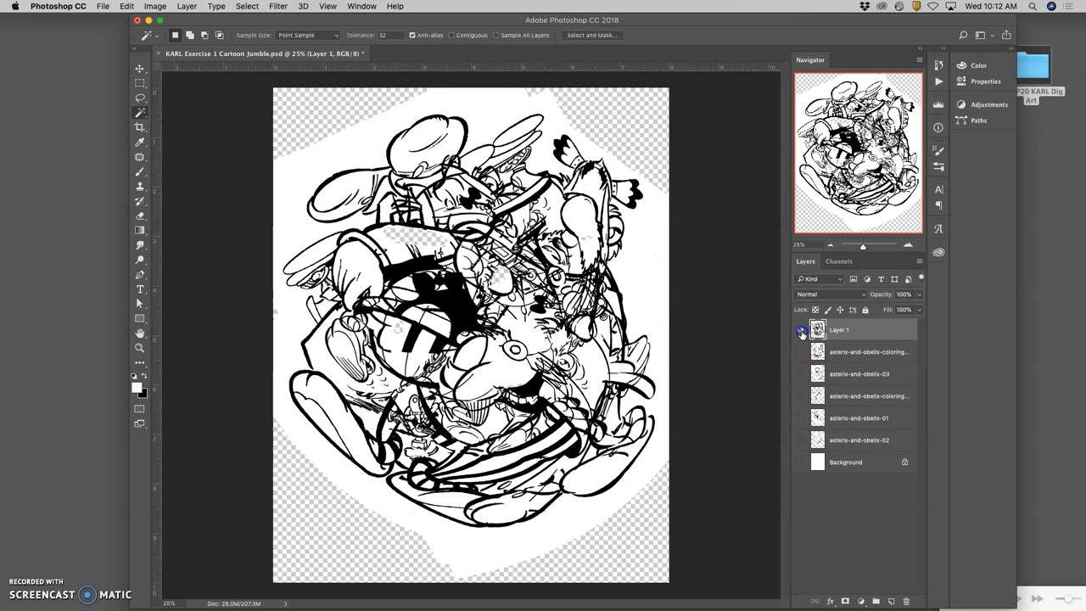
left_click(801, 330)
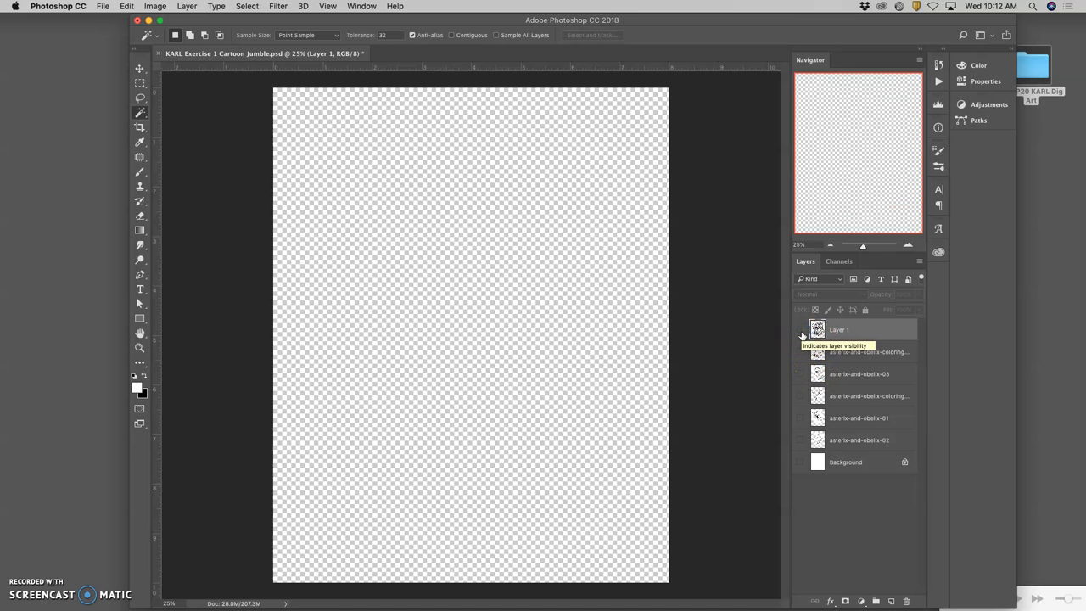
left_click(799, 330)
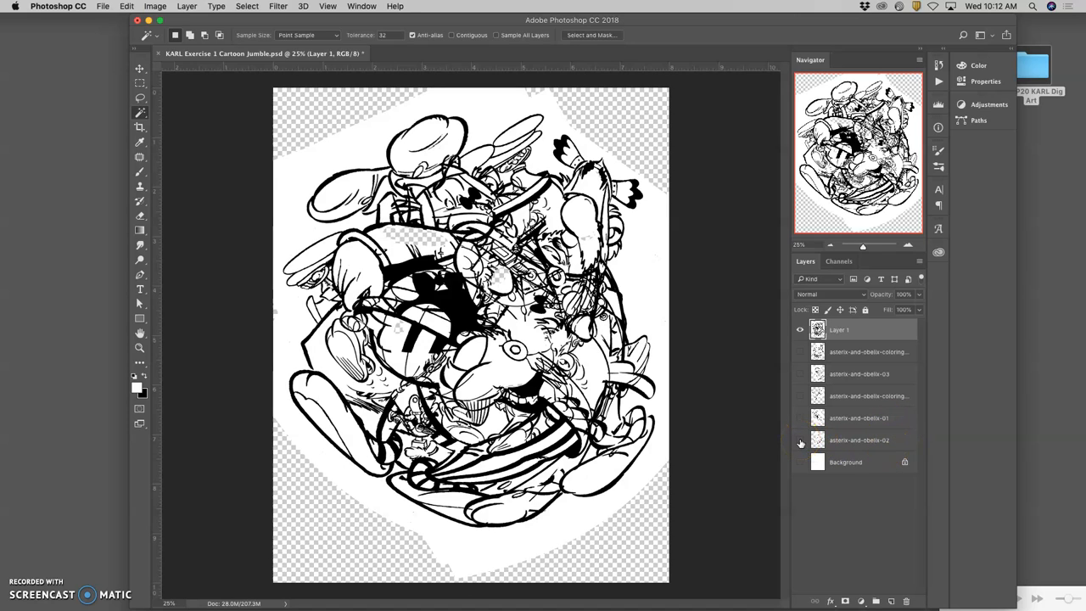
left_click(800, 439)
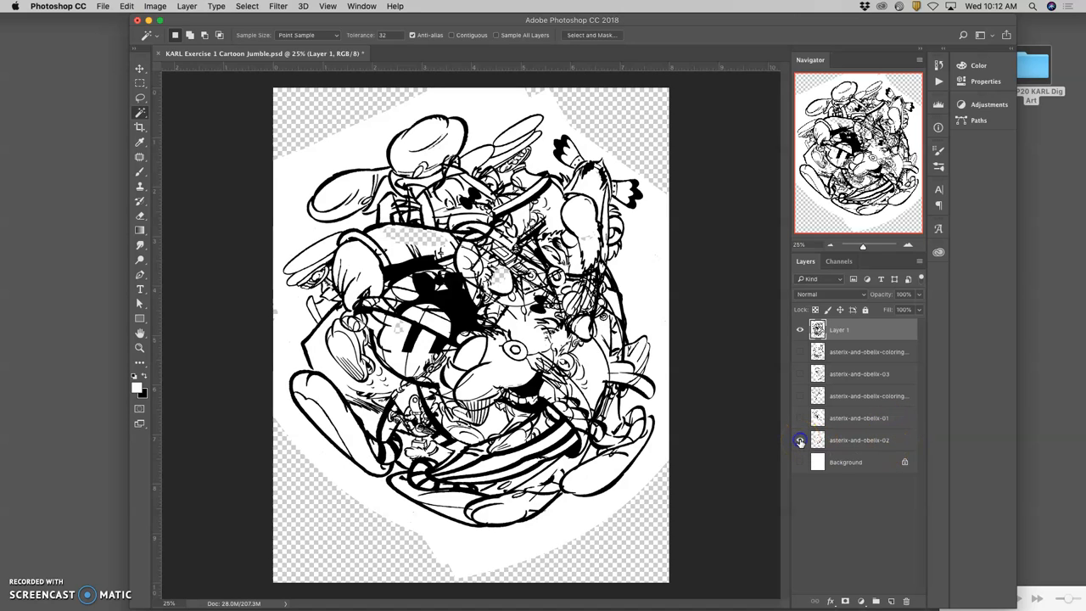
left_click(800, 439)
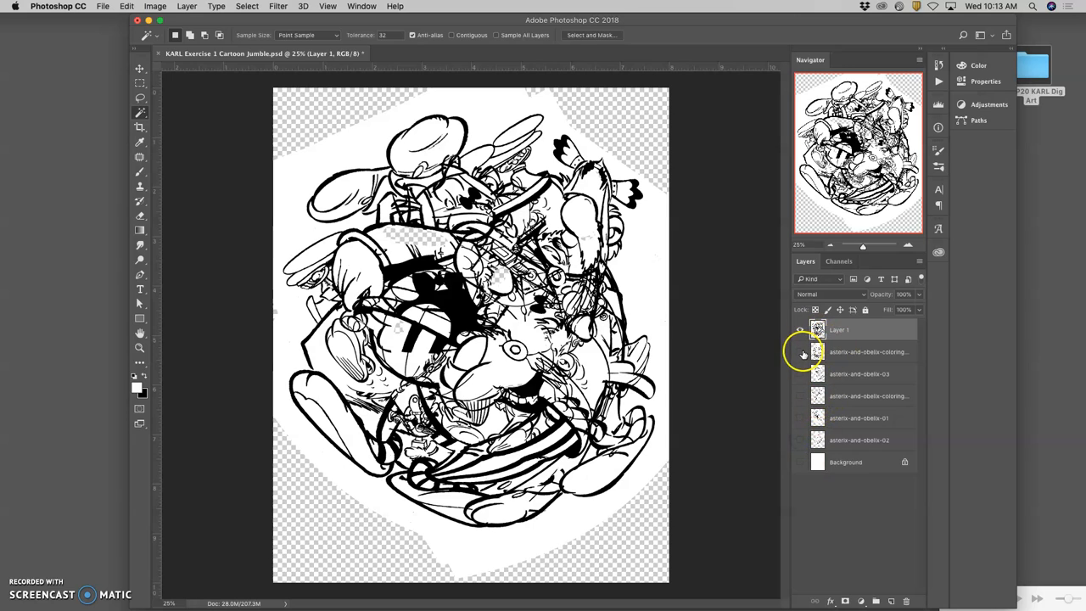
left_click(800, 441)
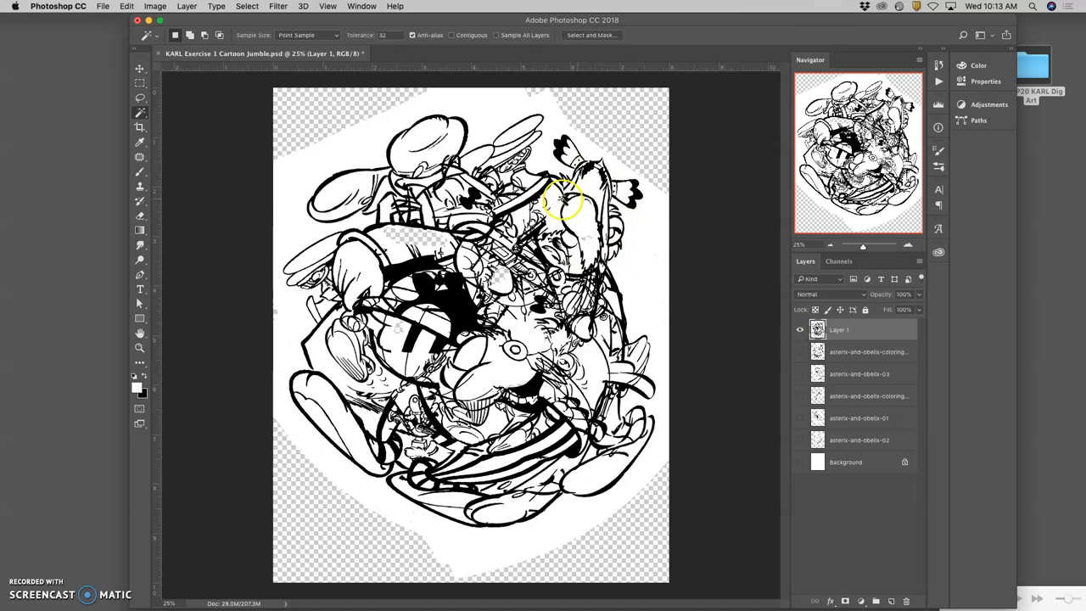
mouse_move(485, 293)
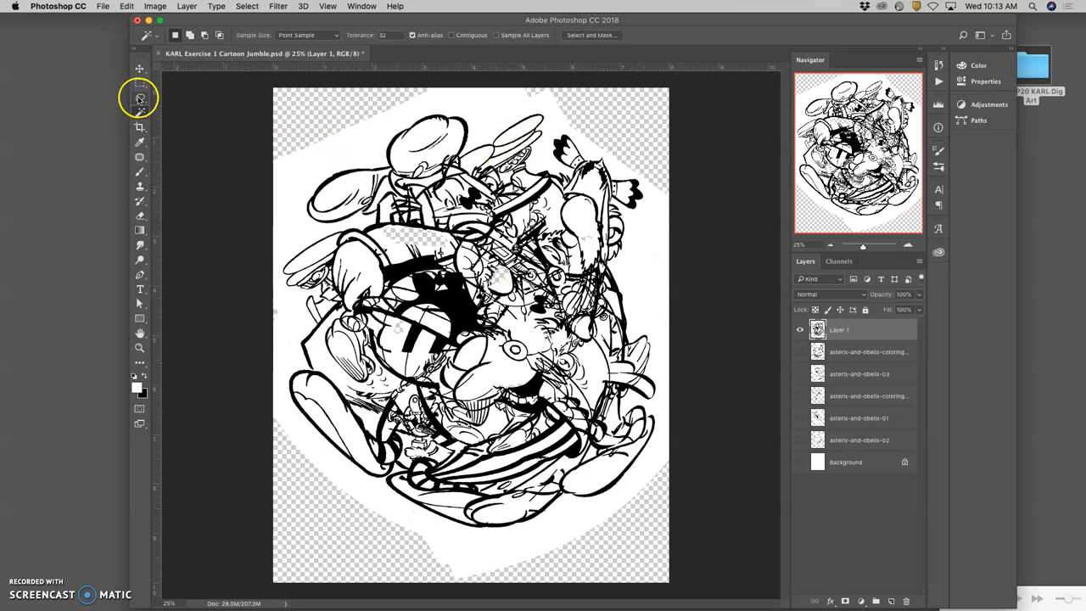
left_click(140, 102)
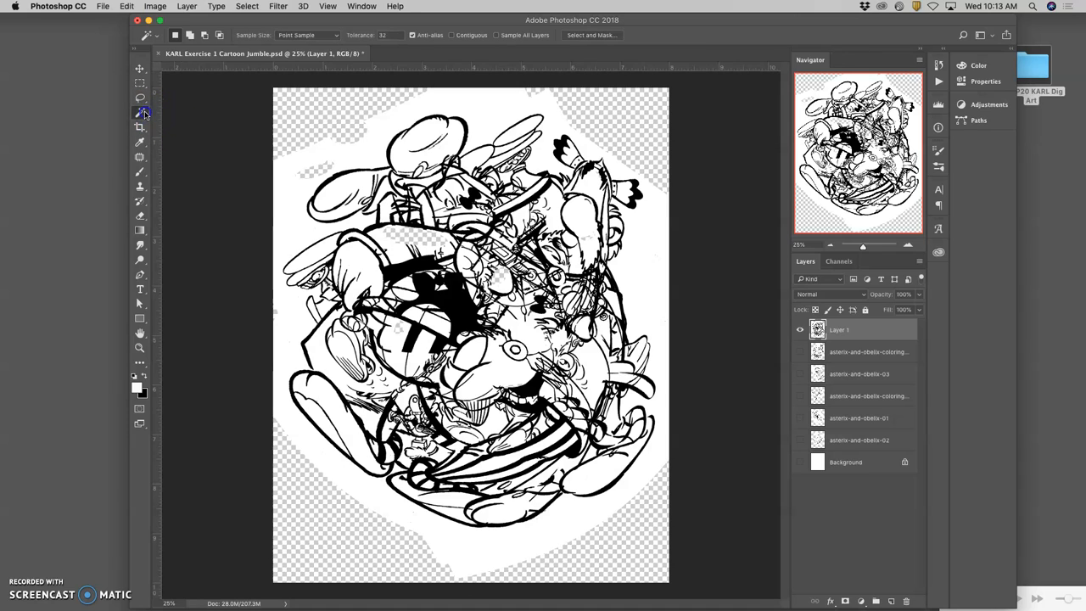
mouse_move(141, 114)
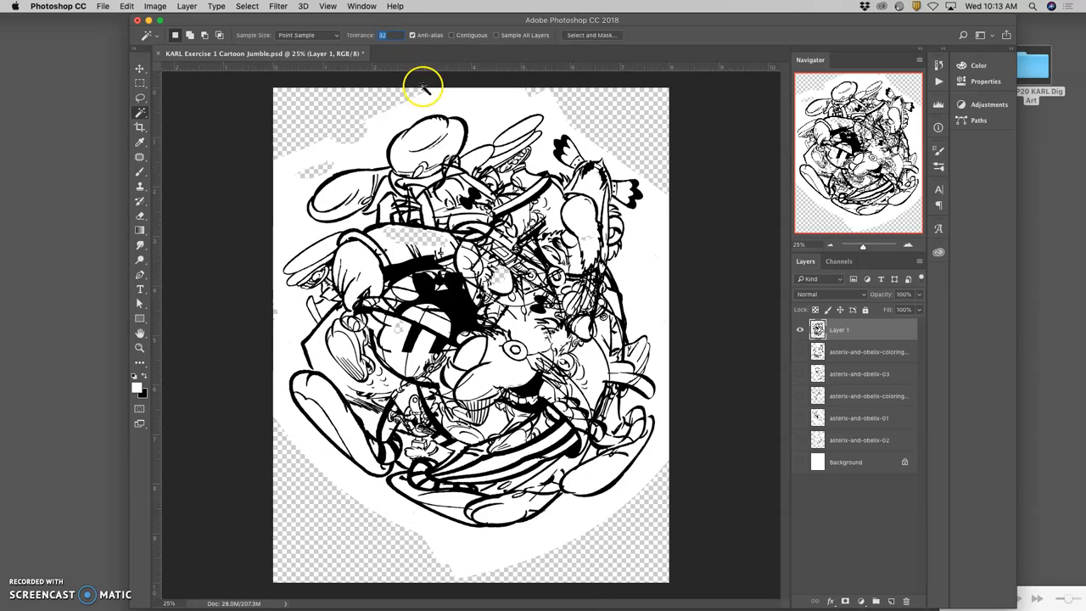
mouse_move(411, 93)
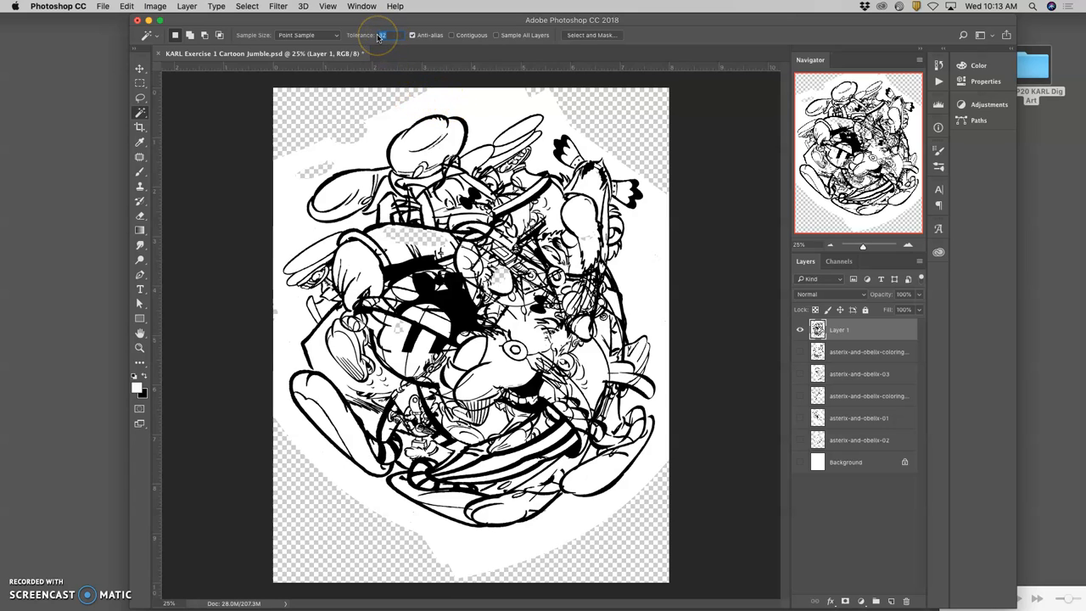
- Turn on Contiguous for the Magic Wand and select the white surround at the canvas top
left_click(457, 36)
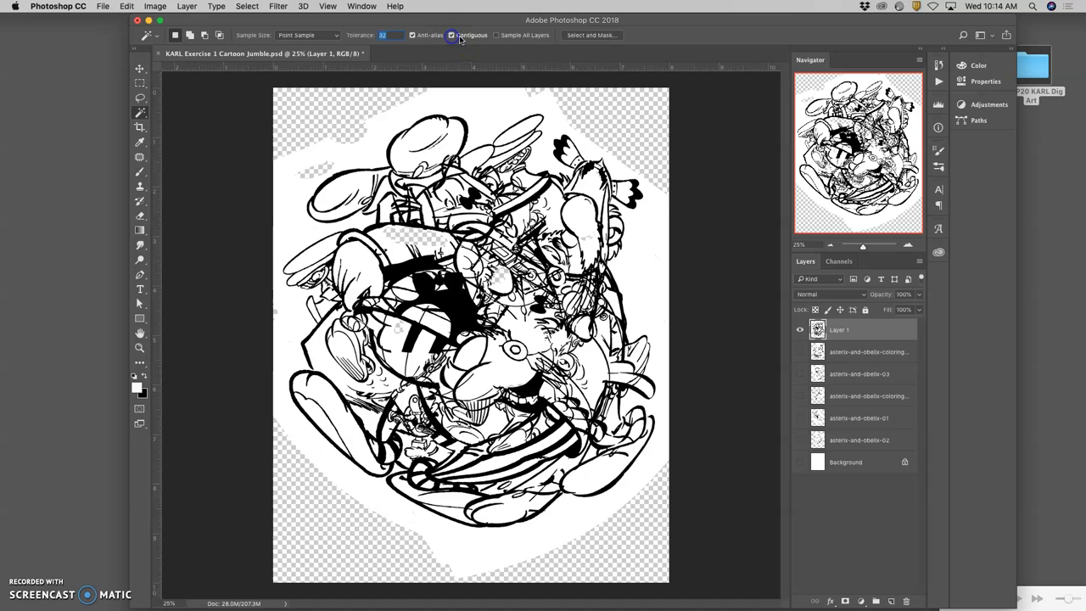
left_click(452, 36)
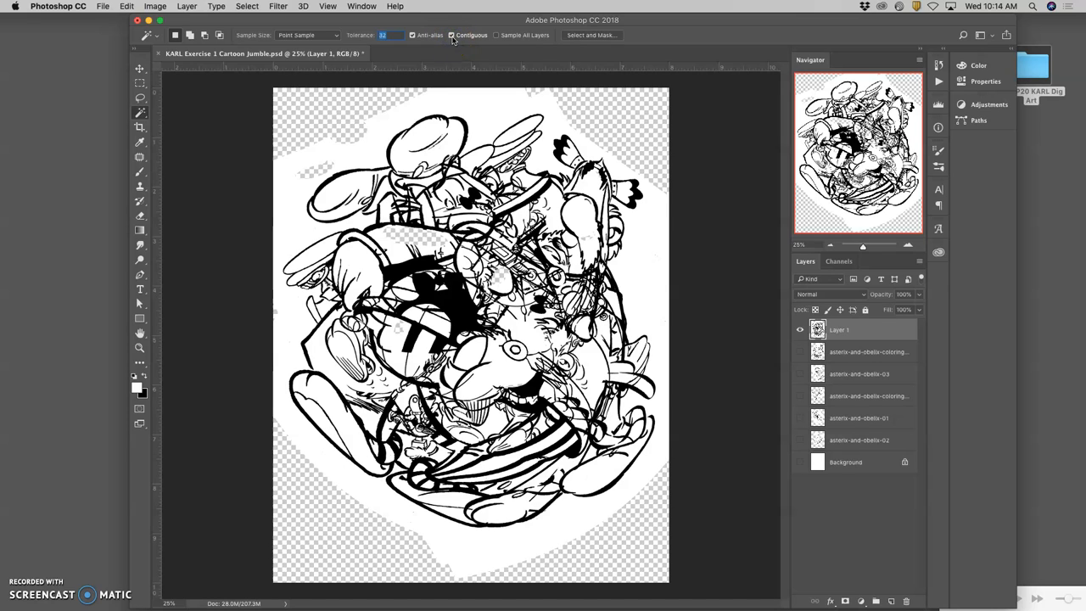
mouse_move(454, 35)
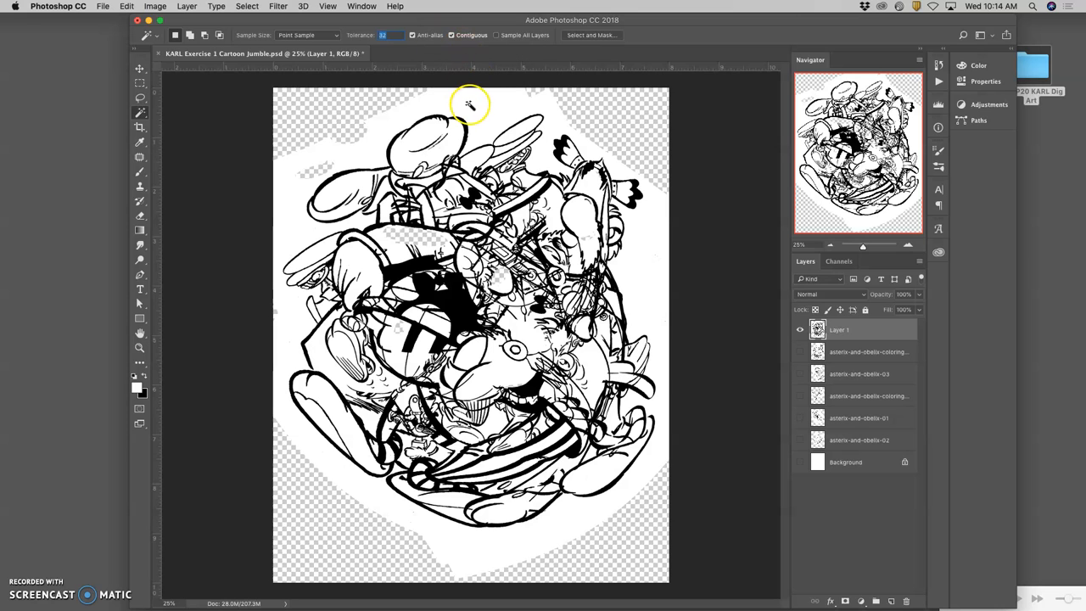
left_click(471, 105)
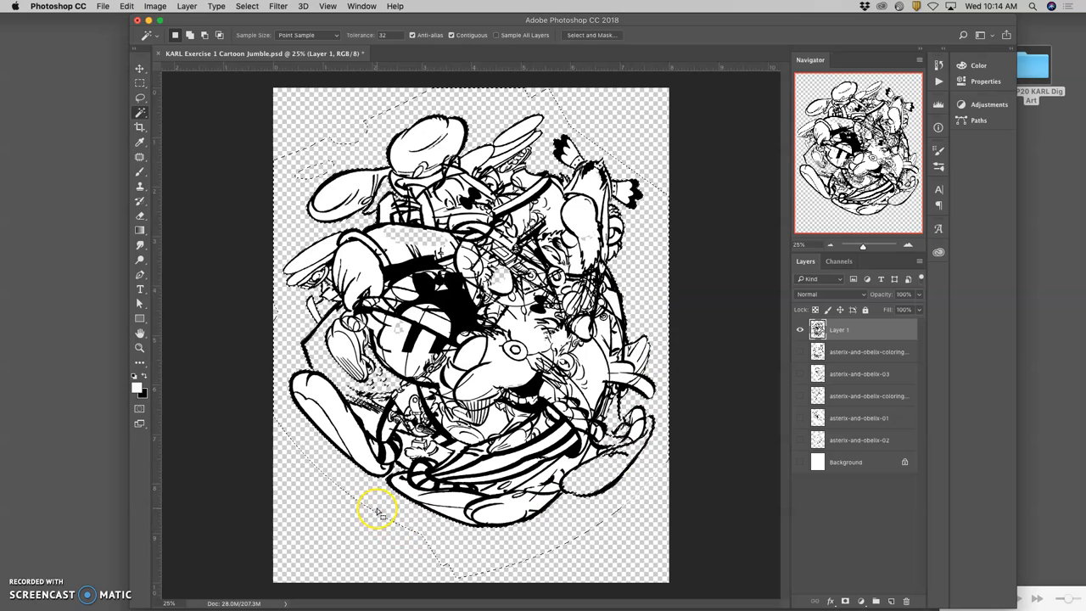
mouse_move(302, 280)
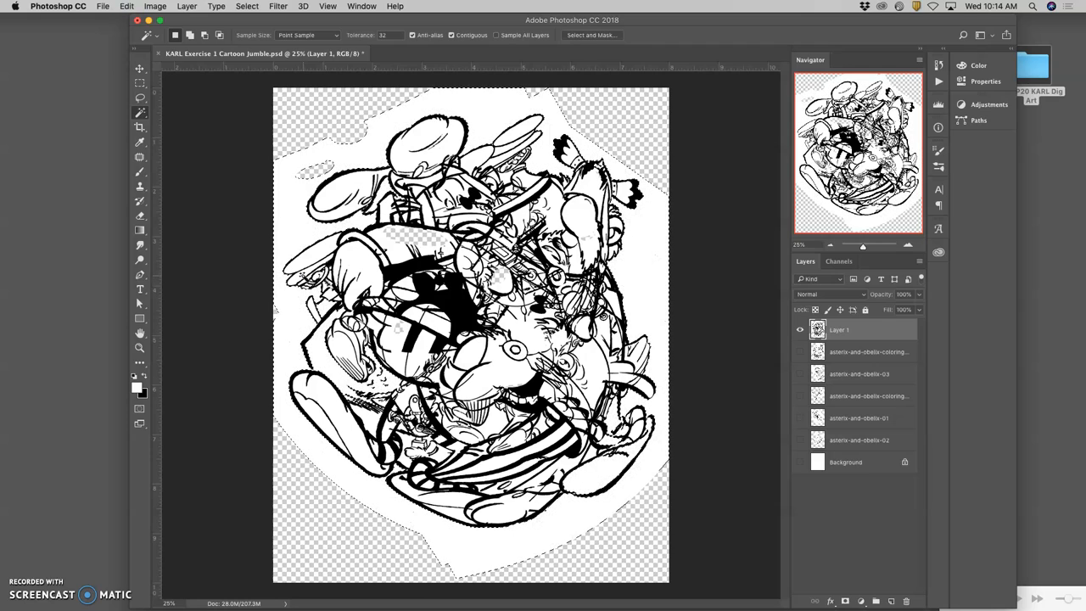
mouse_move(465, 97)
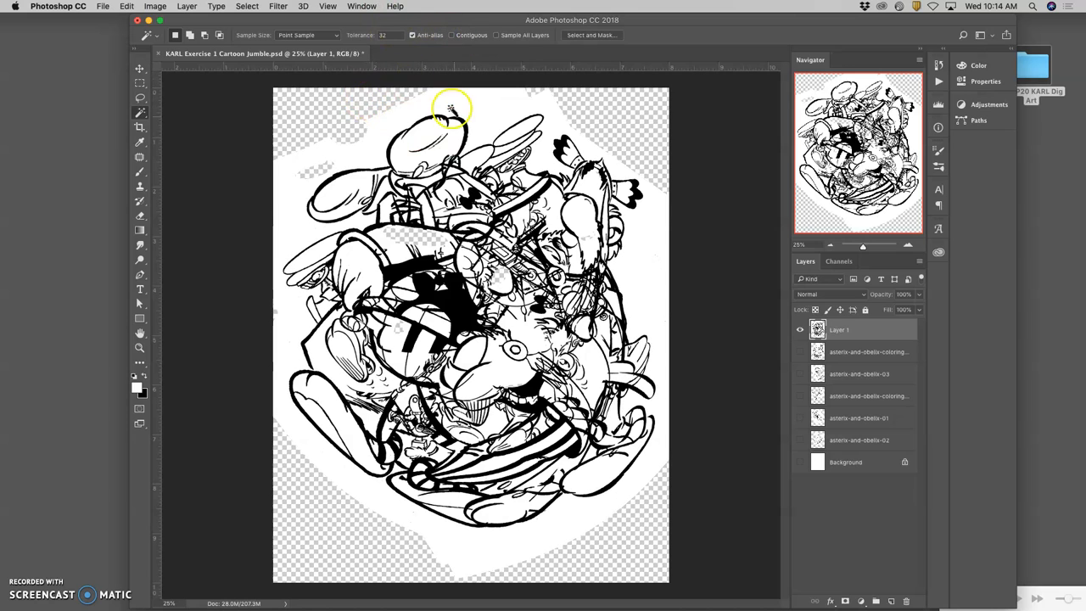
- Select every white area in Layer 1 with a non-contiguous Magic Wand click
left_click(447, 109)
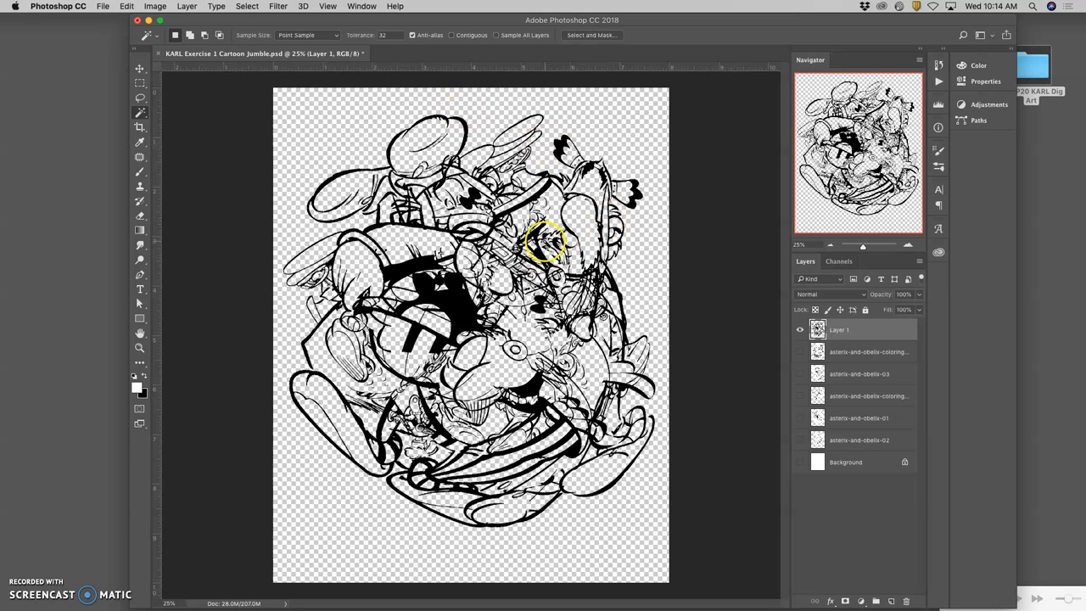
mouse_move(419, 311)
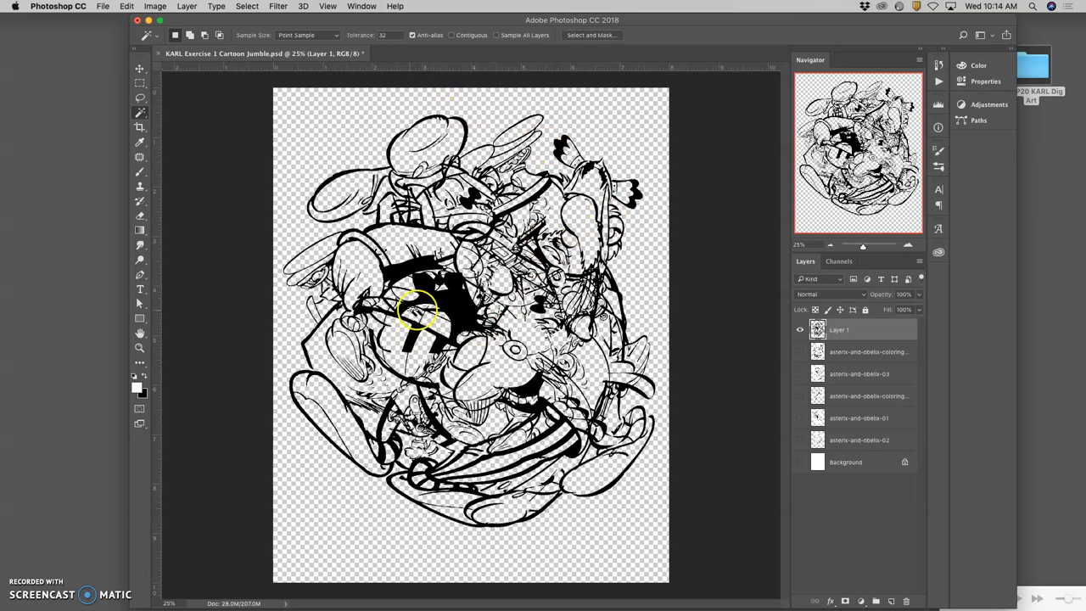
mouse_move(340, 153)
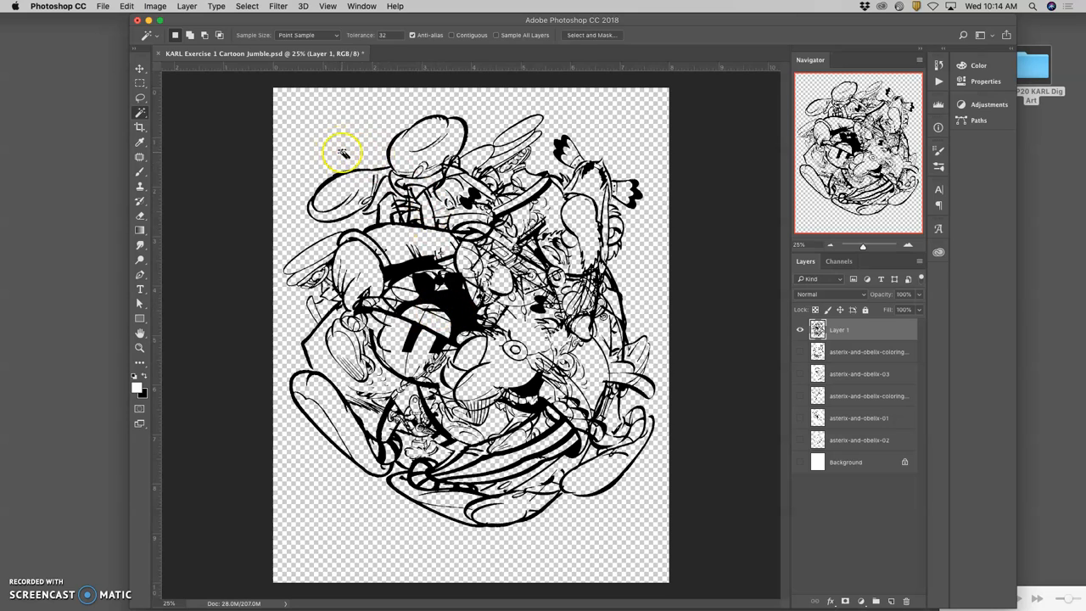
mouse_move(390, 178)
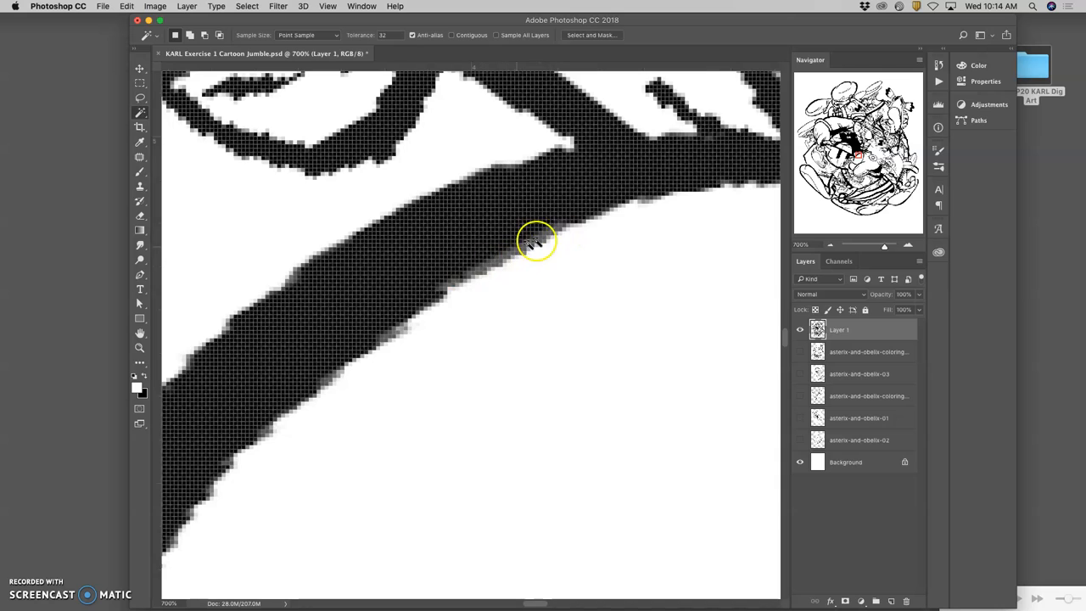
mouse_move(588, 264)
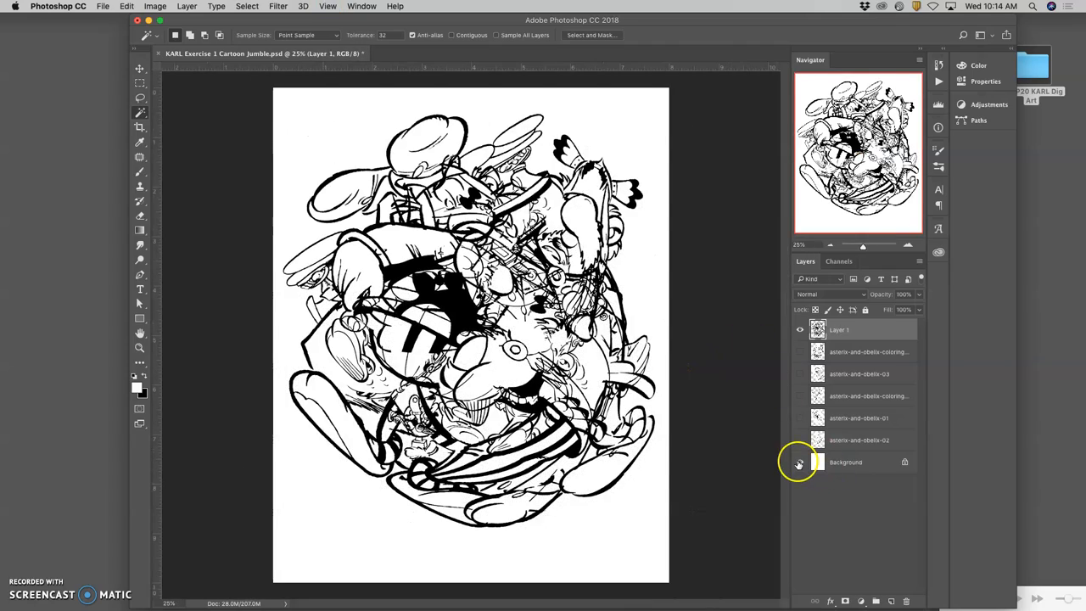
- Hide Background, add Layer 2 below the line art, and fill it with Black
left_click(799, 461)
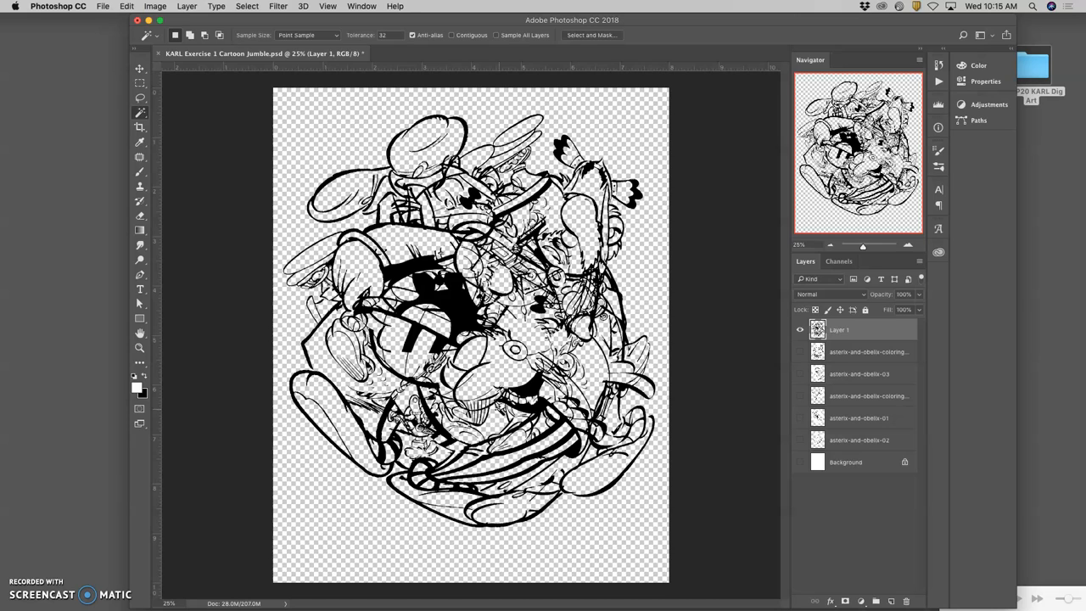
mouse_move(793, 502)
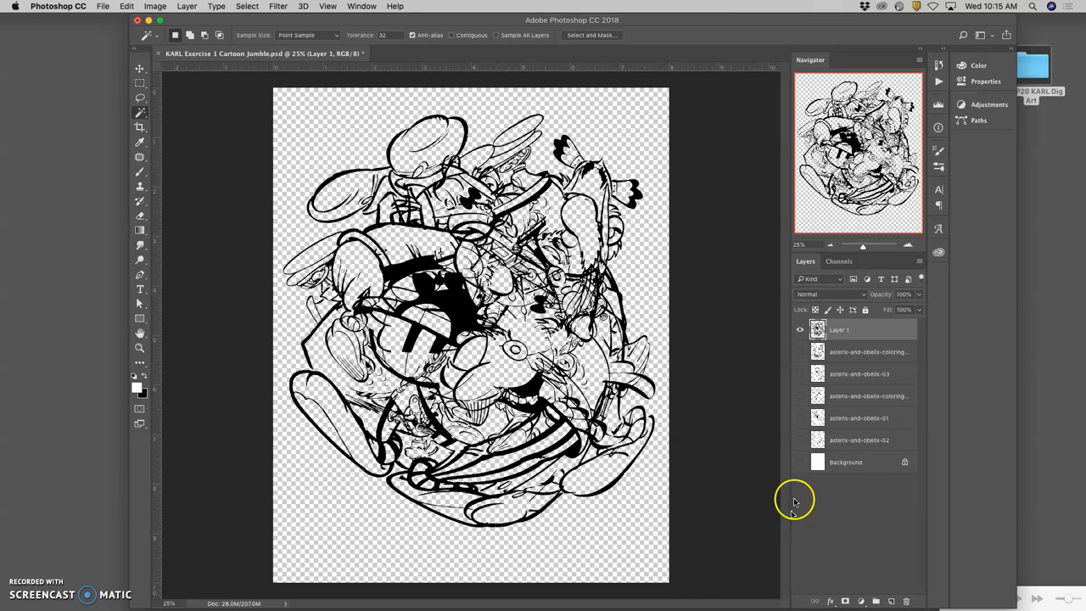
left_click(862, 462)
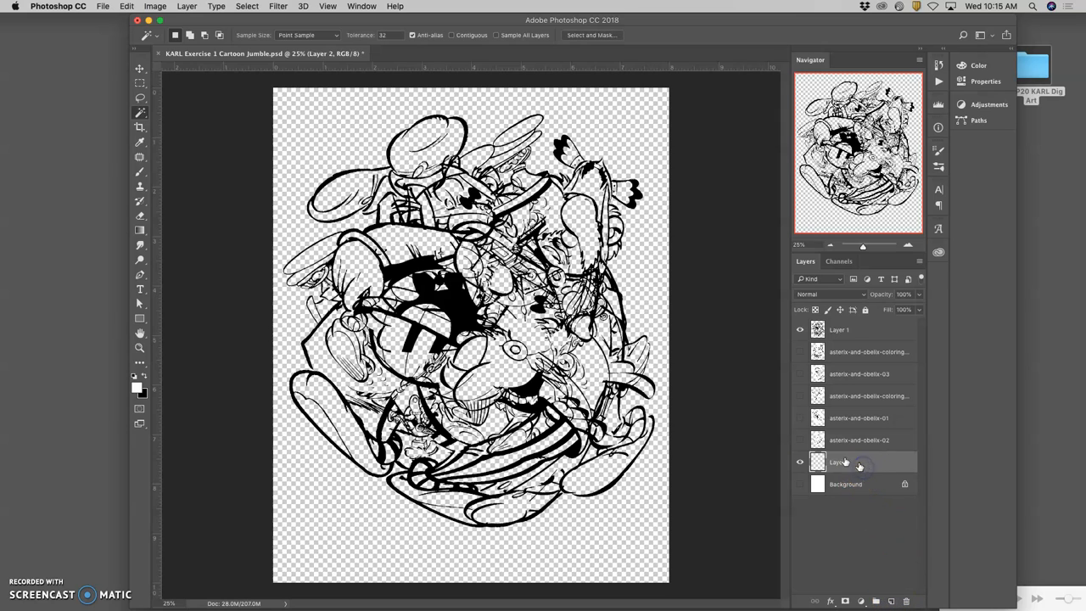
left_click(130, 7)
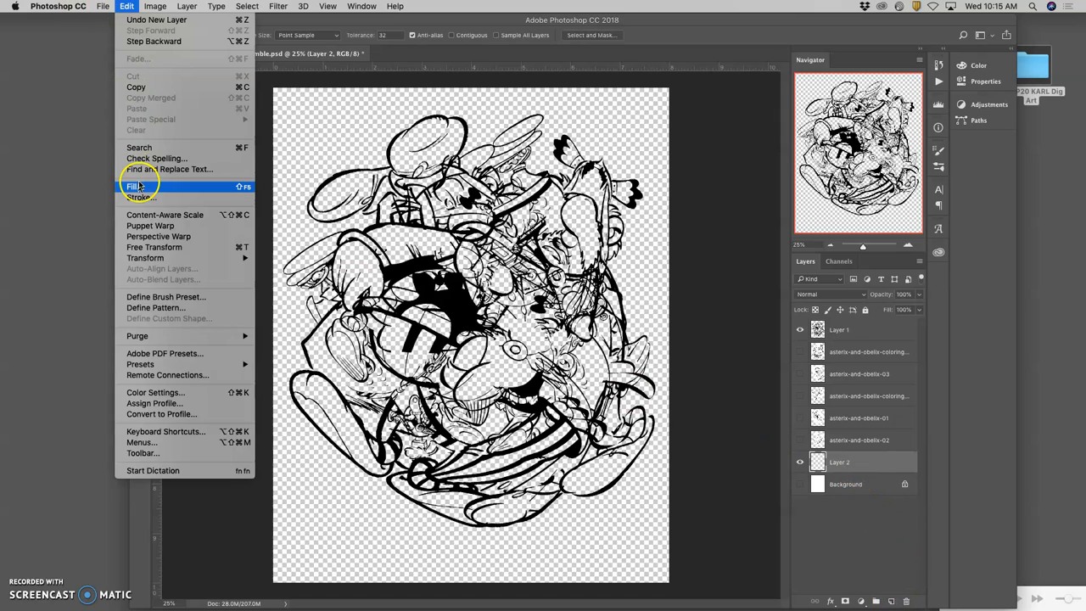
left_click(133, 185)
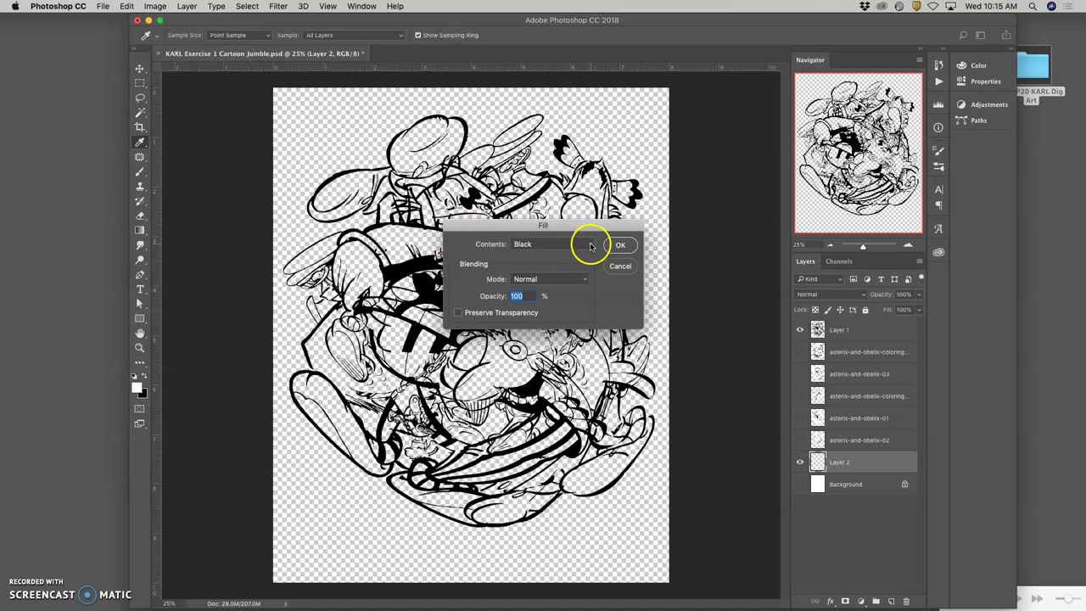
left_click(623, 244)
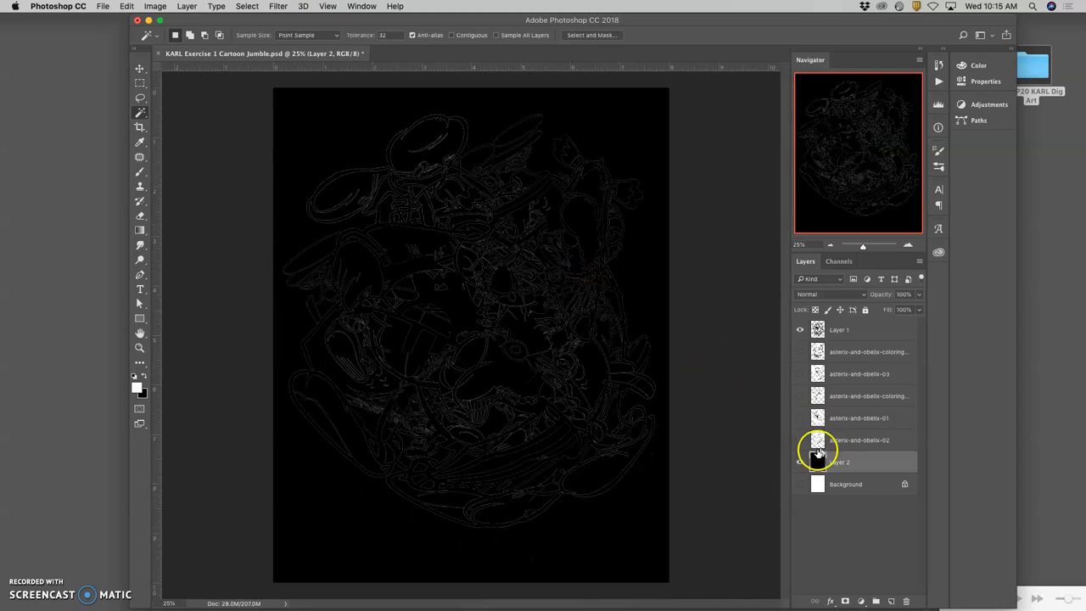
- Toggle the black backdrop's visibility and begin refilling Layer 2 with 50% Gray via Edit
left_click(839, 329)
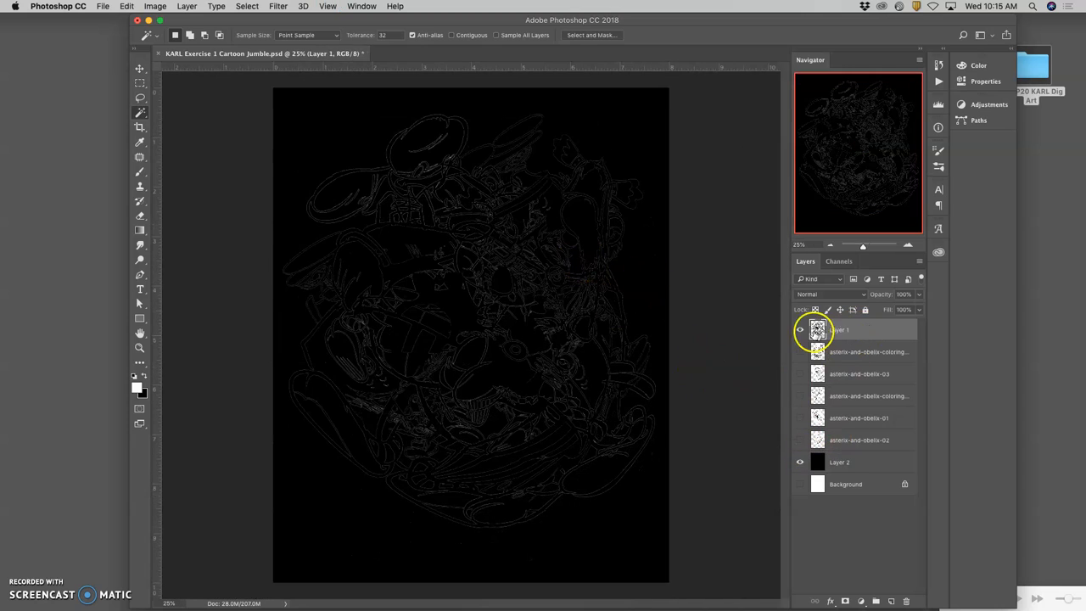
left_click(799, 329)
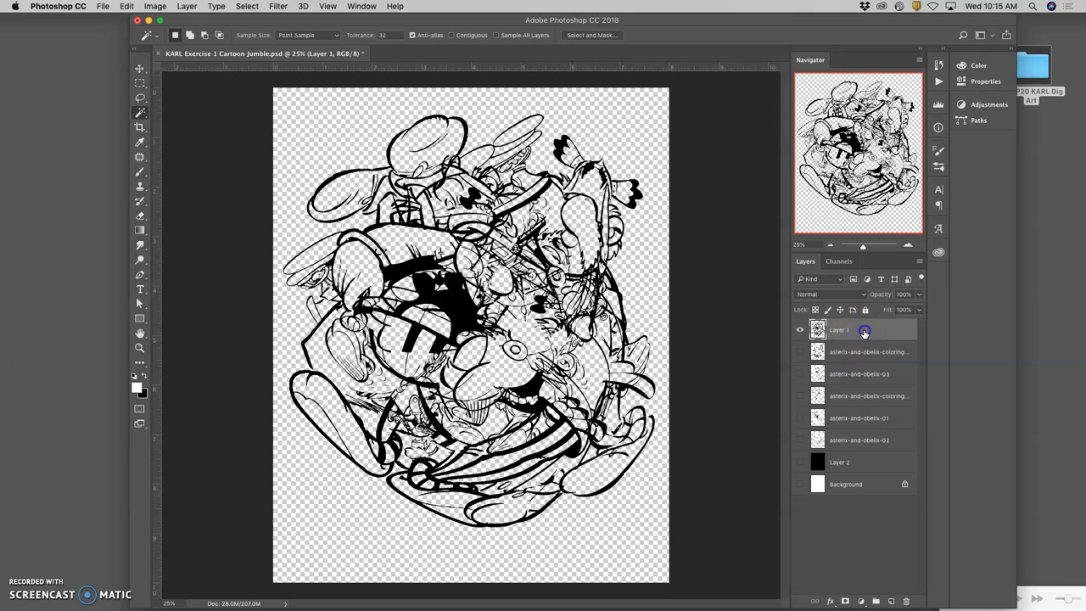
double_click(838, 329)
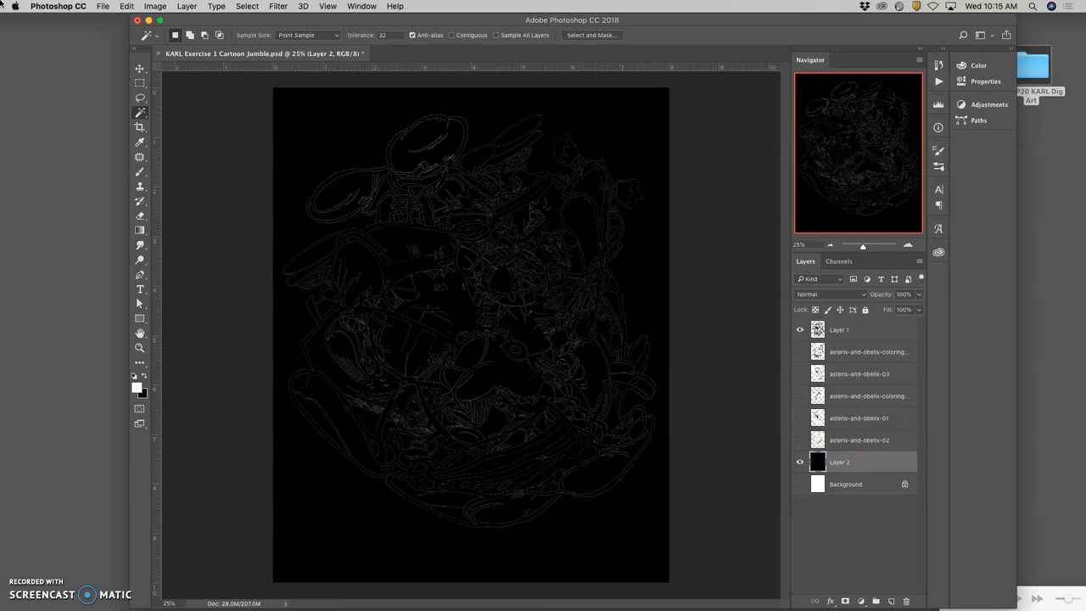
left_click(133, 7)
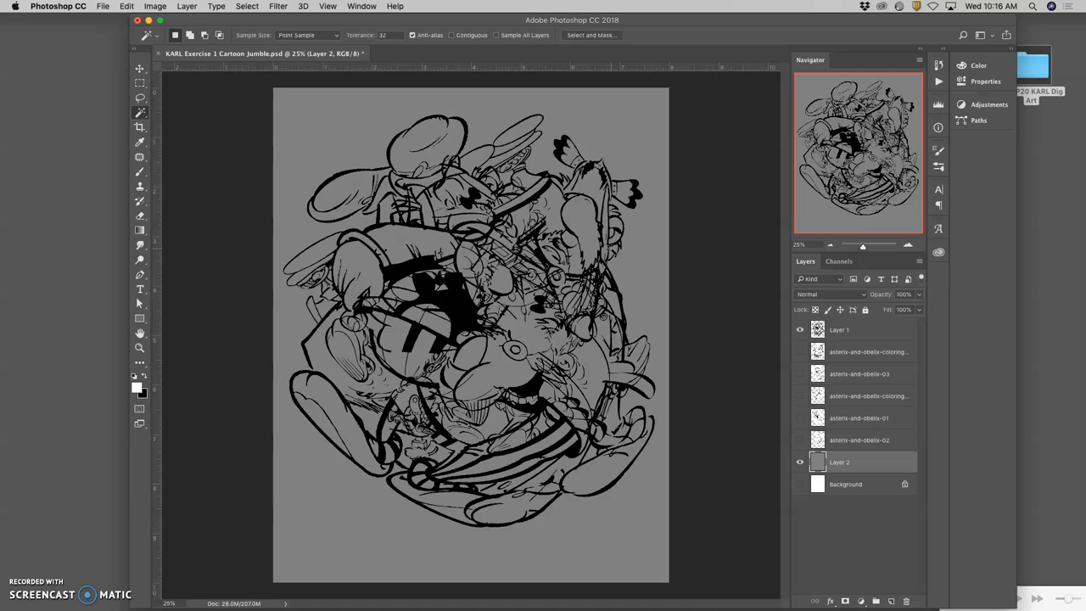
- Enable an Outside Stroke effect on Layer 1 and open its Color swatch
left_click(863, 331)
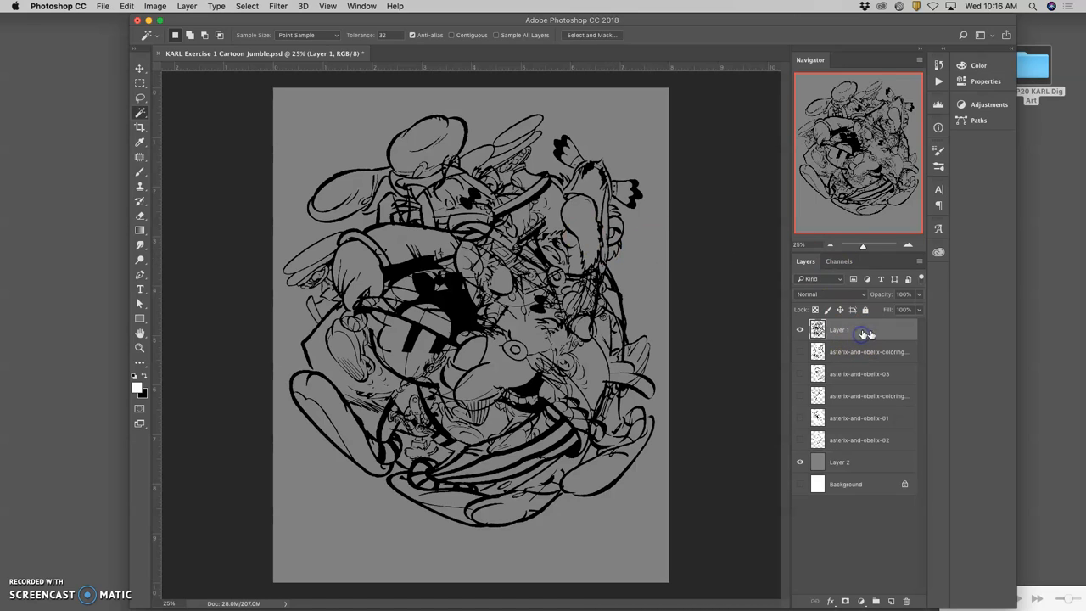
double_click(839, 330)
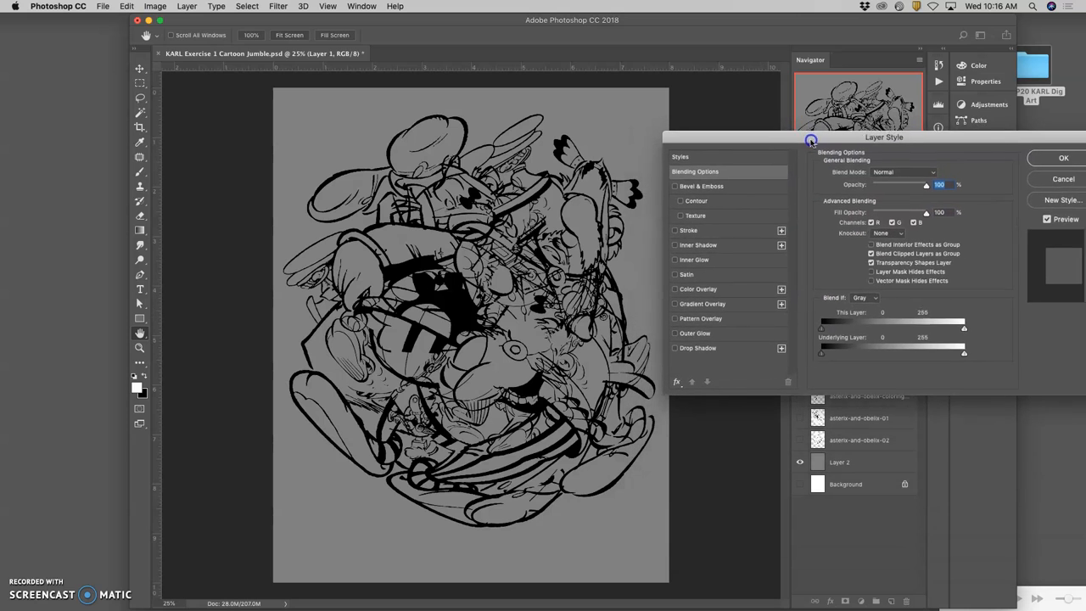
left_click_drag(810, 137, 848, 139)
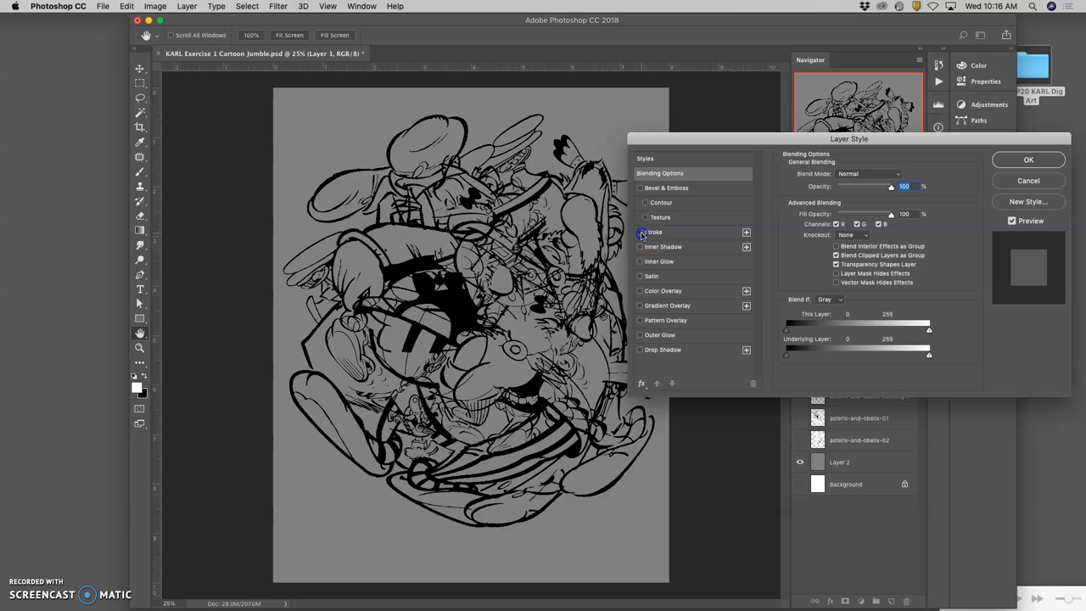
left_click(639, 231)
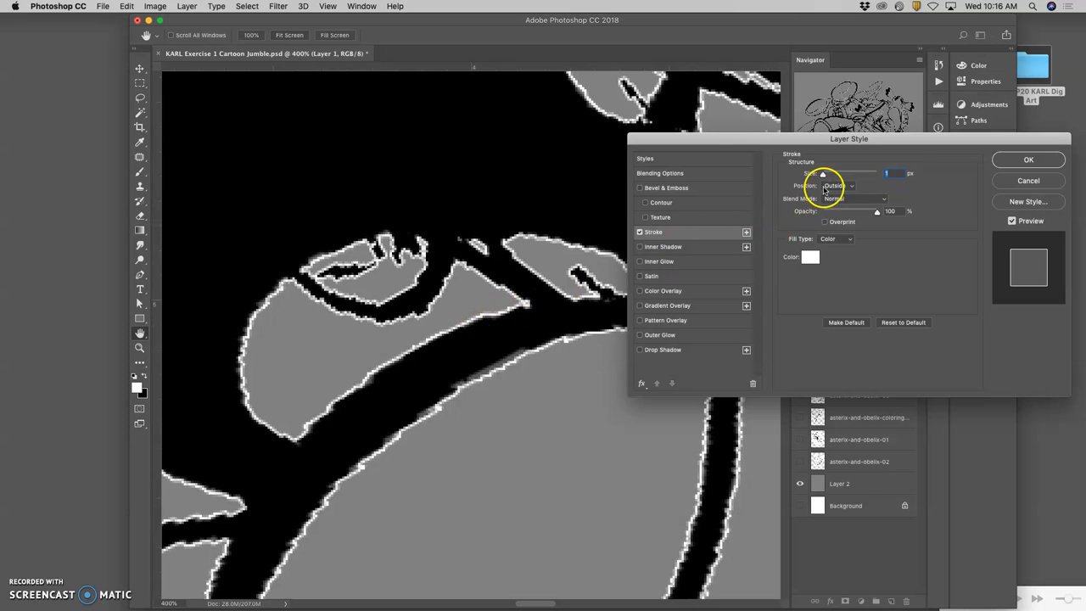
left_click(840, 185)
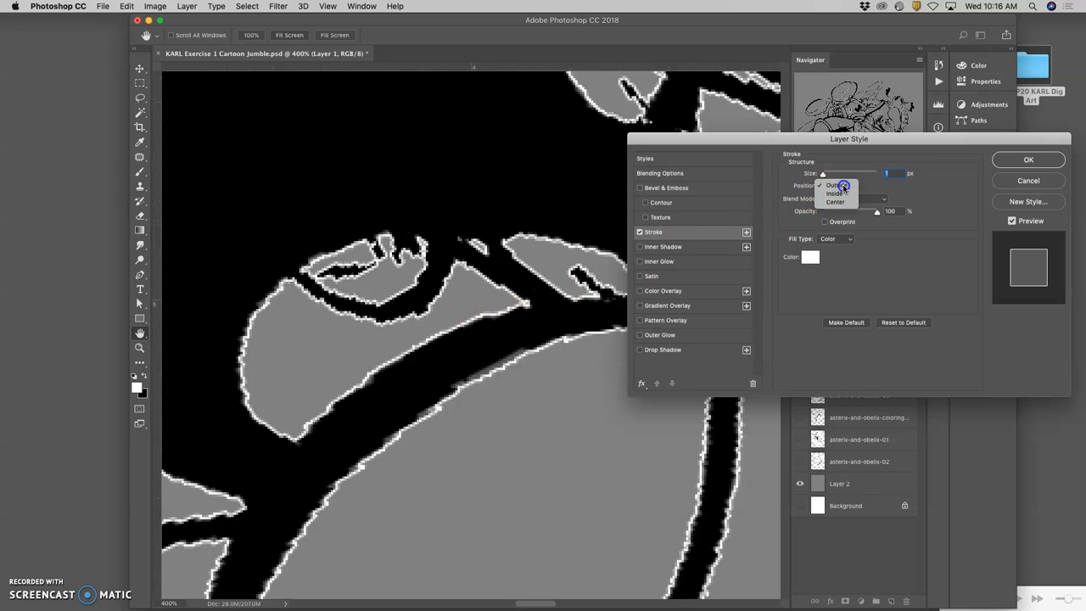
left_click(832, 185)
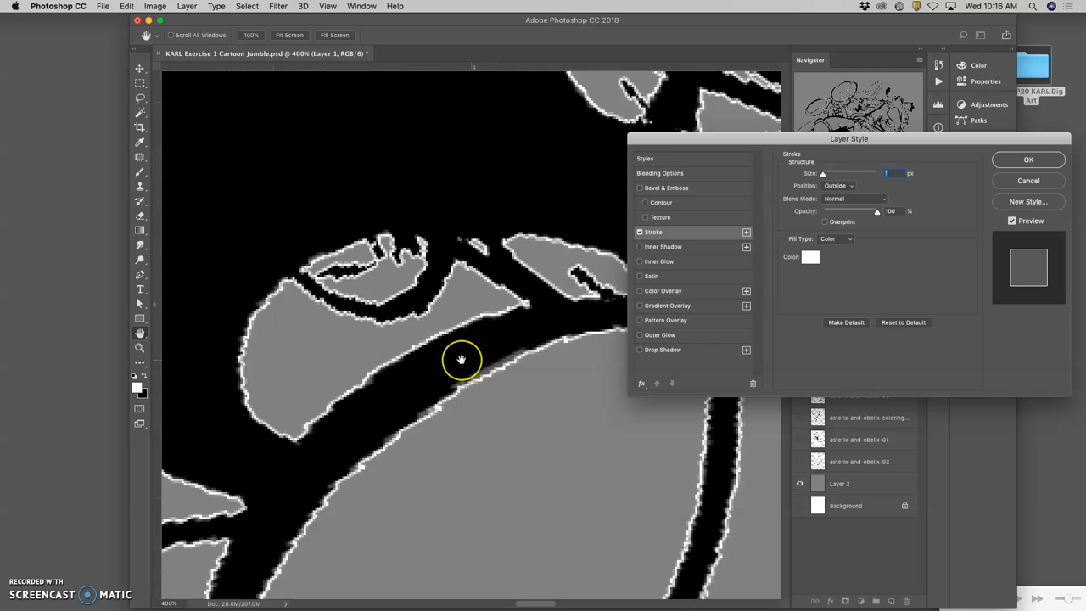
mouse_move(466, 352)
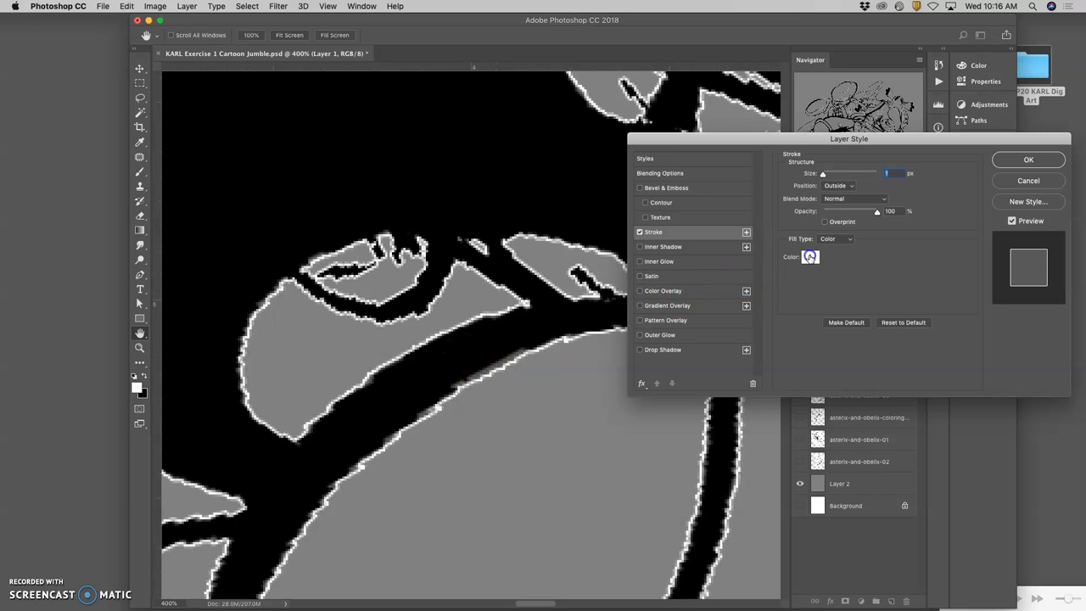
left_click(809, 256)
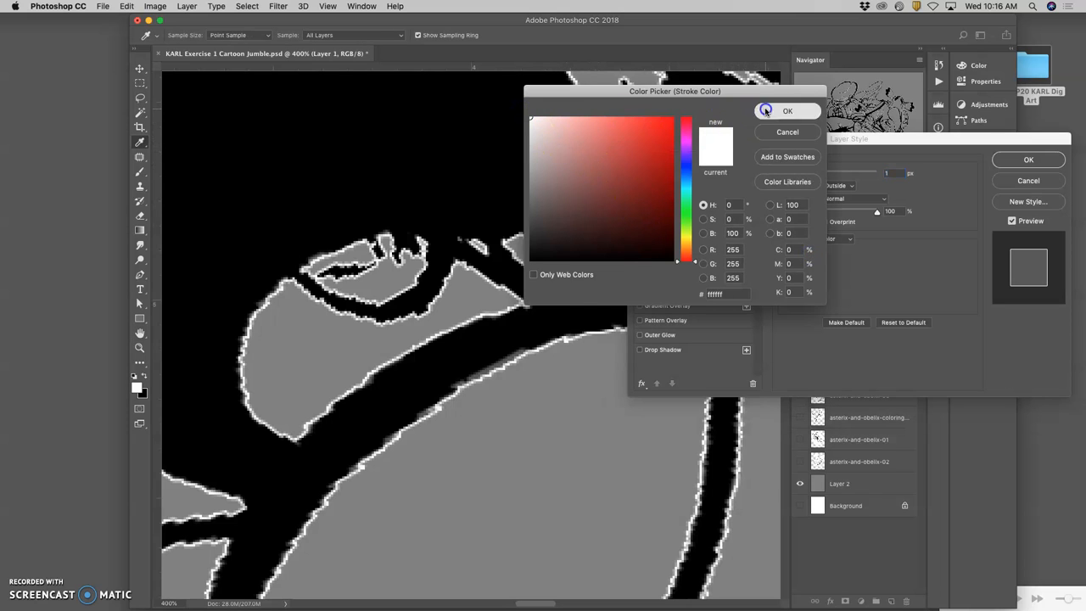
- Confirm #ffffff as the stroke colour in the Color Picker
left_click(786, 110)
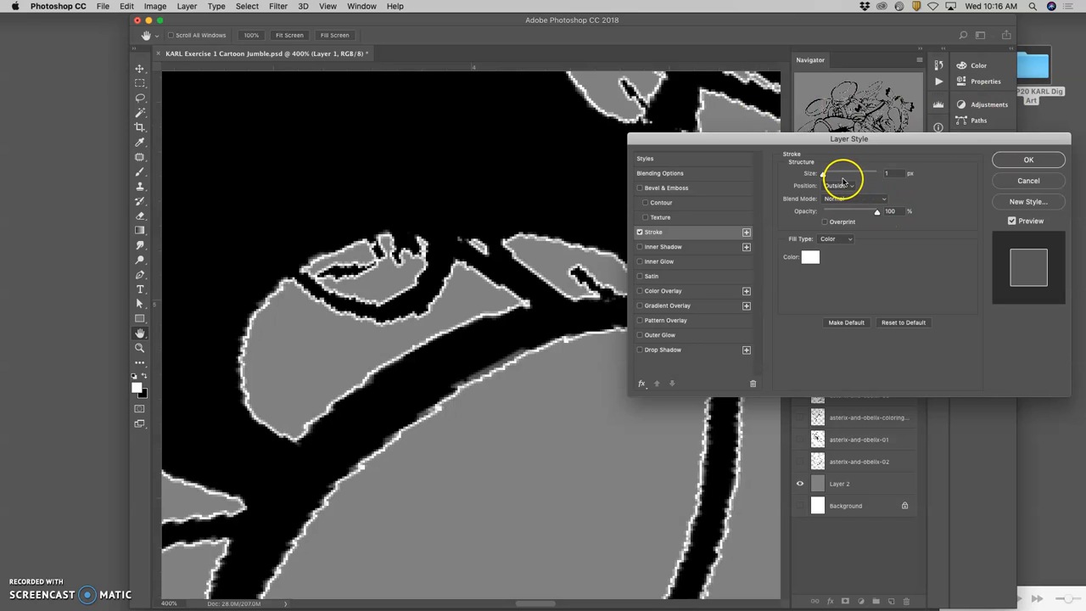
- Compare Inside and Center positions, then apply a thicker Outside white stroke to Layer 1
left_click(837, 185)
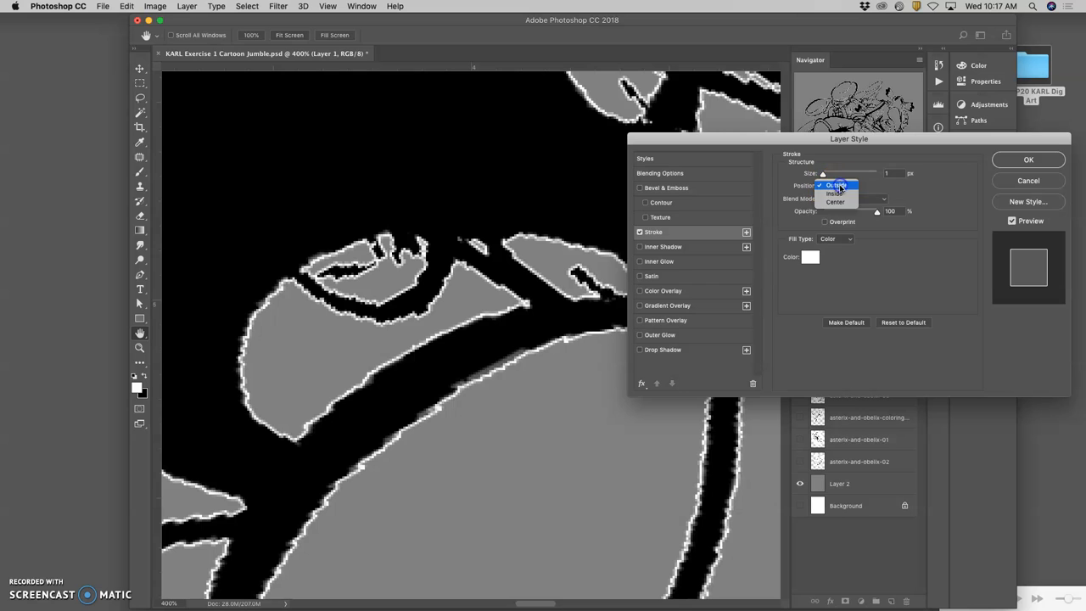
left_click(835, 192)
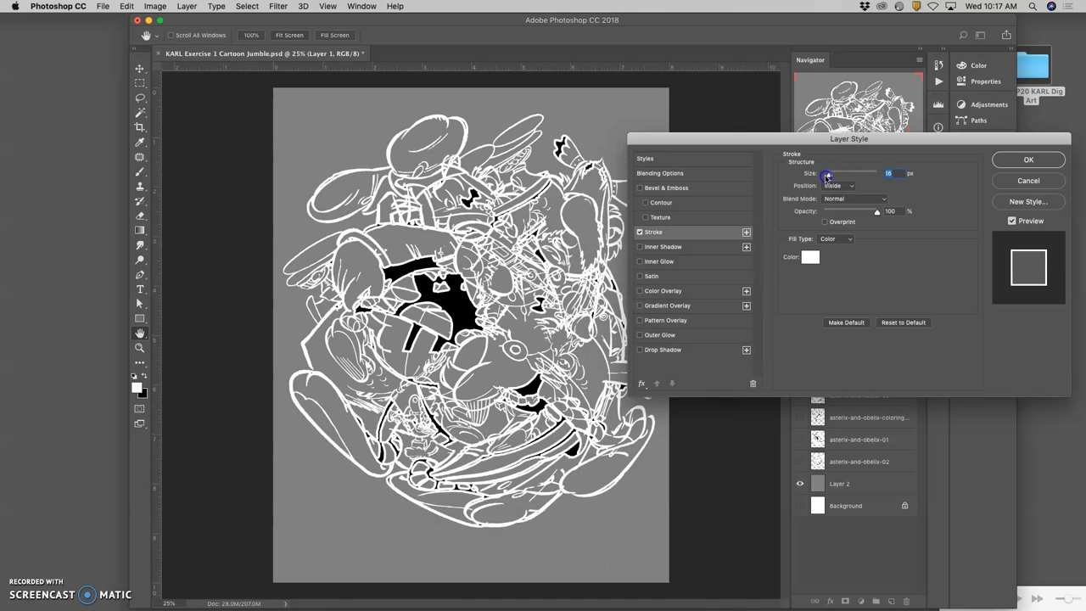
left_click(838, 185)
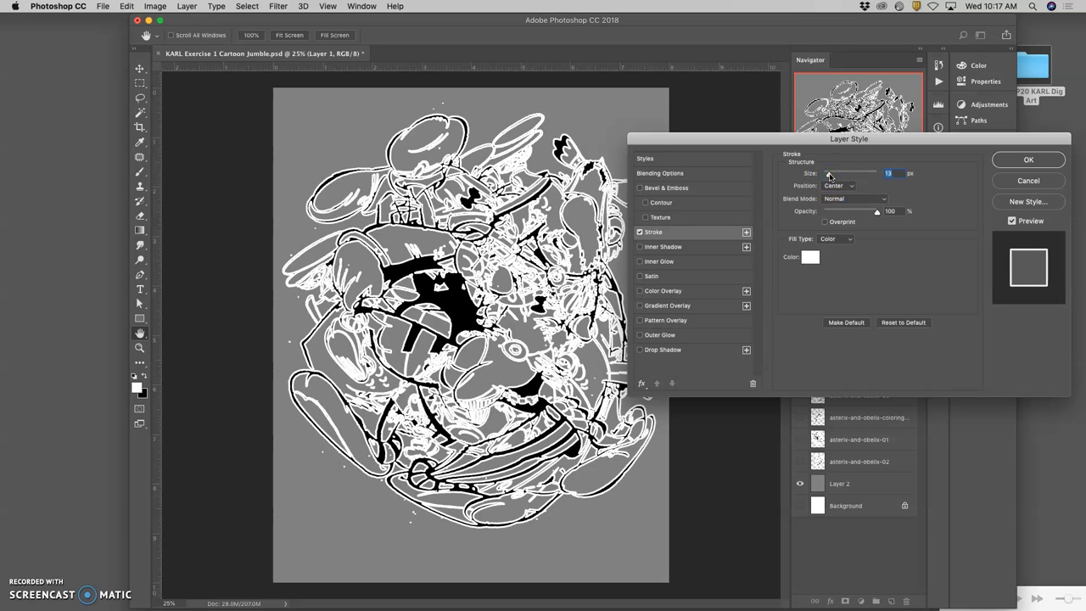
left_click(838, 185)
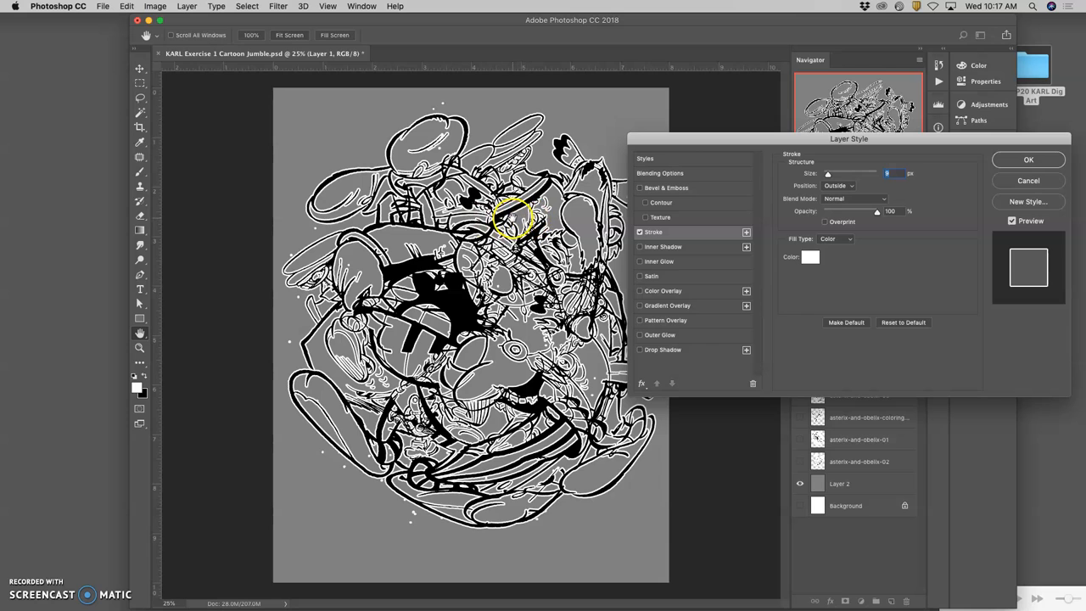
left_click(1028, 160)
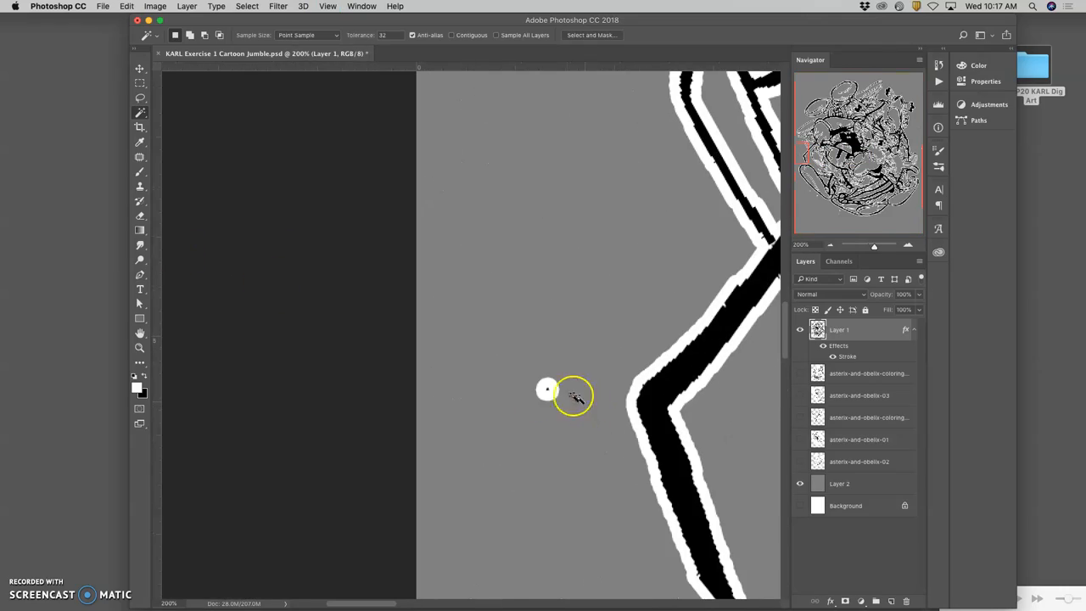
mouse_move(543, 390)
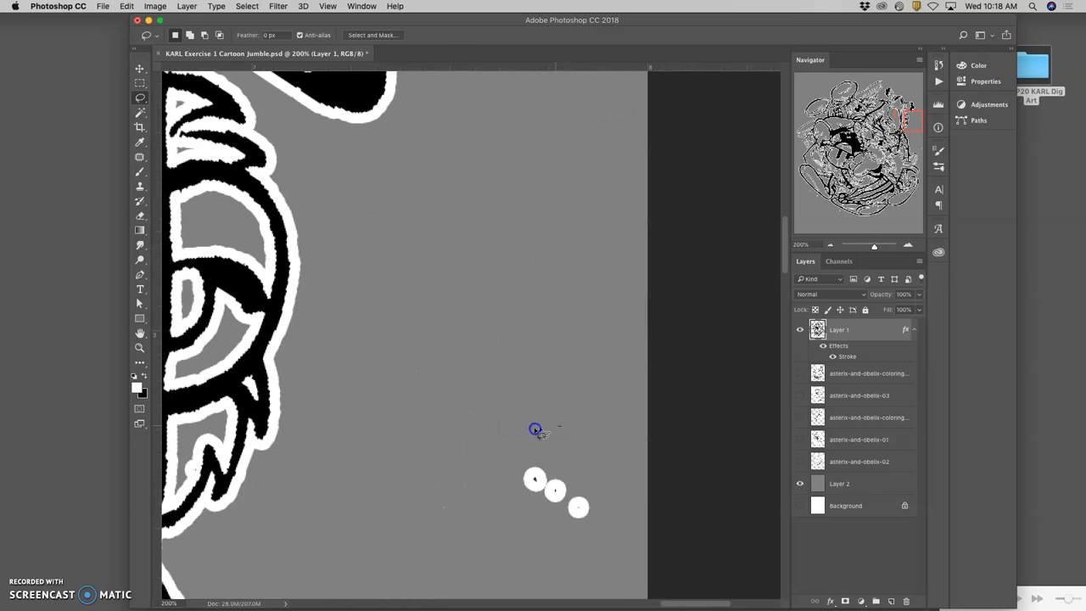
- Lasso-select the stray white-outlined specks in the empty grey area for deletion
left_click_drag(535, 429, 564, 420)
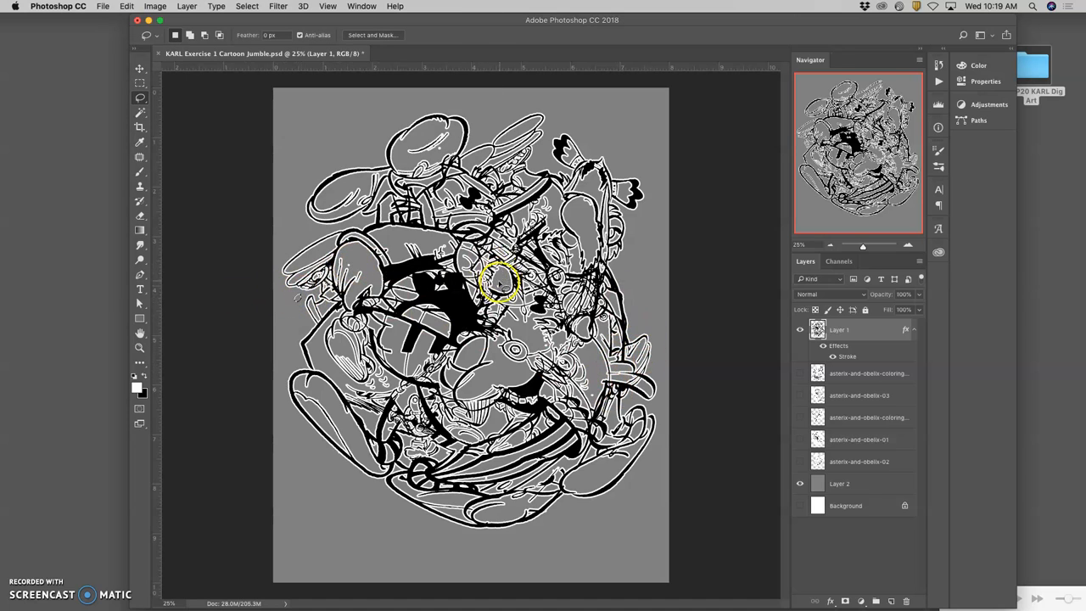
mouse_move(437, 150)
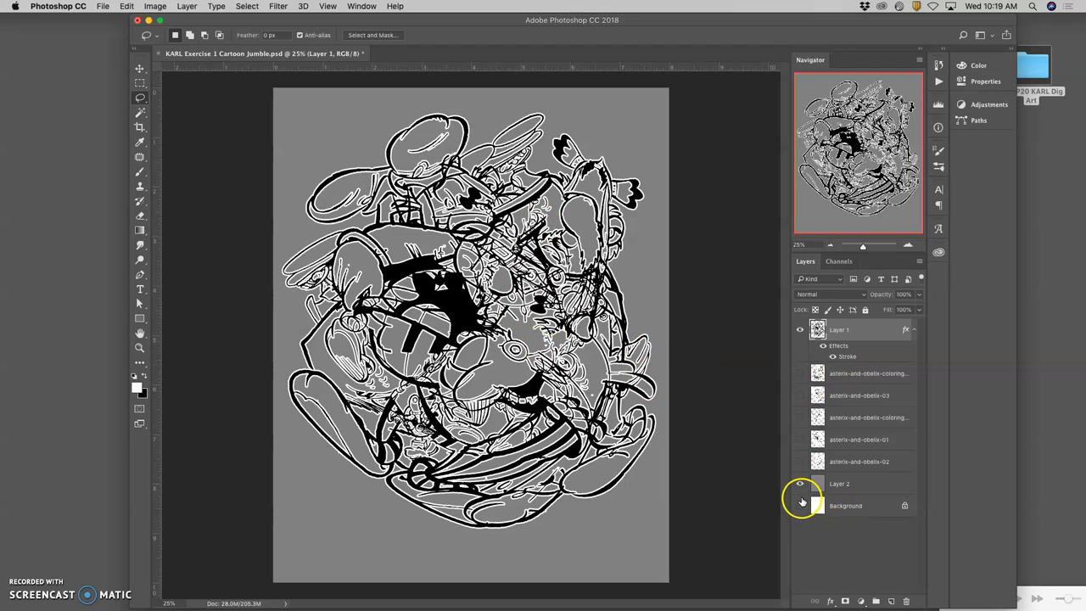
- Fill the duplicated grey backdrop layer with solid black using Edit > Fill
left_click(799, 506)
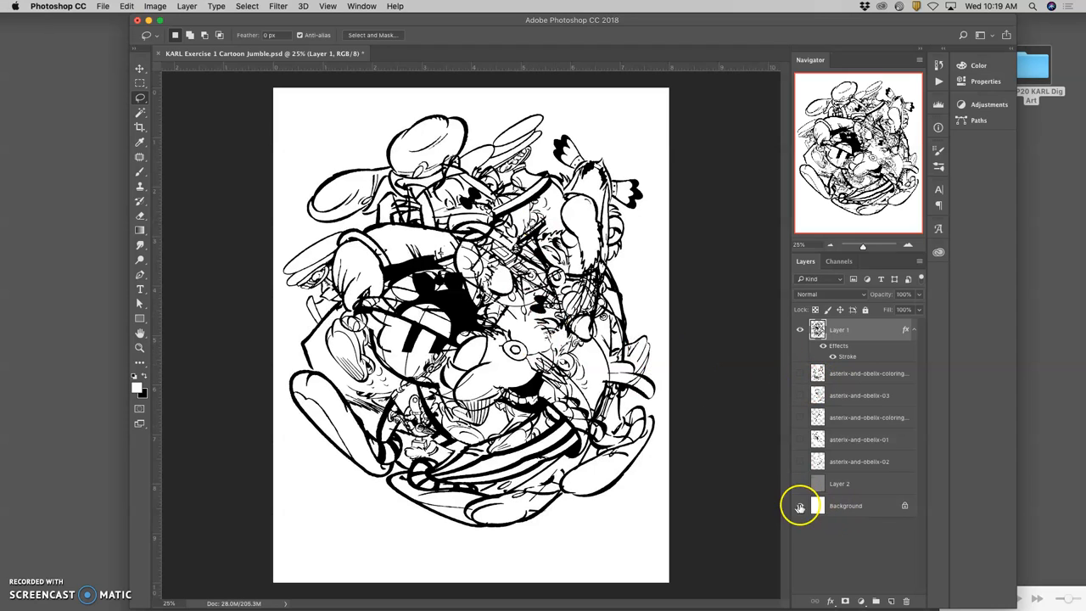
left_click(800, 483)
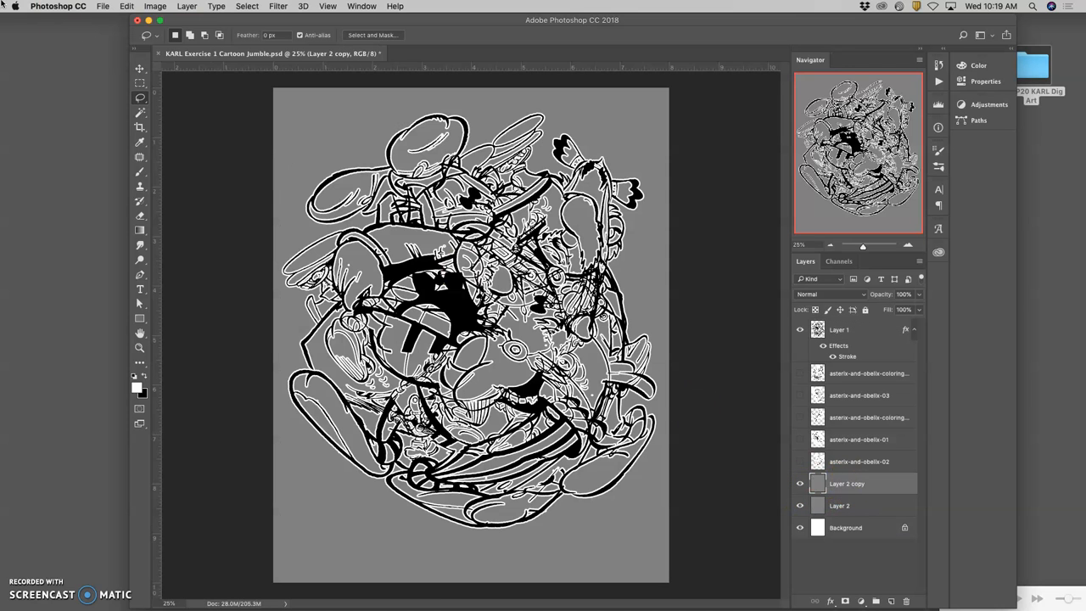
left_click(130, 7)
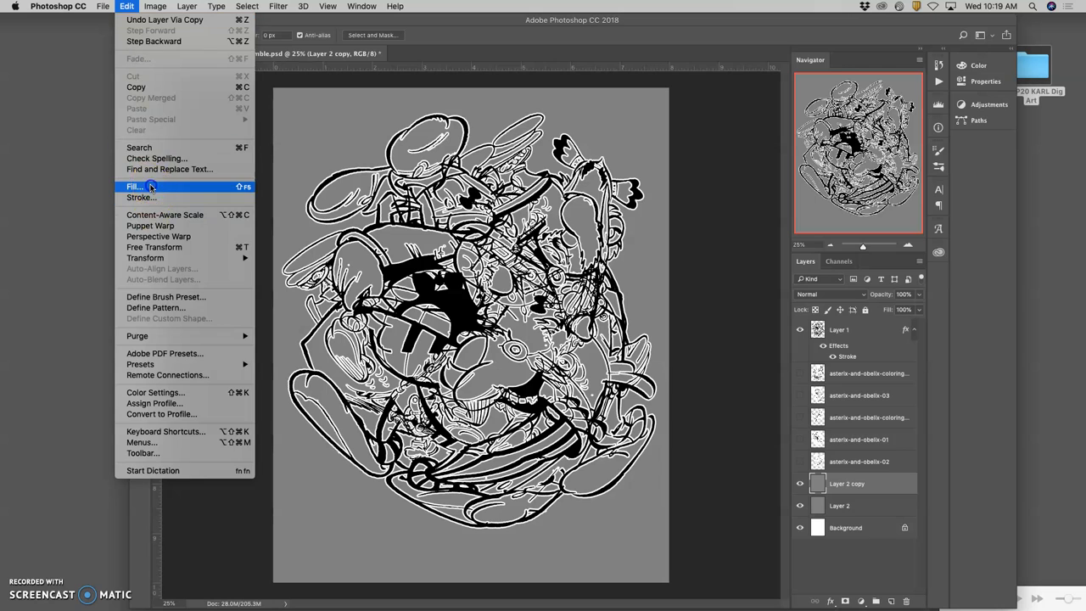
left_click(134, 185)
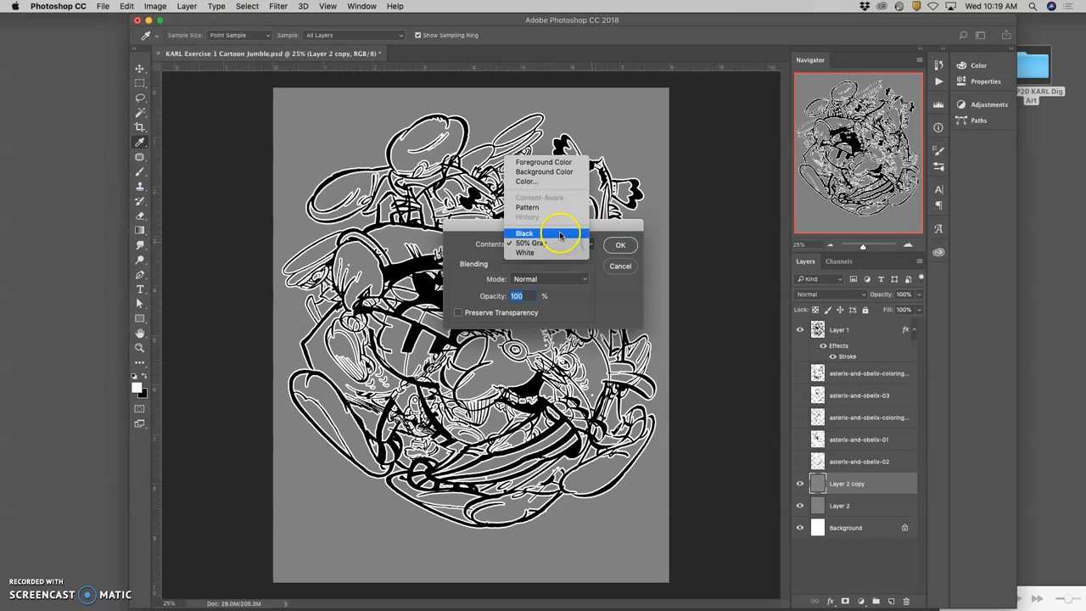
left_click(620, 245)
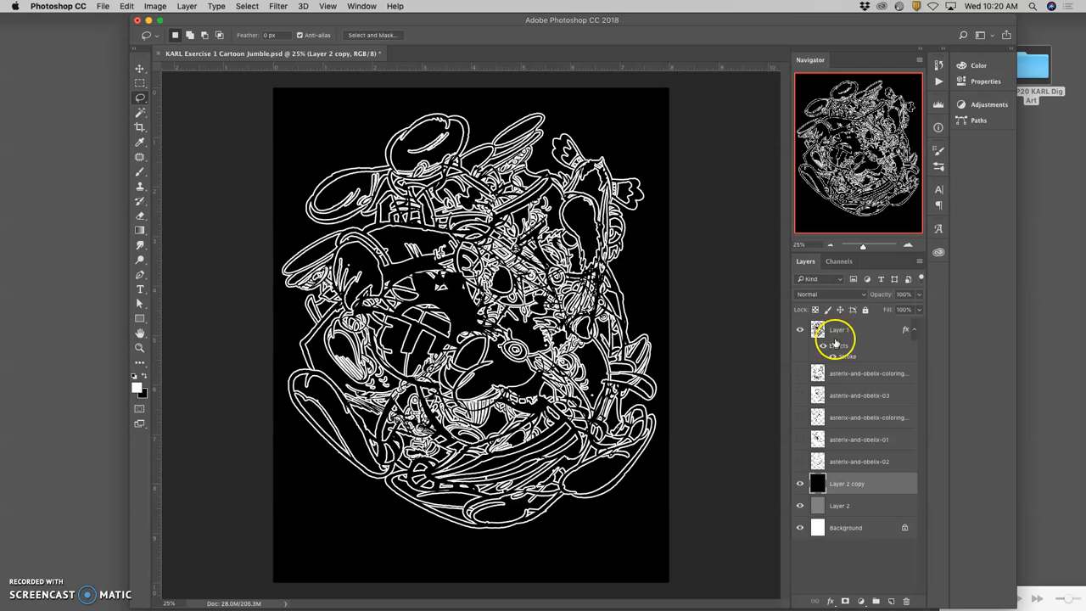
- Select the line art layer and toggle its stroke effect visibility
left_click(822, 330)
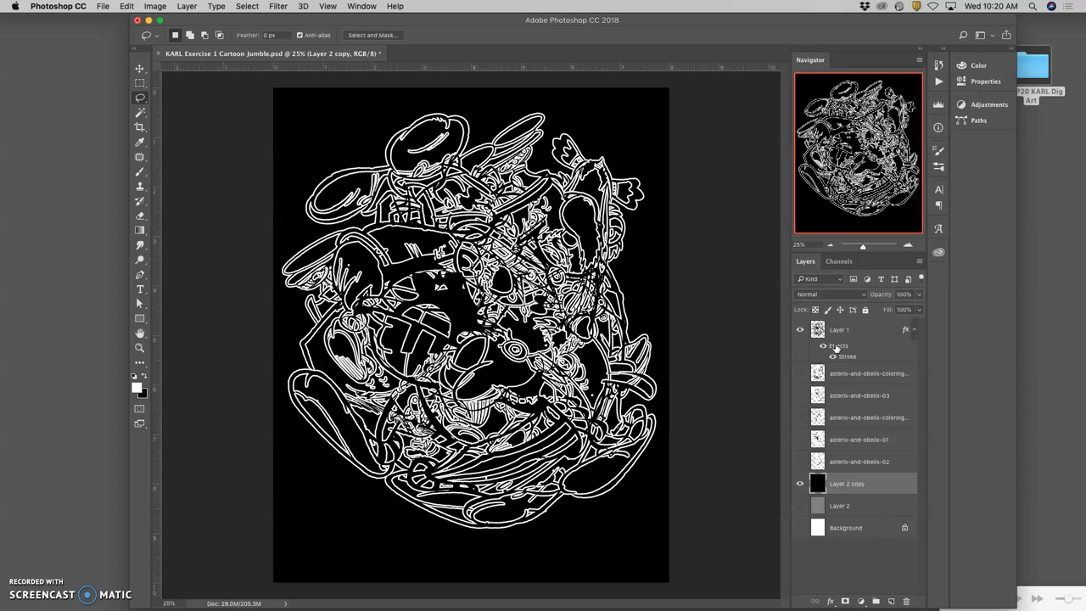
mouse_move(834, 346)
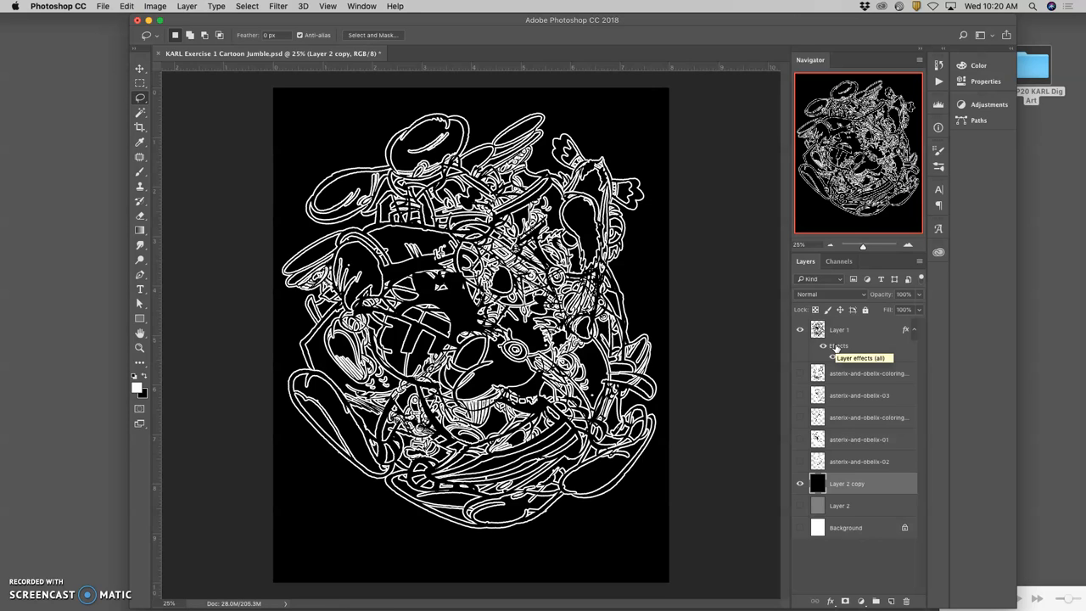
left_click(843, 330)
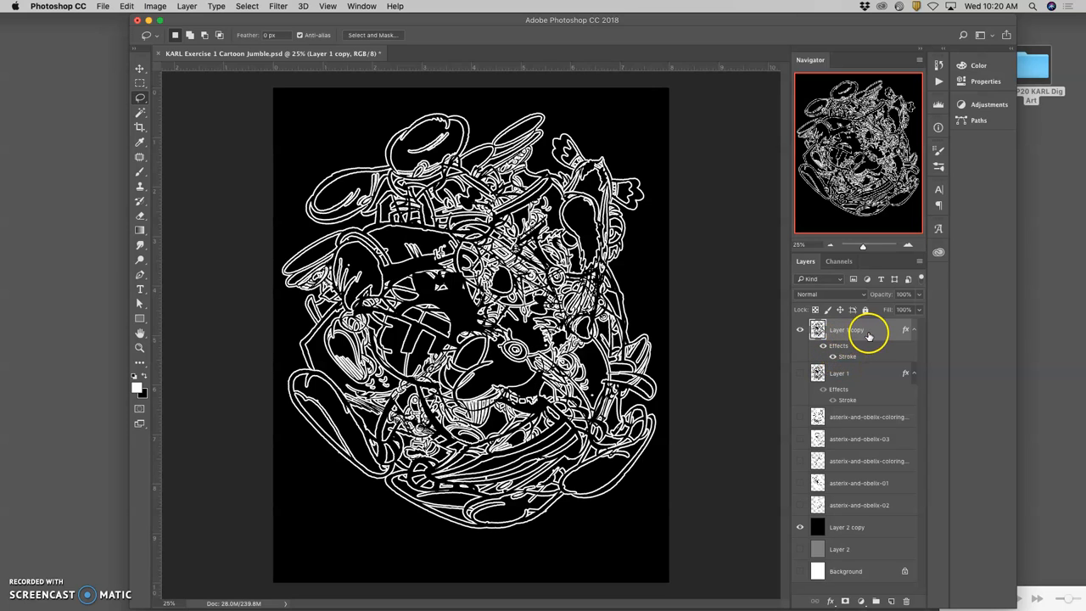
- Enable Outer Glow on Layer 1 copy and set its noise to 0%
double_click(863, 330)
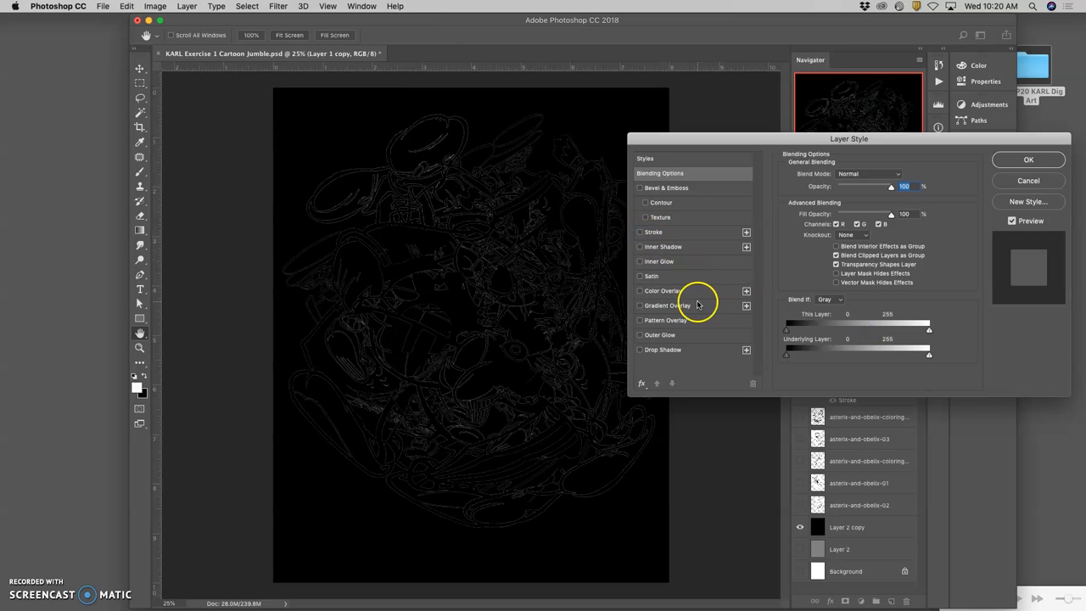
mouse_move(684, 280)
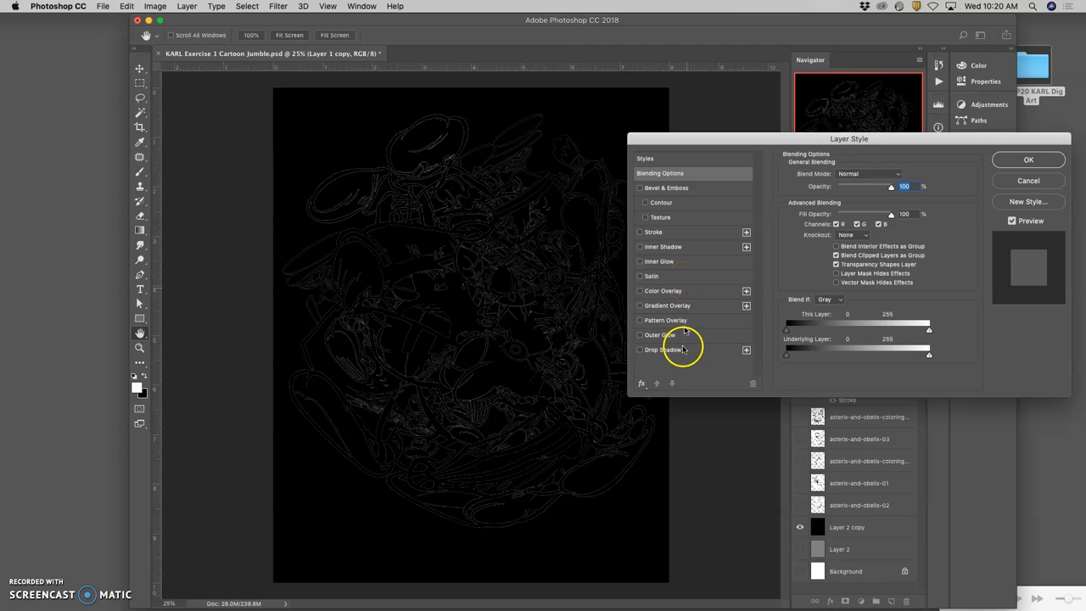
left_click(638, 334)
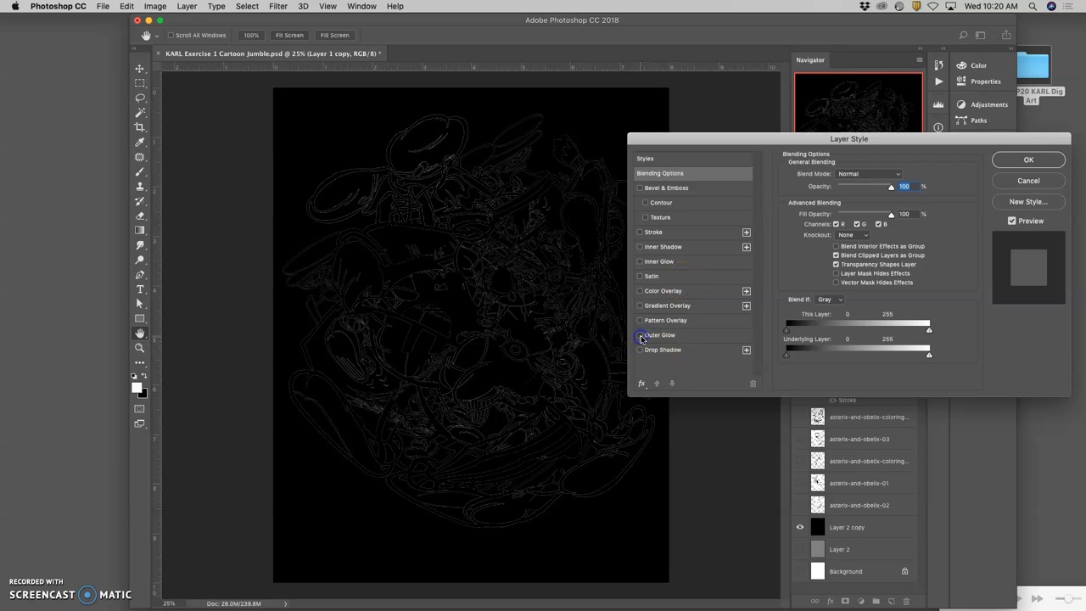
left_click(634, 335)
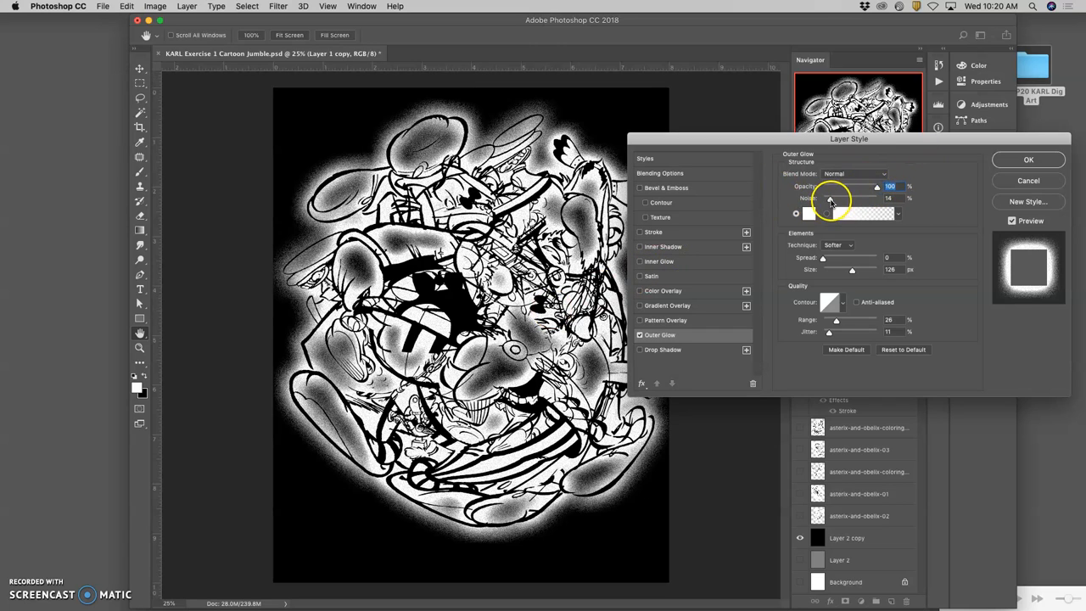
left_click_drag(831, 199, 874, 199)
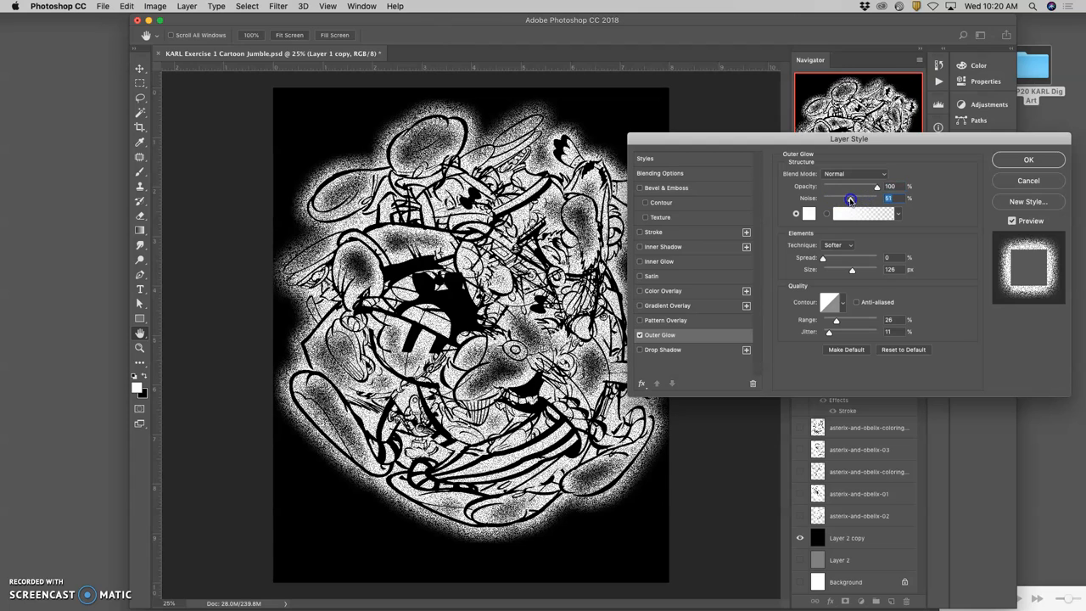
left_click_drag(850, 198, 845, 199)
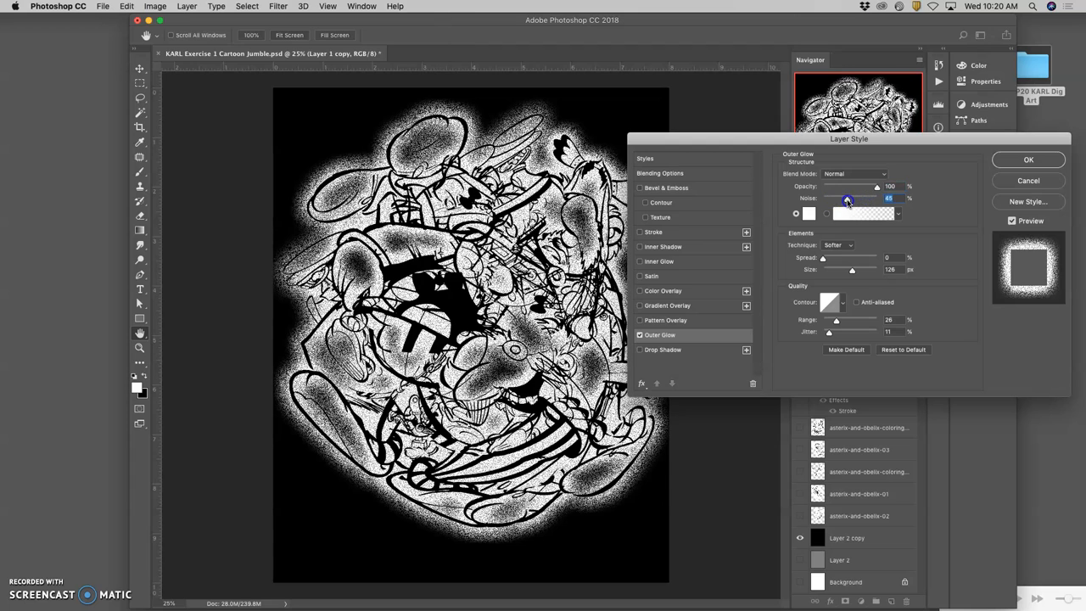
left_click_drag(846, 198, 825, 198)
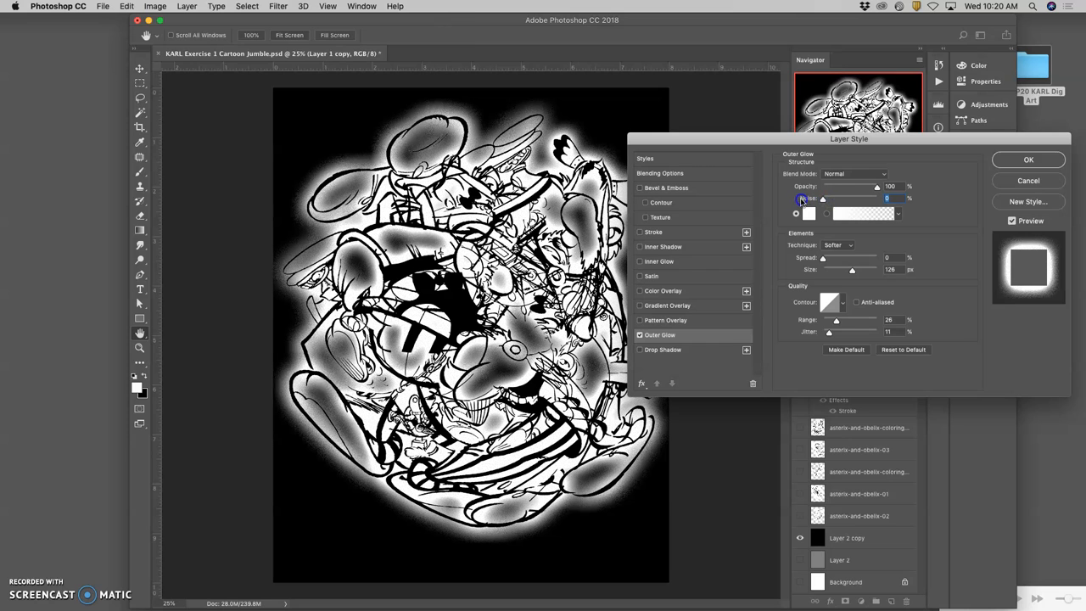
- Adjust the glow to 8% spread and 18 px size
left_click_drag(851, 270, 836, 270)
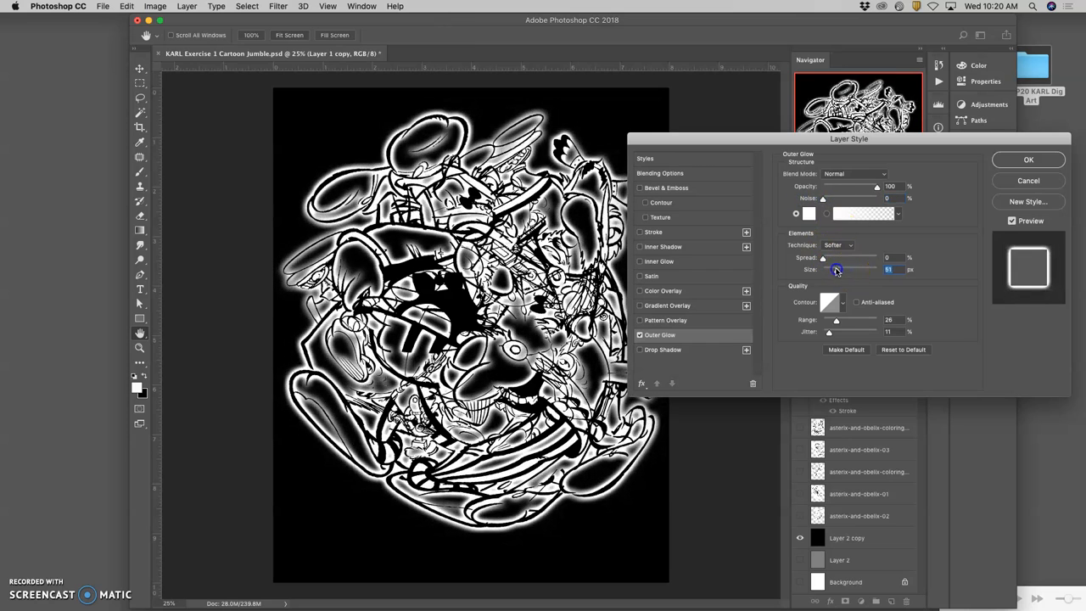
left_click_drag(835, 269, 829, 270)
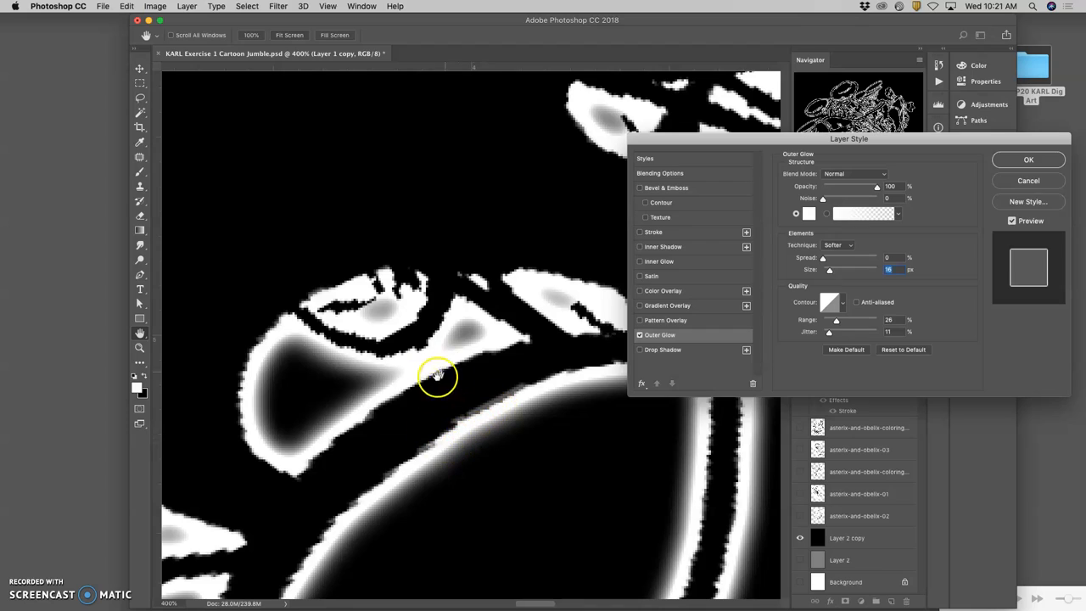
mouse_move(469, 394)
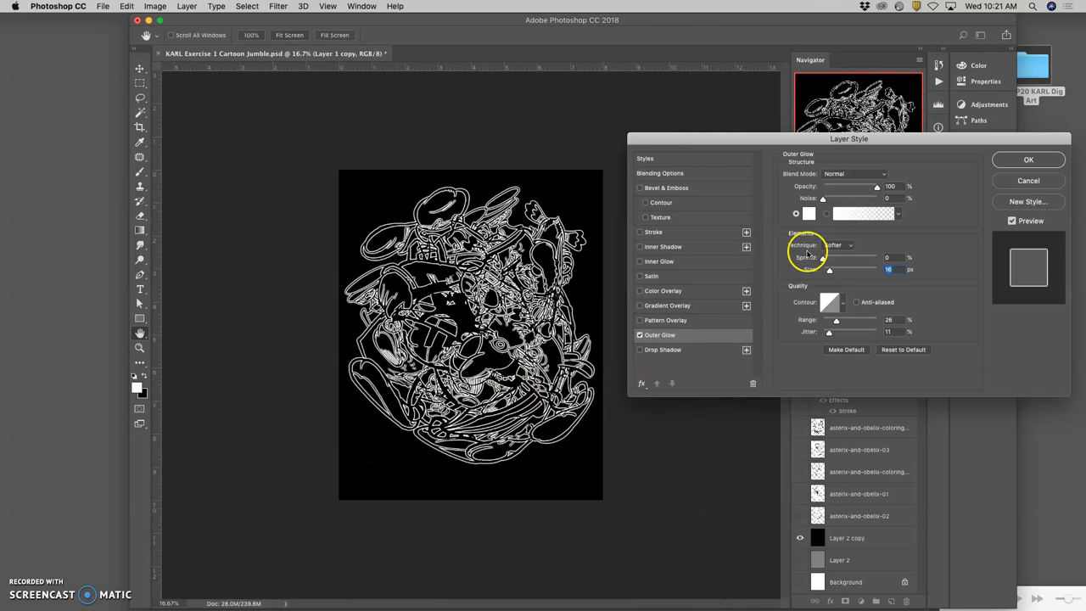
left_click_drag(830, 258, 830, 258)
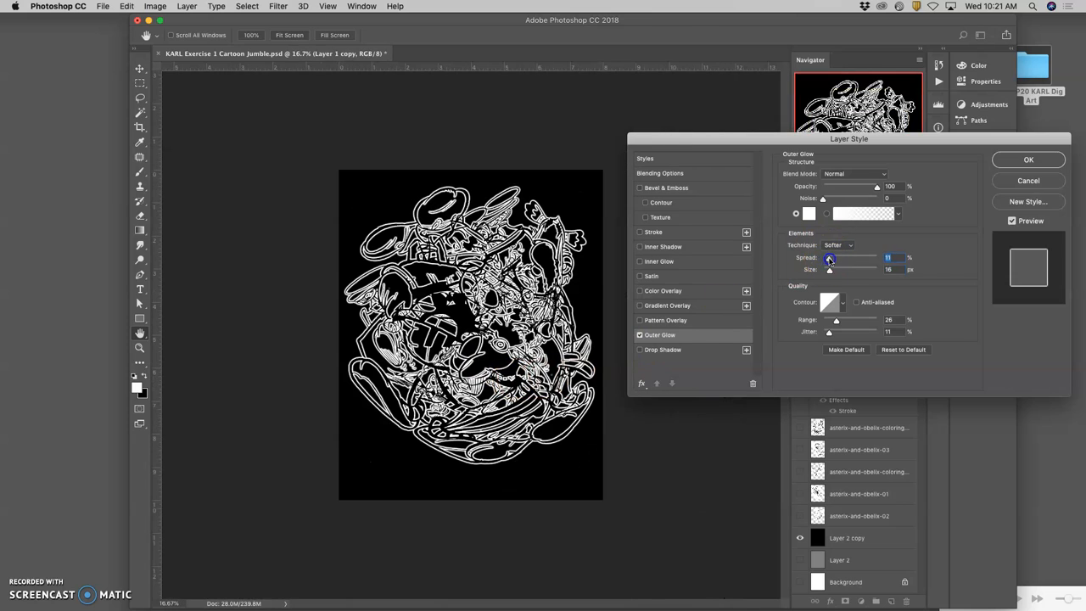
left_click_drag(830, 257, 825, 258)
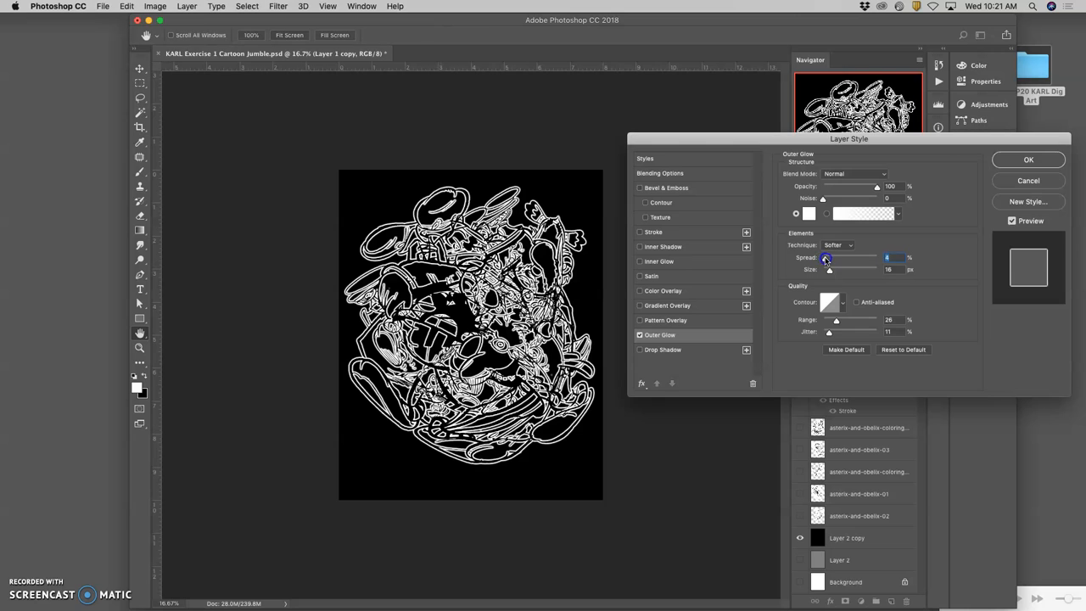
left_click_drag(829, 269, 852, 269)
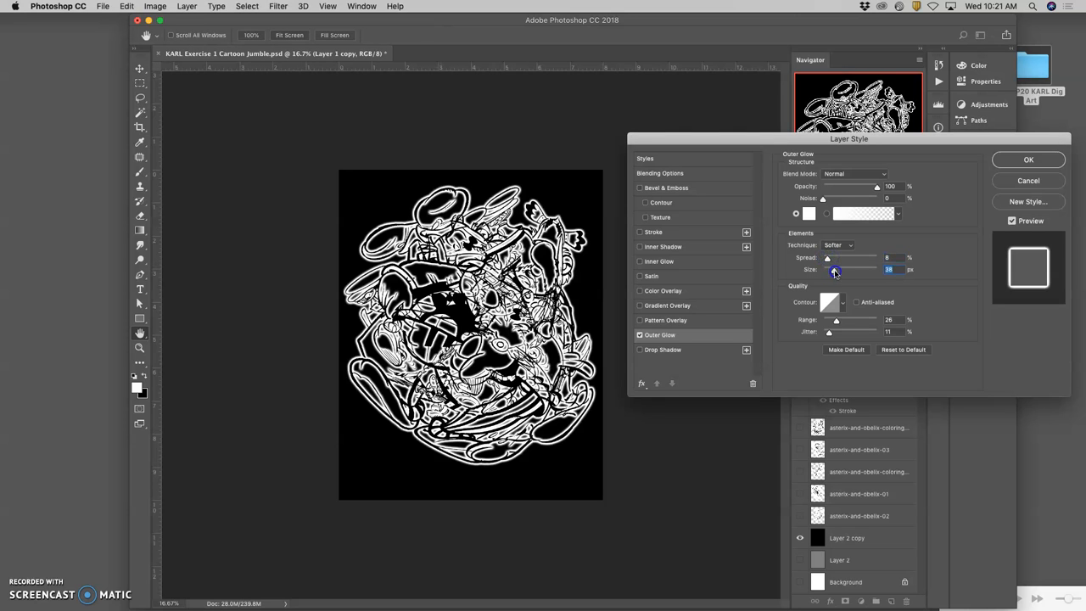
left_click_drag(834, 270, 828, 270)
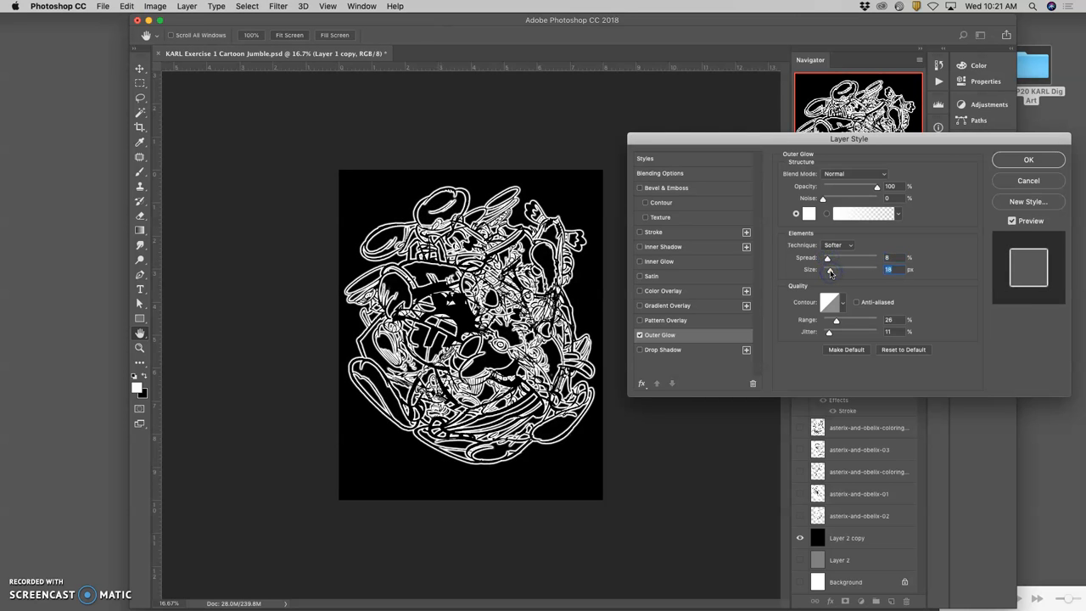
mouse_move(831, 269)
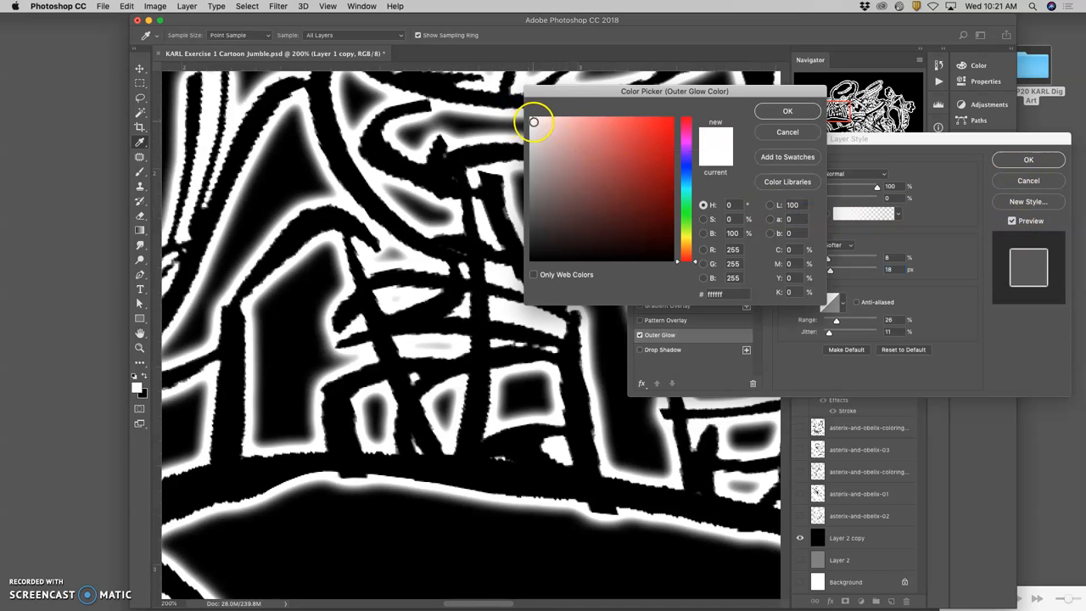
- Choose white for the glow colour and apply the Layer Style to Layer 1 copy
left_click(787, 111)
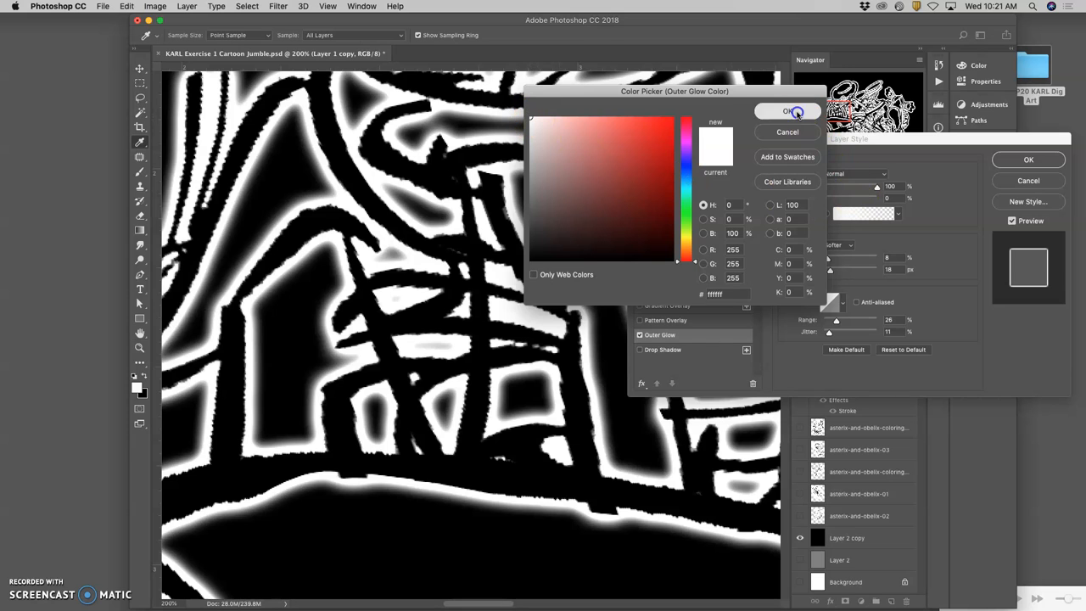
left_click(787, 111)
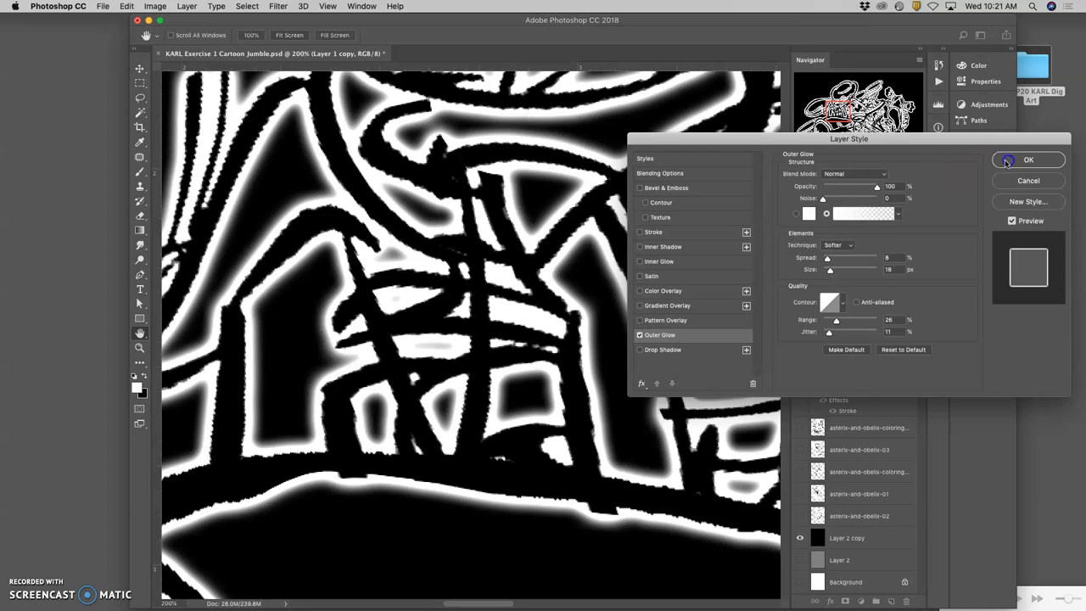
left_click(1028, 159)
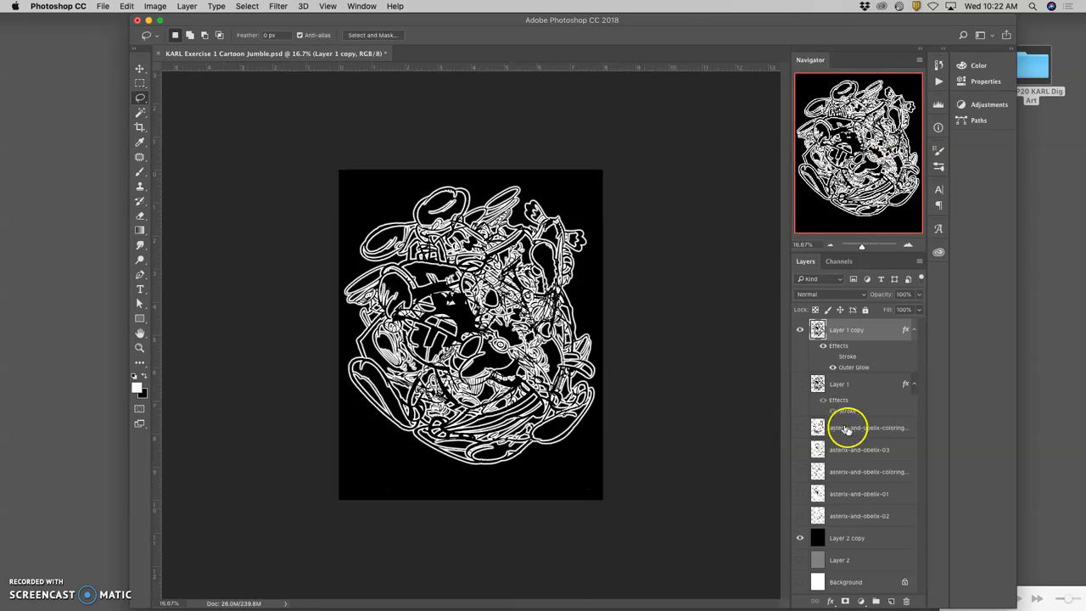
- Hide the black Layer 2 copy and save the PSD with File > Save
left_click(796, 536)
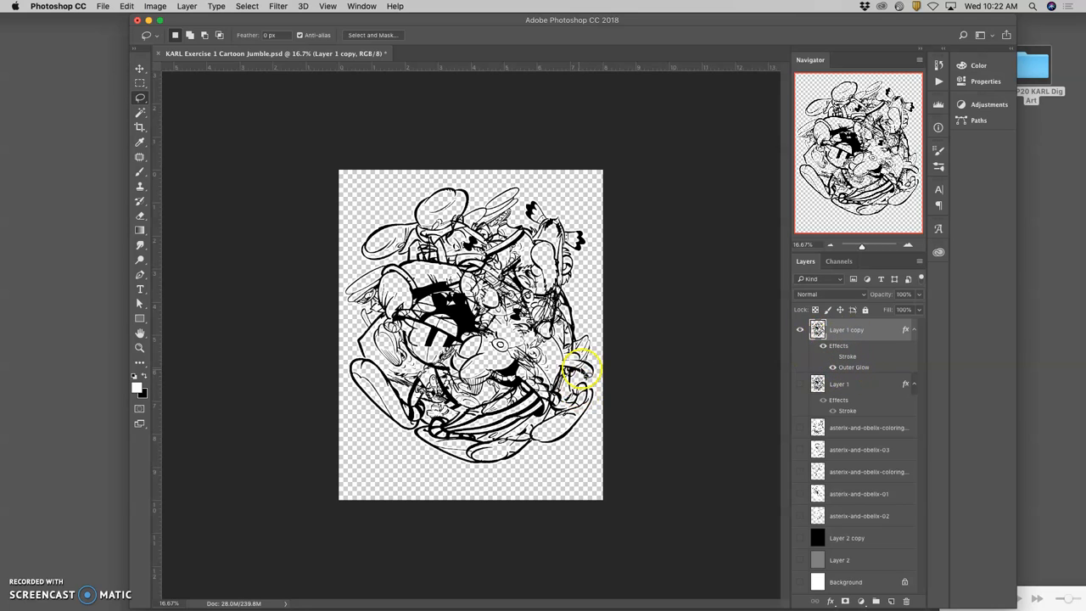
left_click(104, 6)
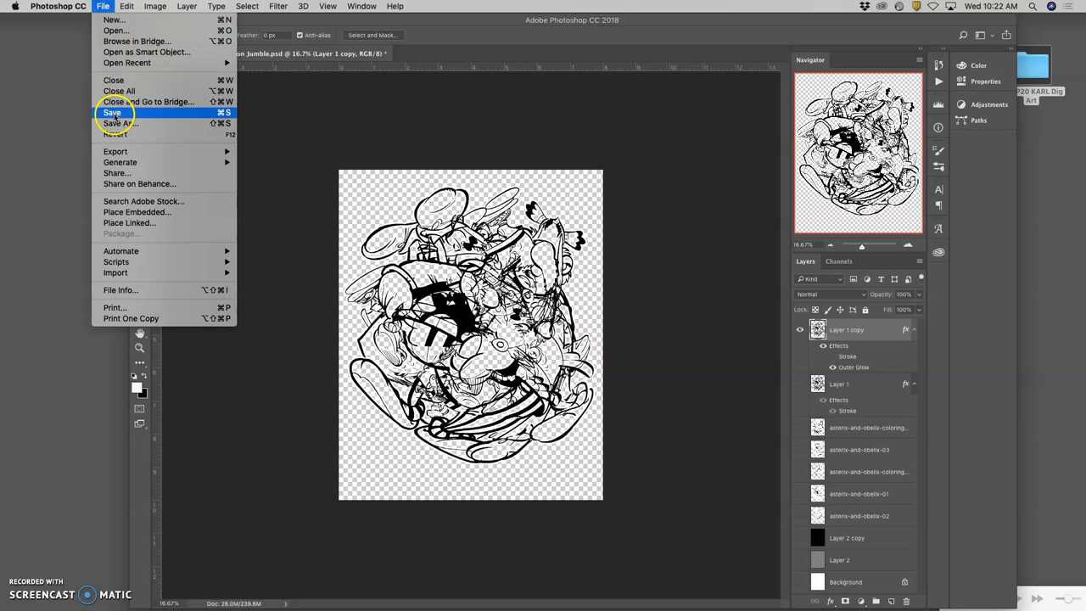
left_click(113, 110)
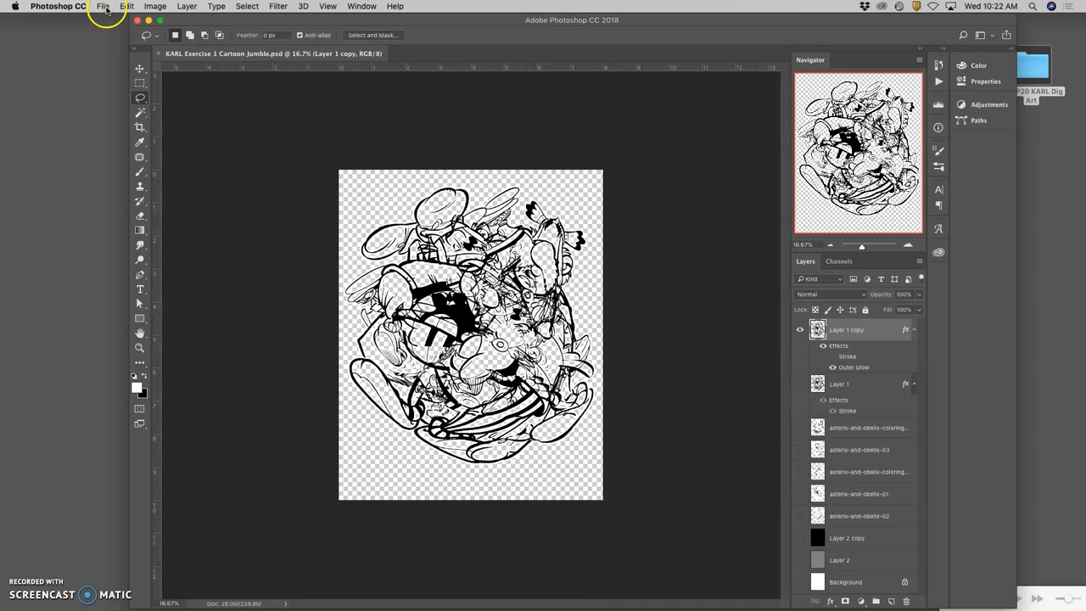
- Save As a PNG on the Desktop, accepting the PNG Format Options
left_click(103, 9)
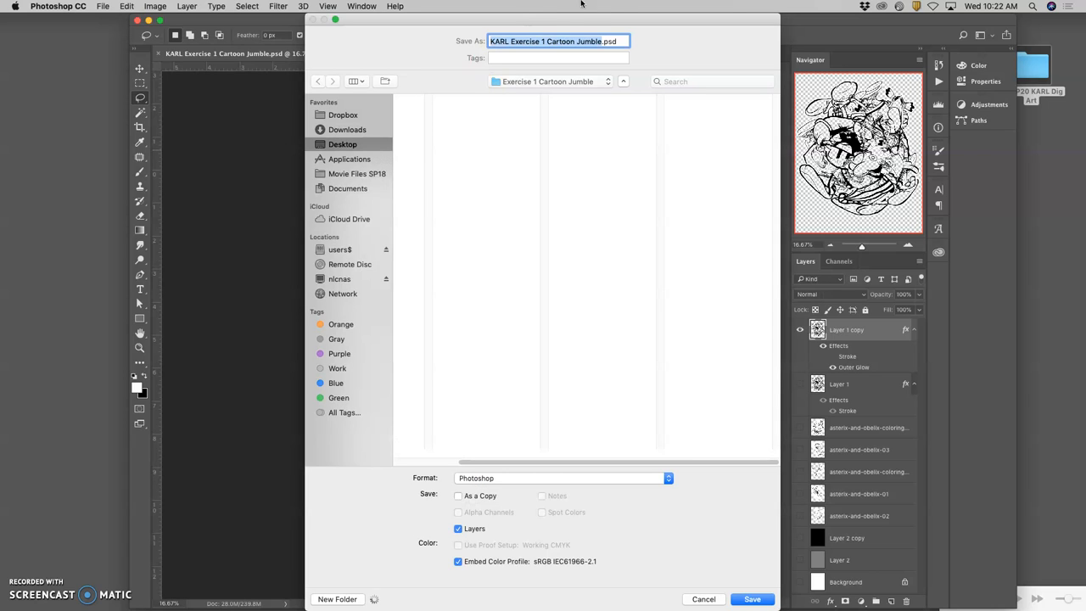
mouse_move(543, 85)
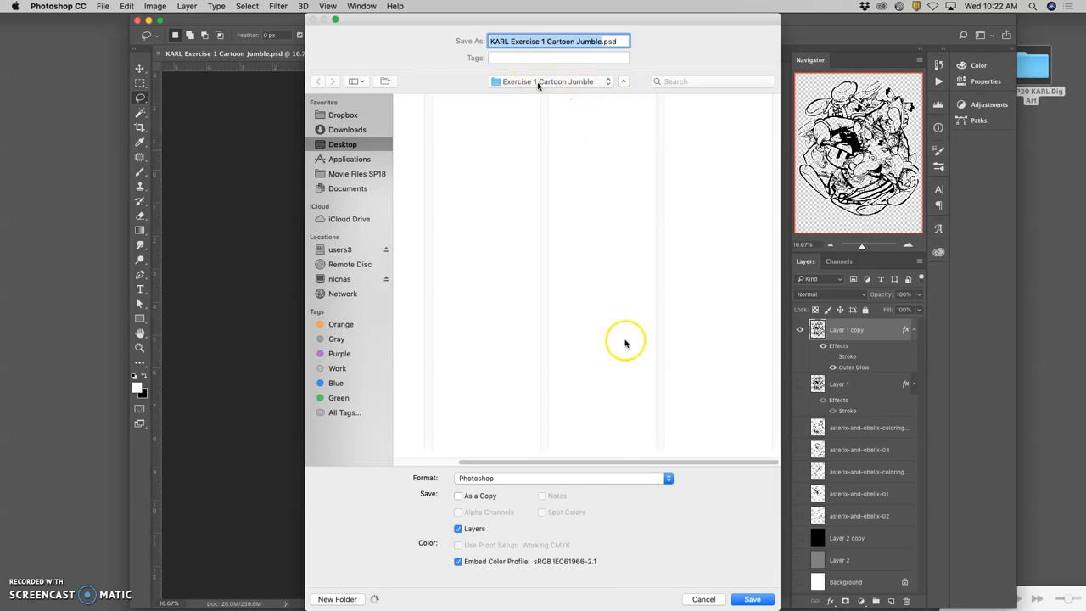
left_click(560, 477)
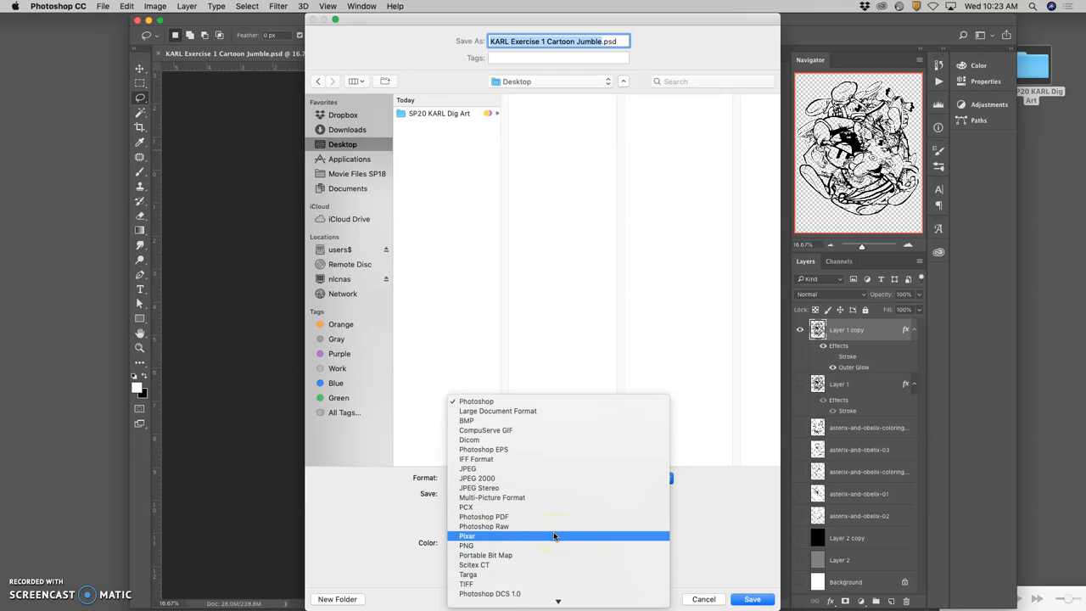
left_click(465, 545)
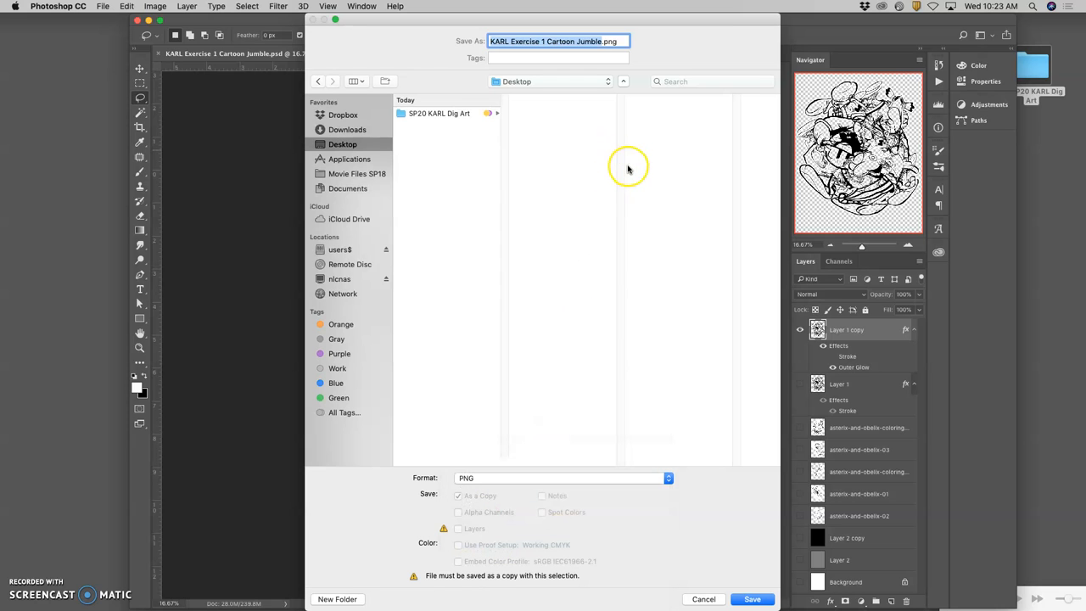
mouse_move(637, 163)
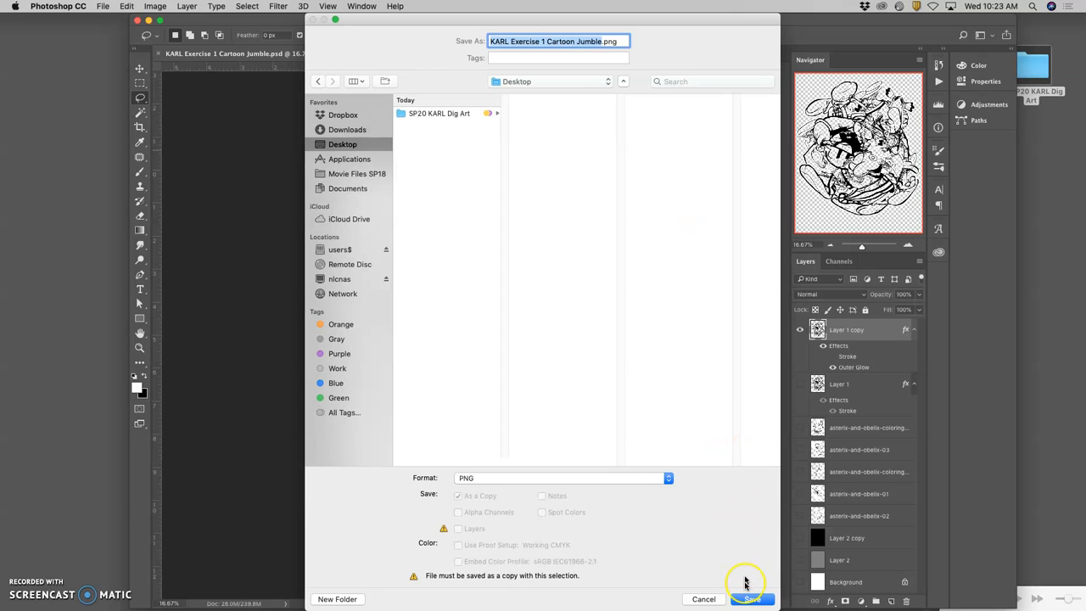
left_click(744, 598)
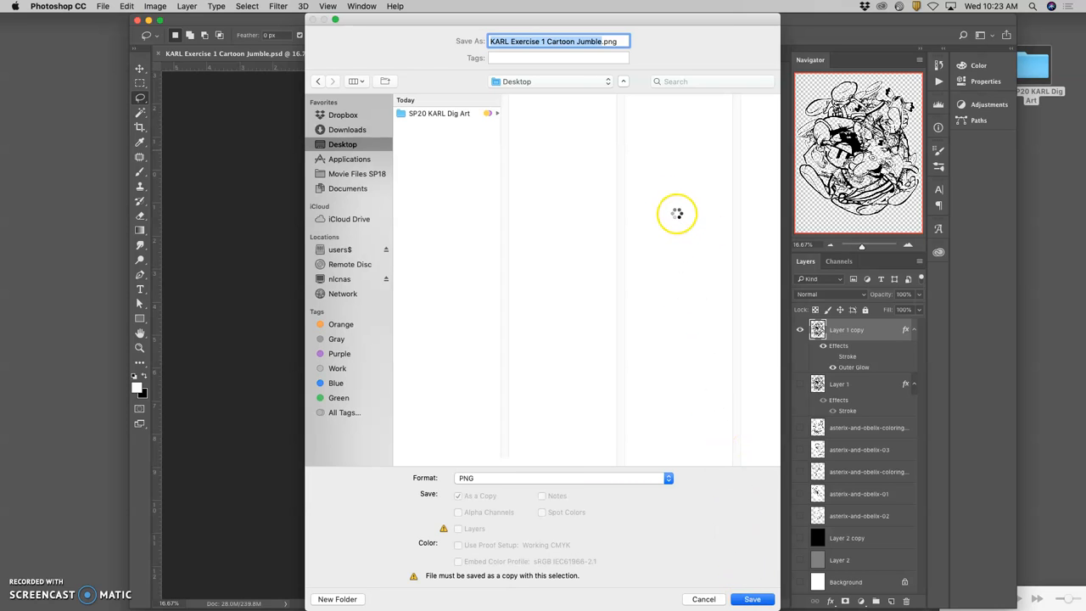
left_click(760, 599)
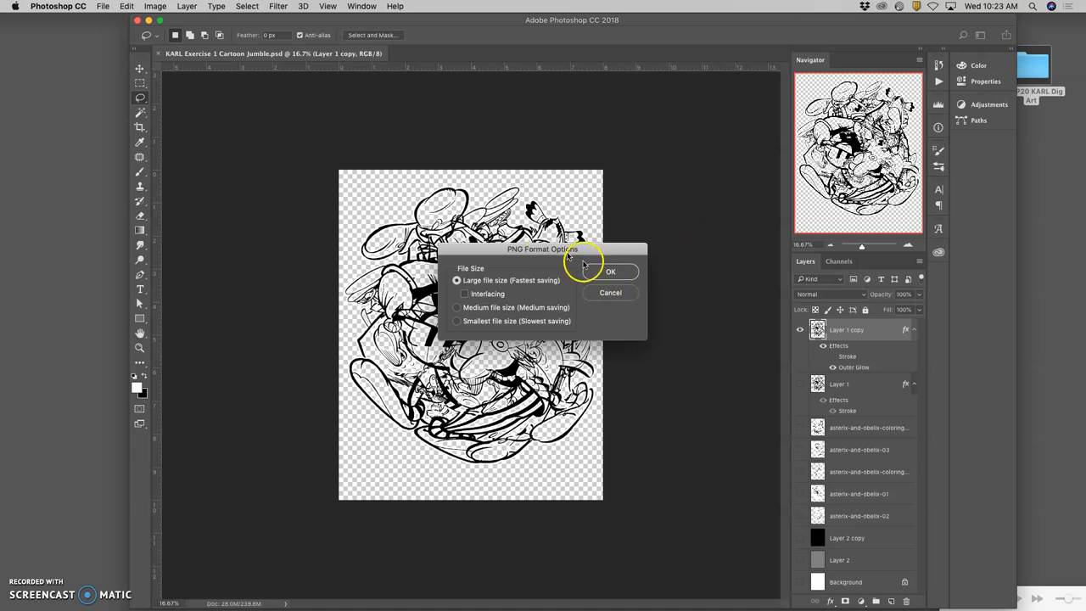
left_click(613, 272)
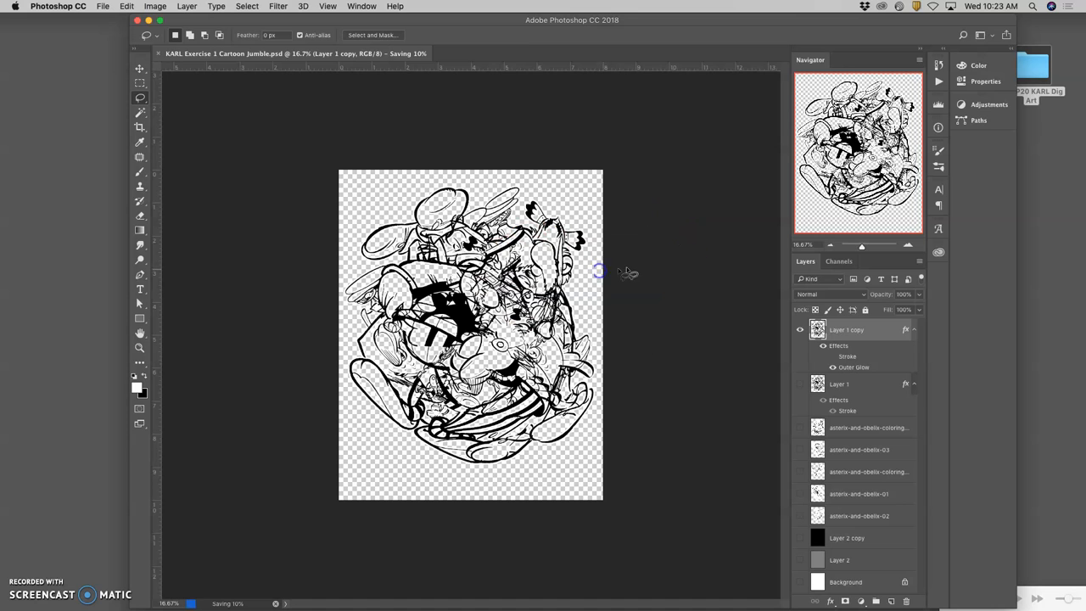